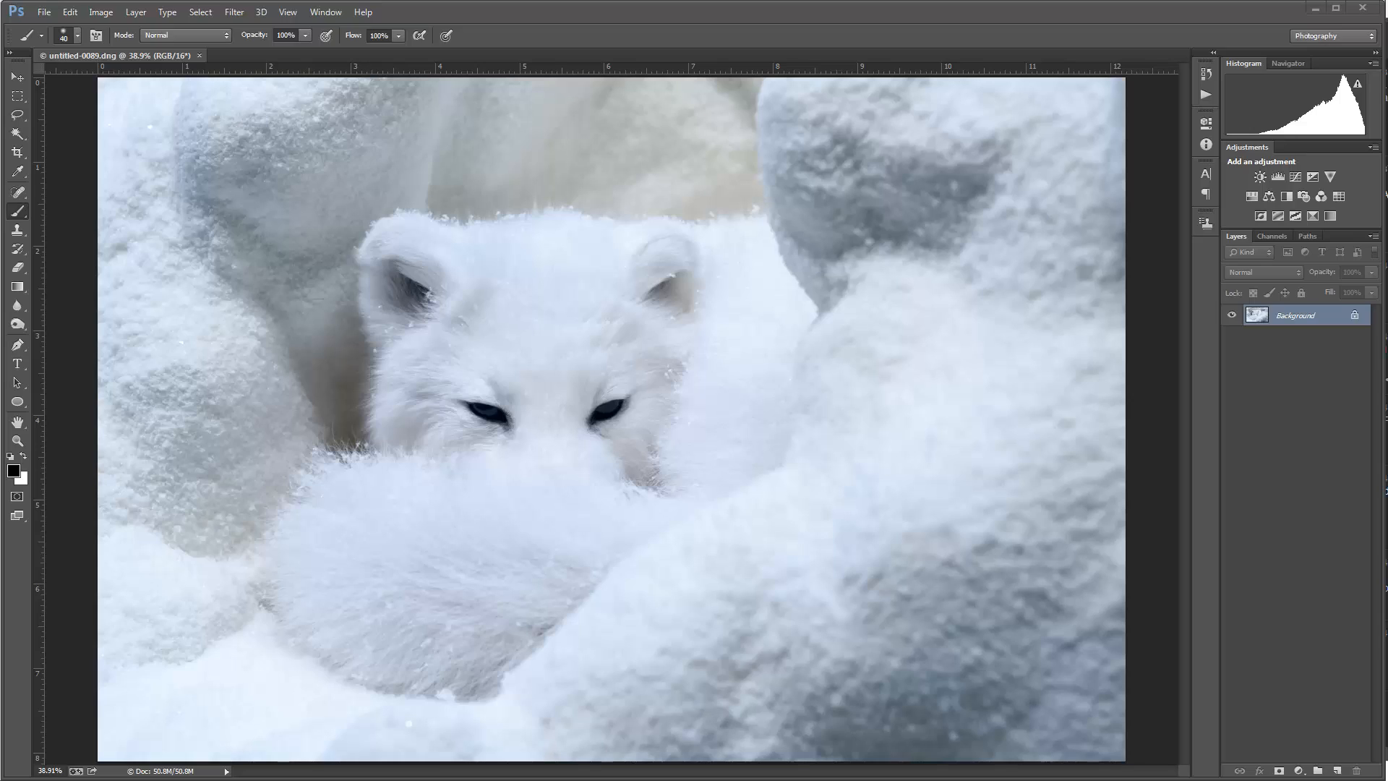
pyautogui.moveTo(843, 627)
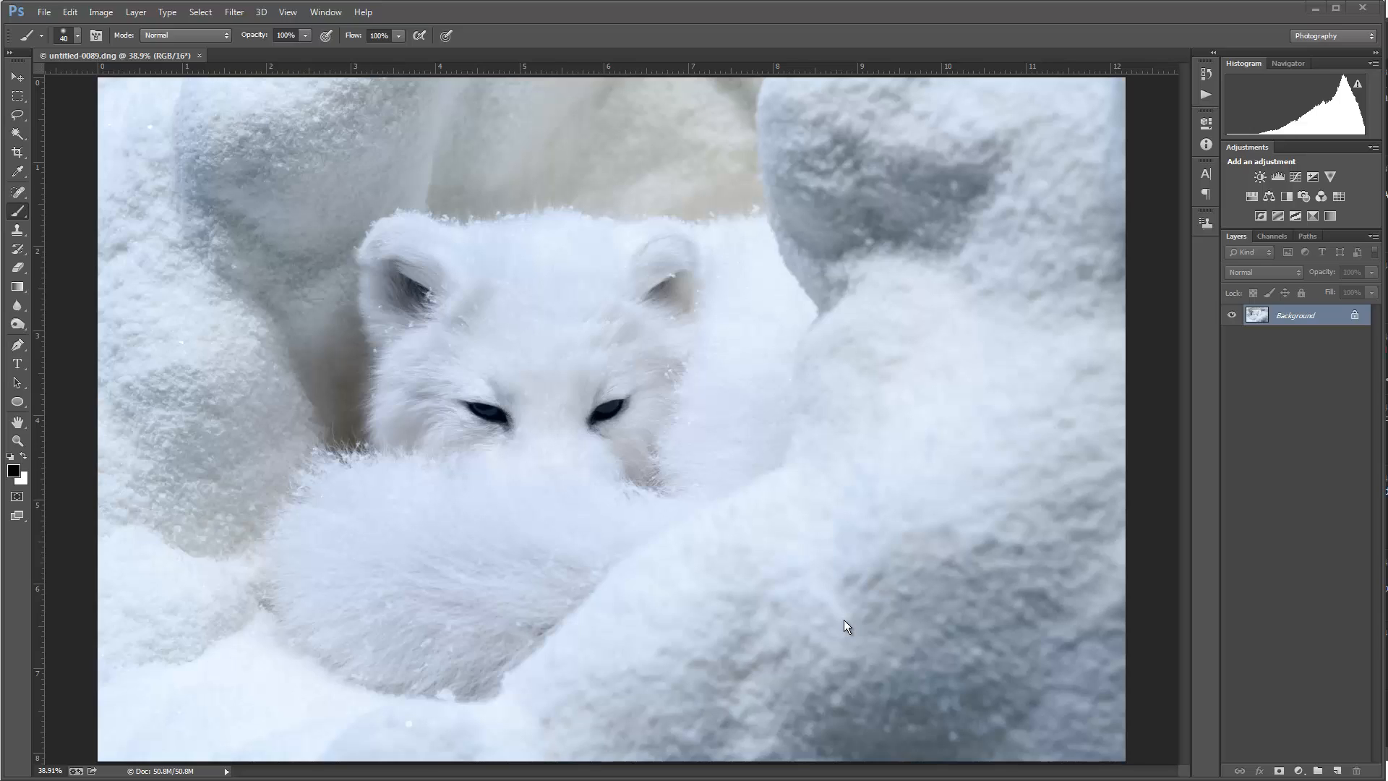
pyautogui.moveTo(867, 554)
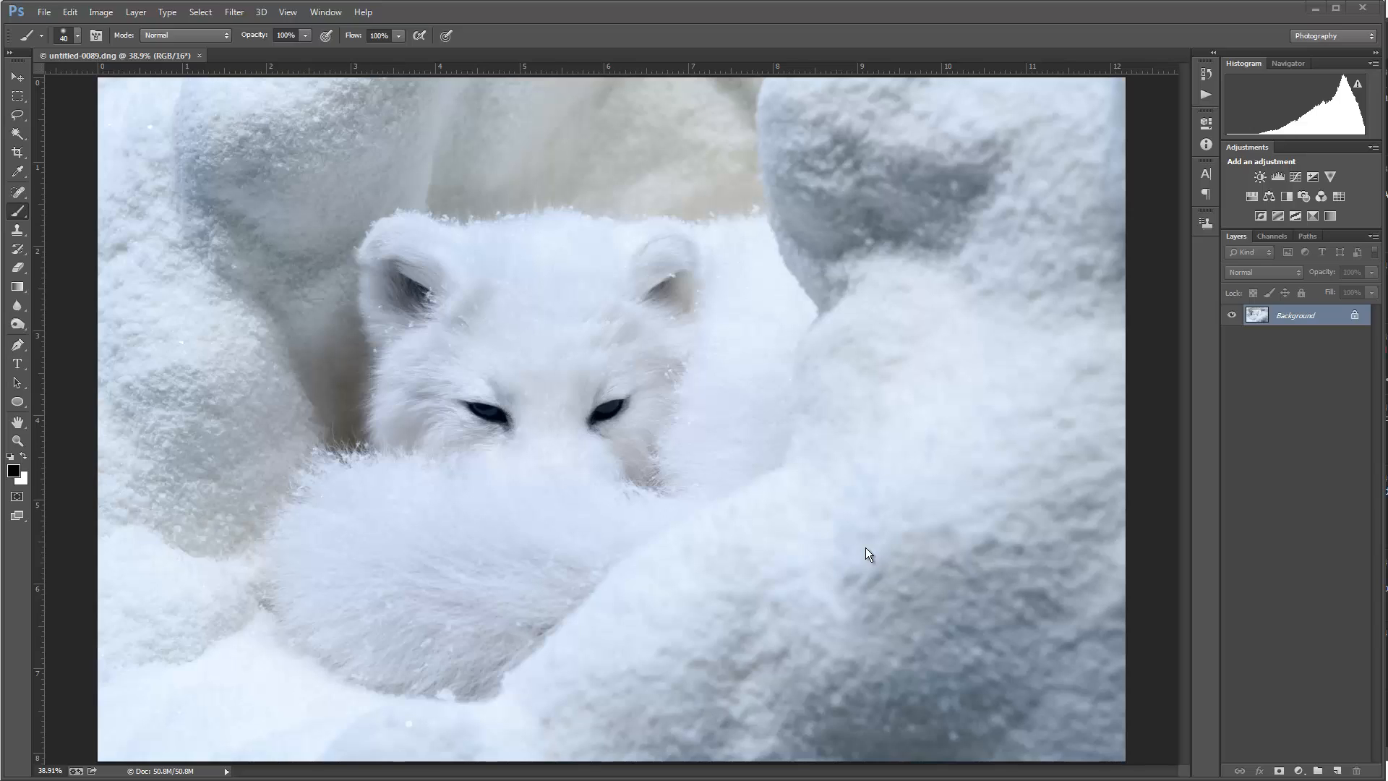
pyautogui.moveTo(574, 707)
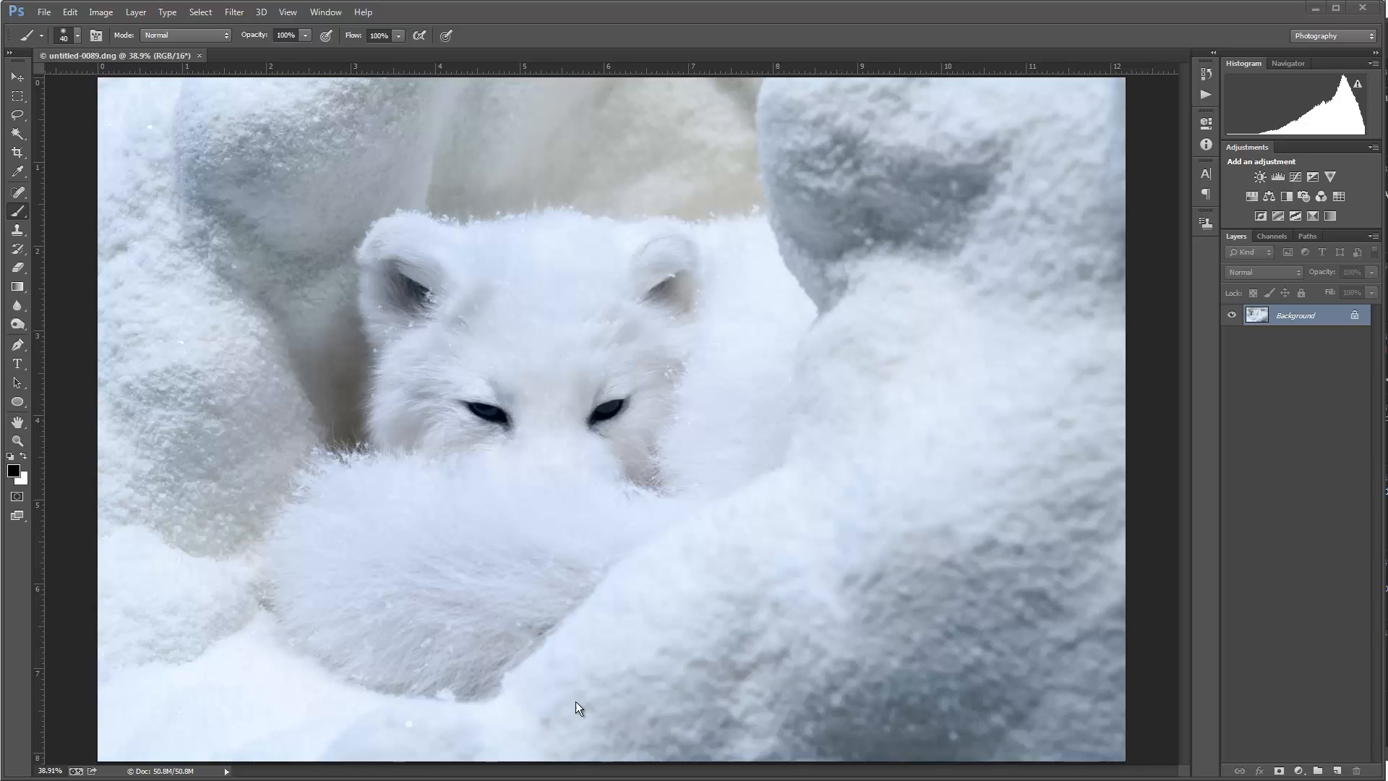
pyautogui.moveTo(680, 593)
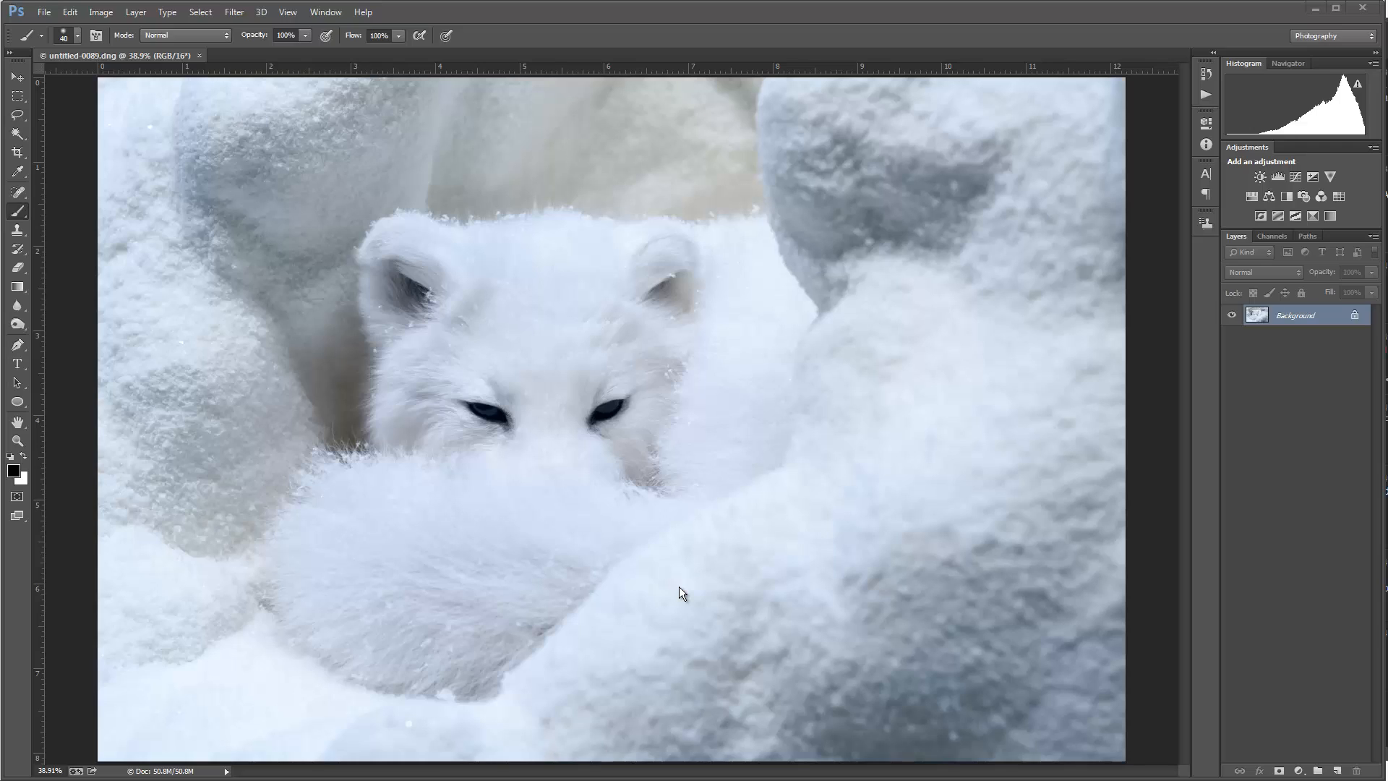
pyautogui.moveTo(870, 337)
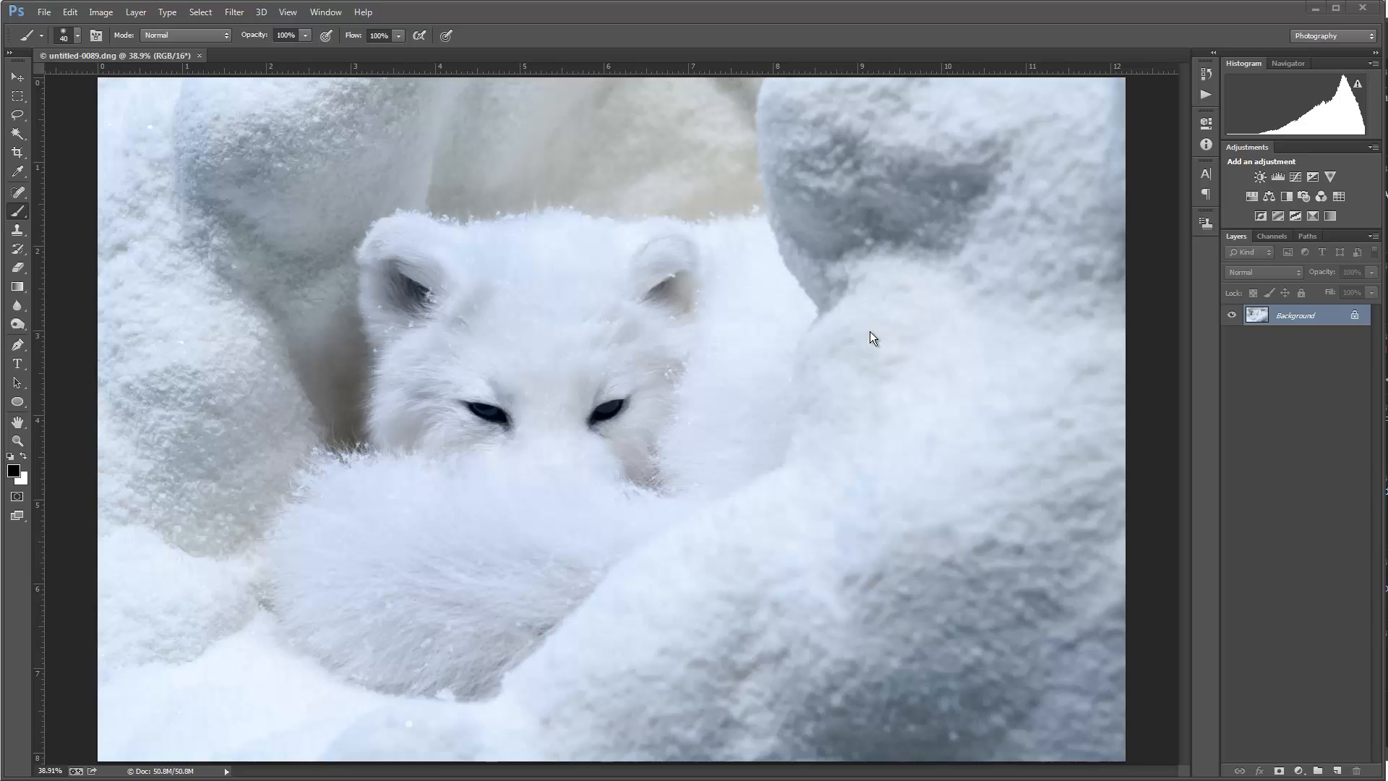
pyautogui.moveTo(864, 492)
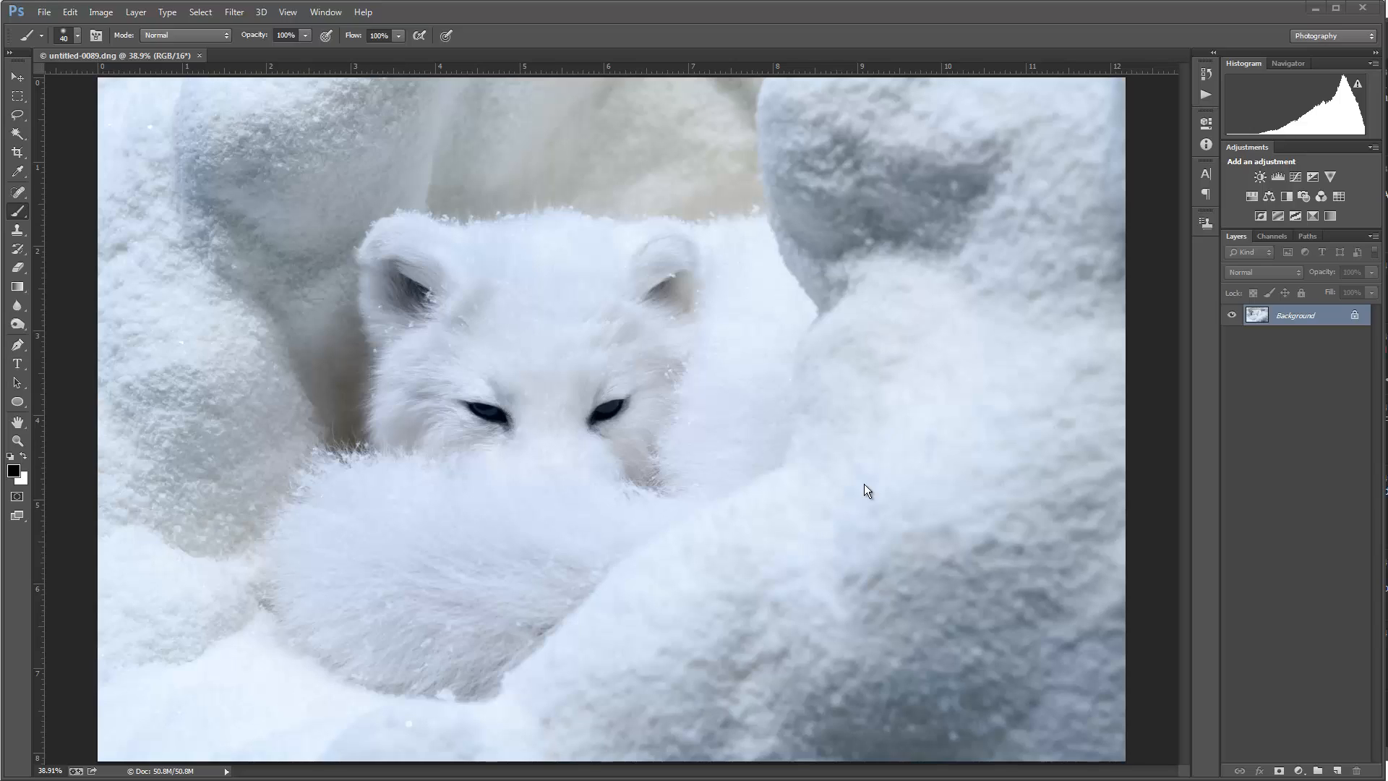
pyautogui.moveTo(844, 535)
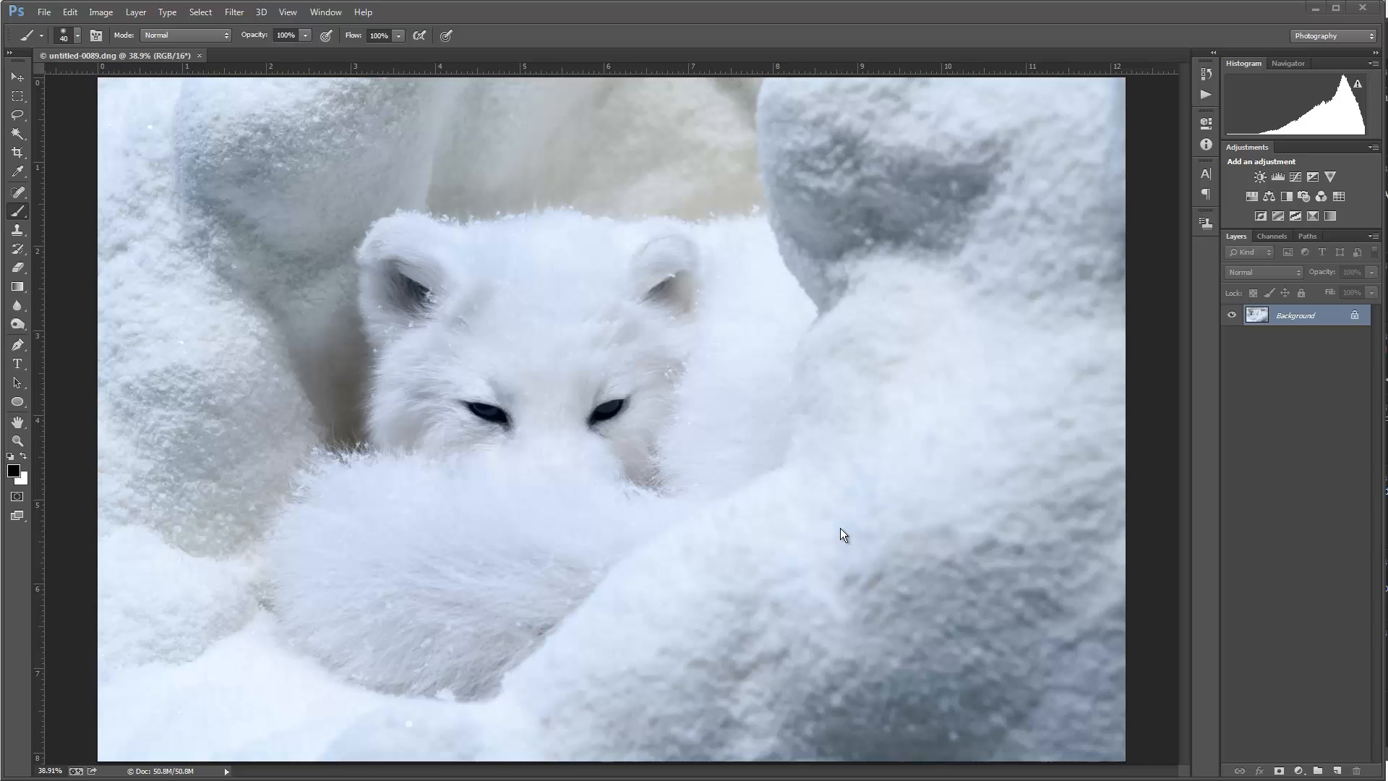
pyautogui.moveTo(612, 453)
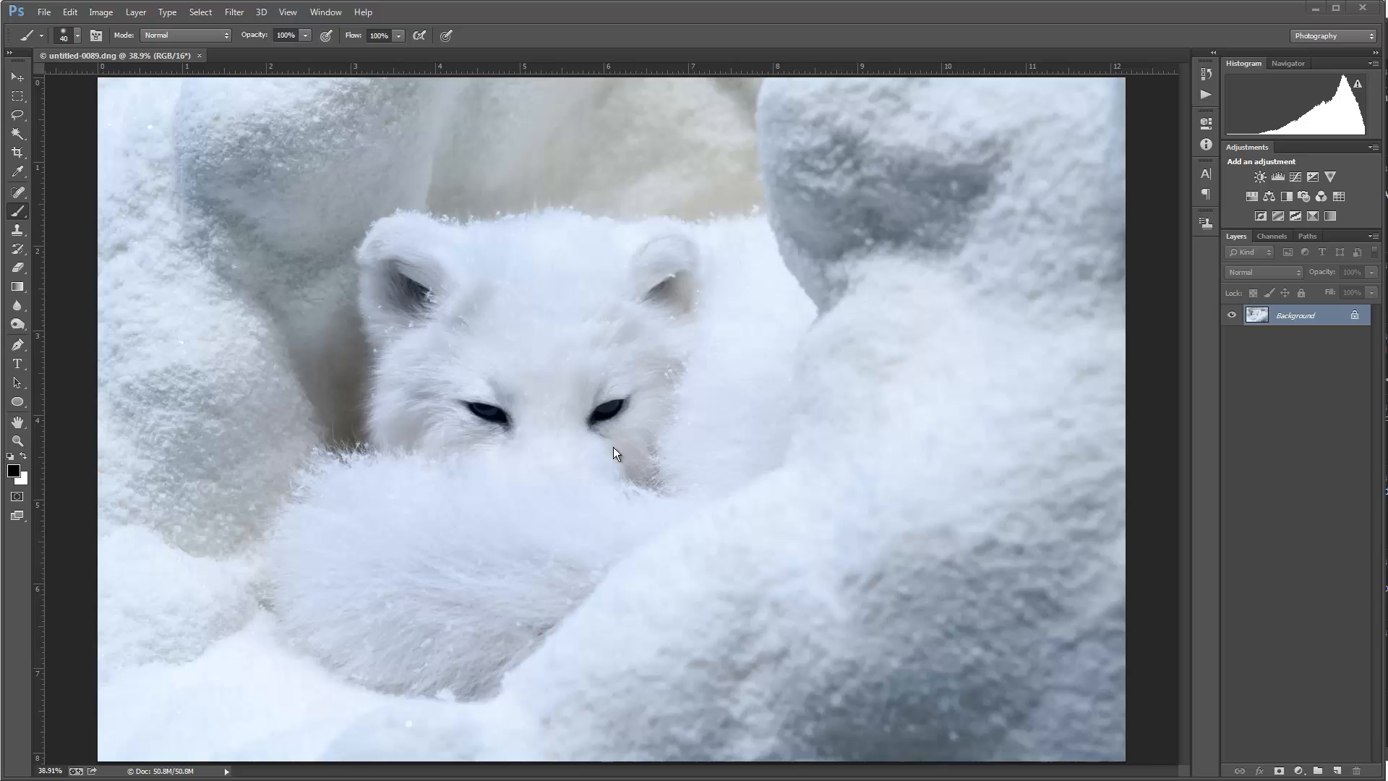
pyautogui.moveTo(835, 578)
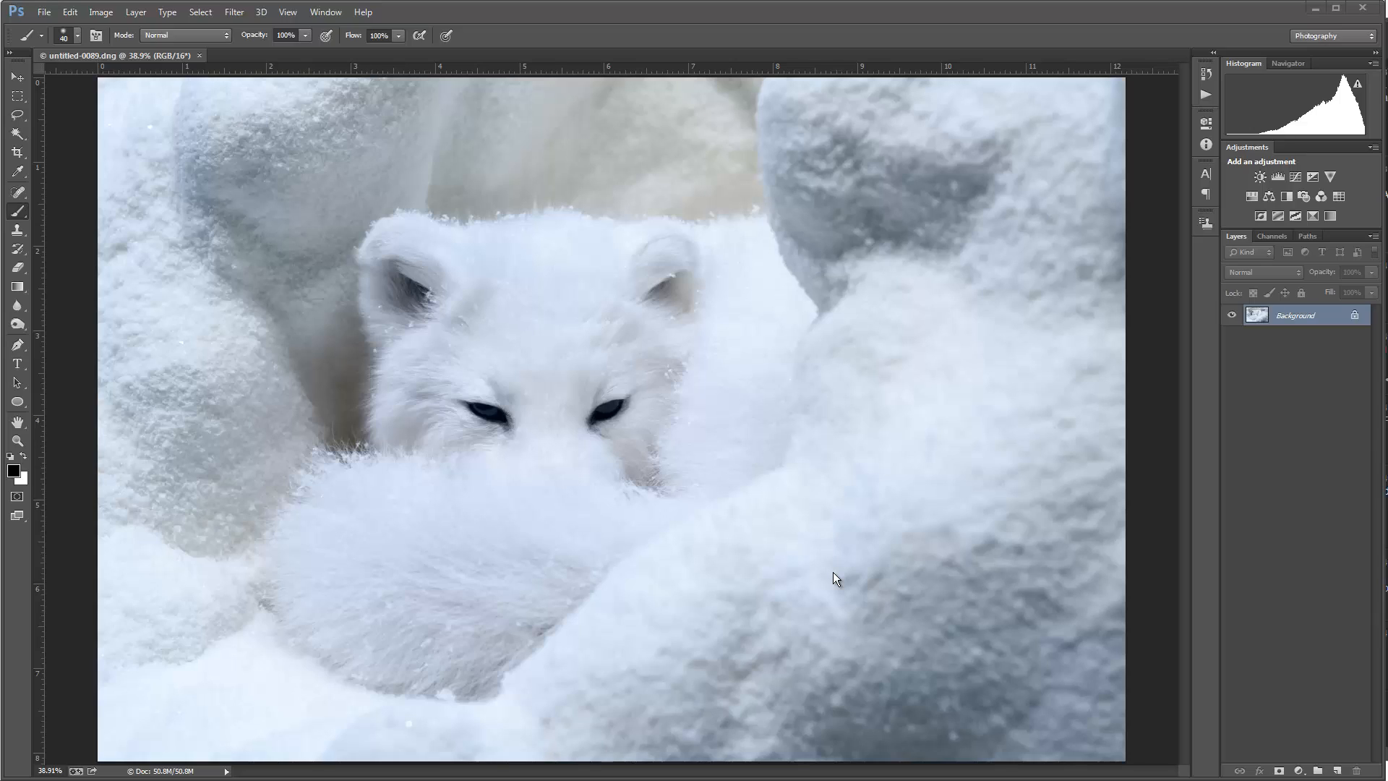
pyautogui.moveTo(838, 609)
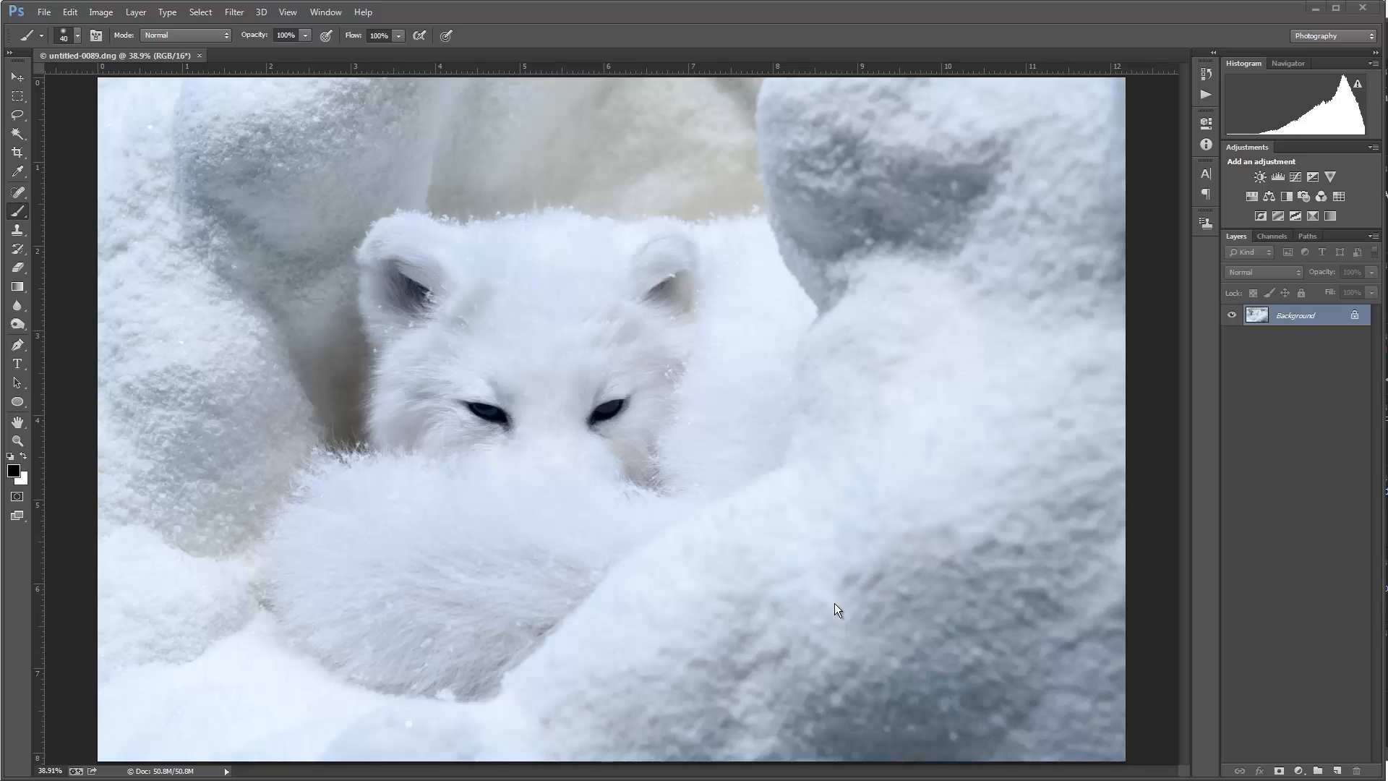
pyautogui.moveTo(167, 107)
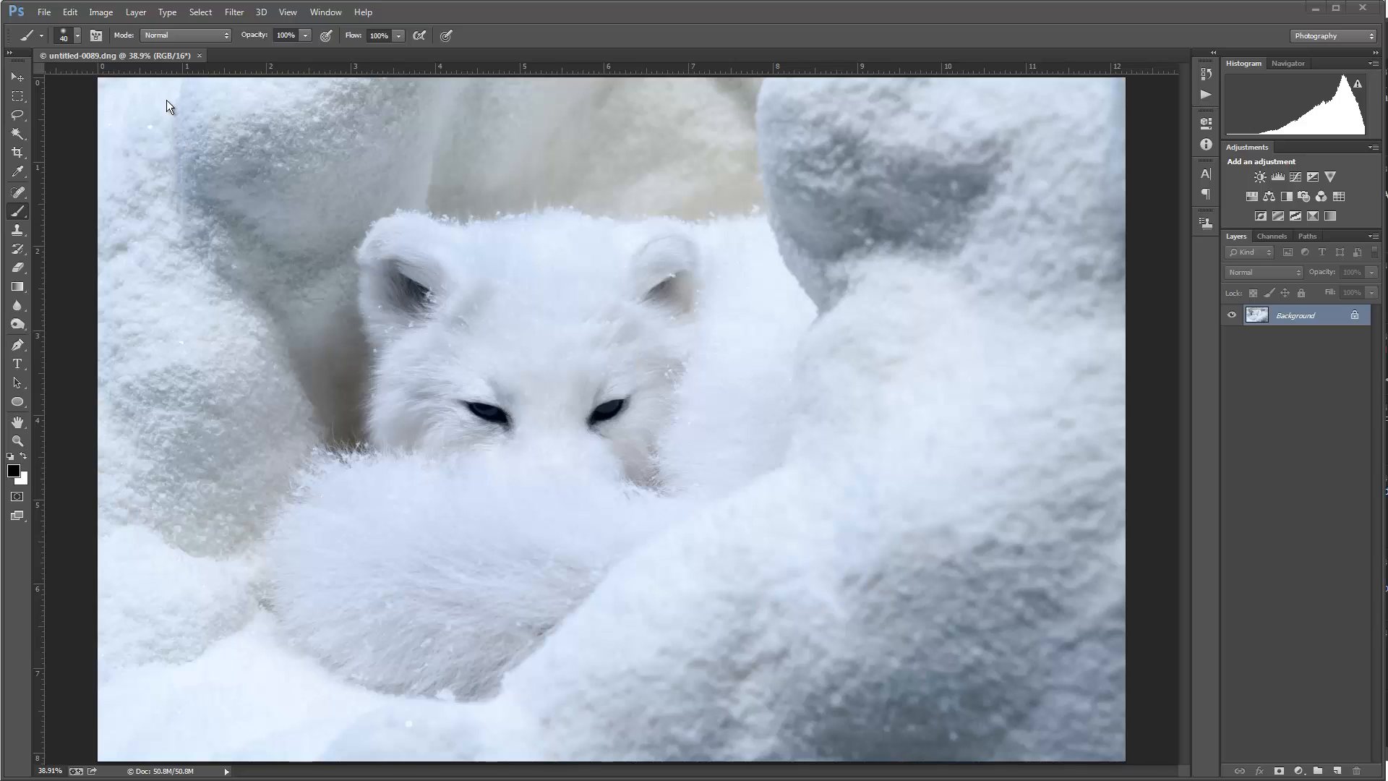
pyautogui.moveTo(95, 12)
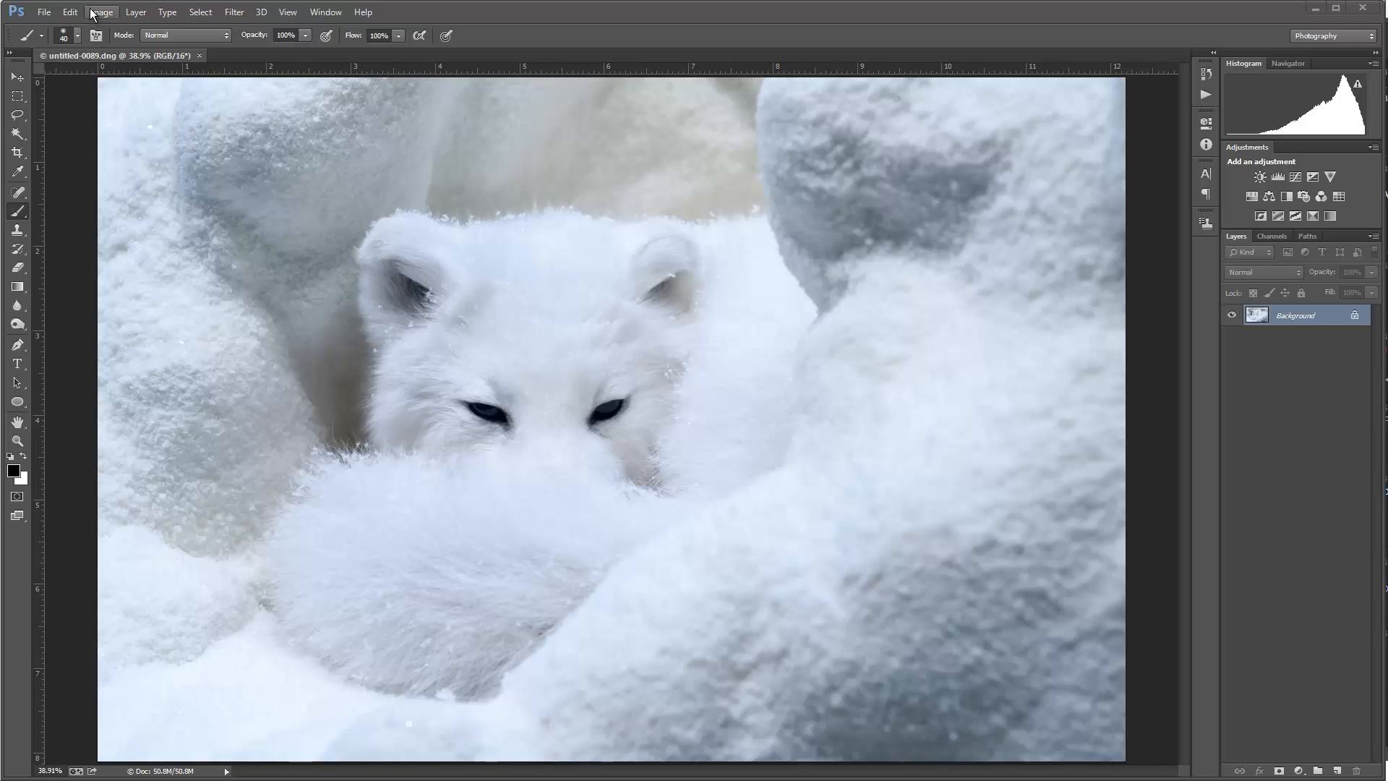
# Duplicate the fox photo as 'untitled-0089 copy' and switch to the Move tool.
pyautogui.click(103, 12)
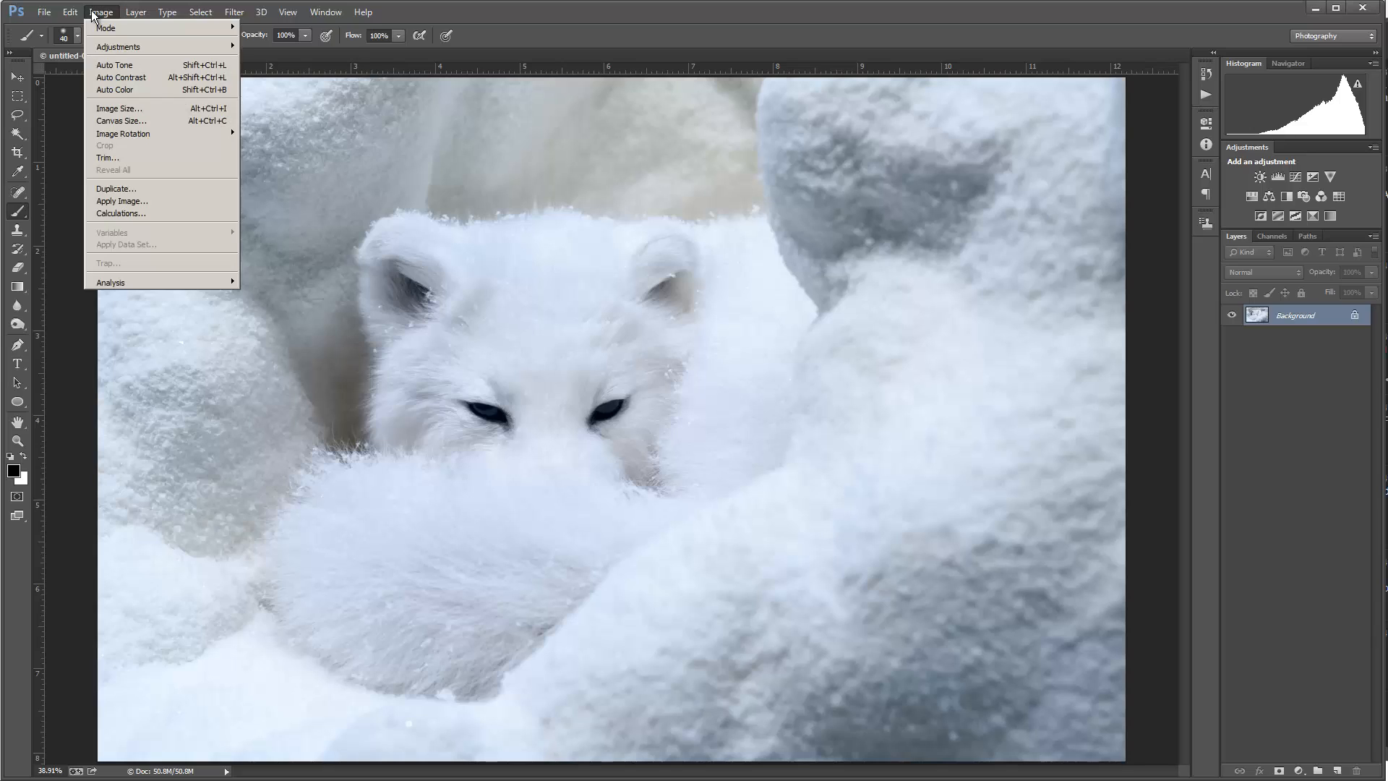
pyautogui.click(116, 188)
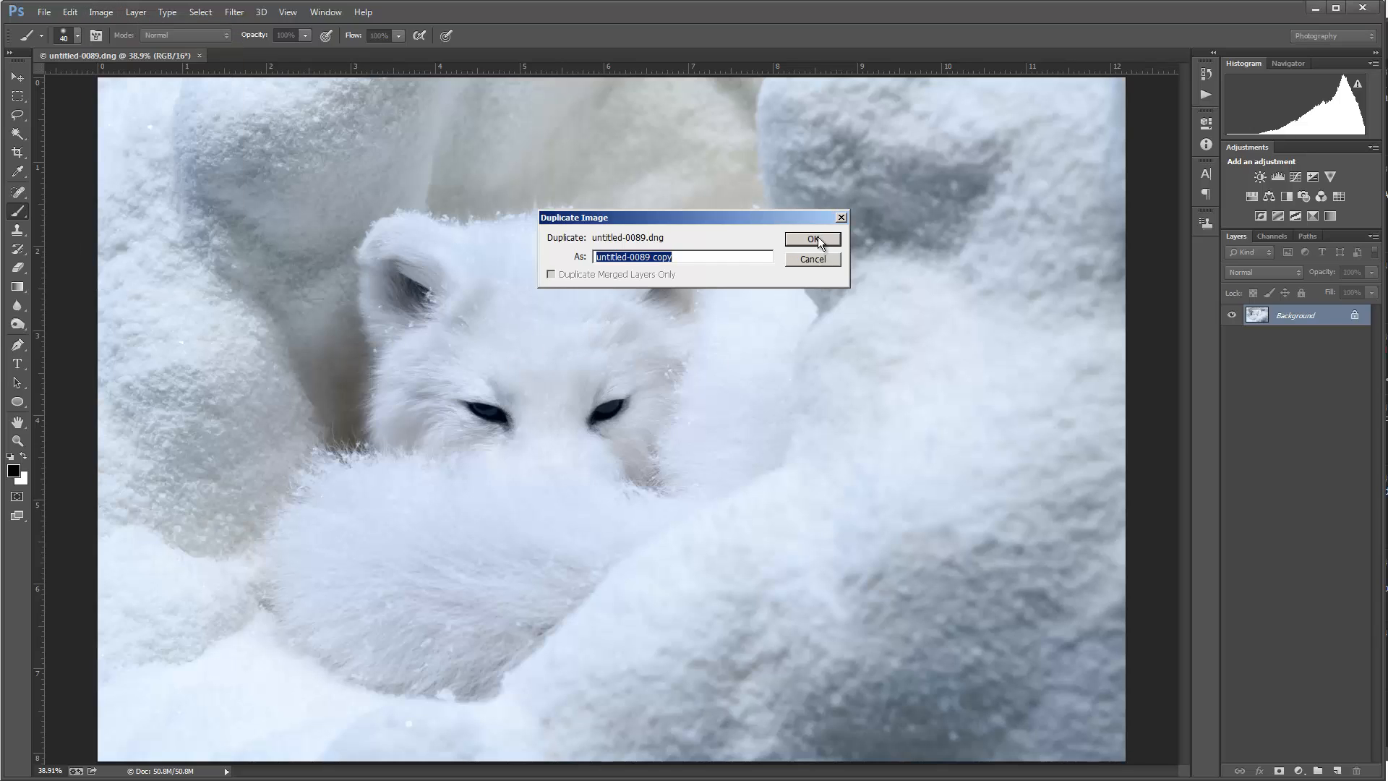
pyautogui.click(812, 238)
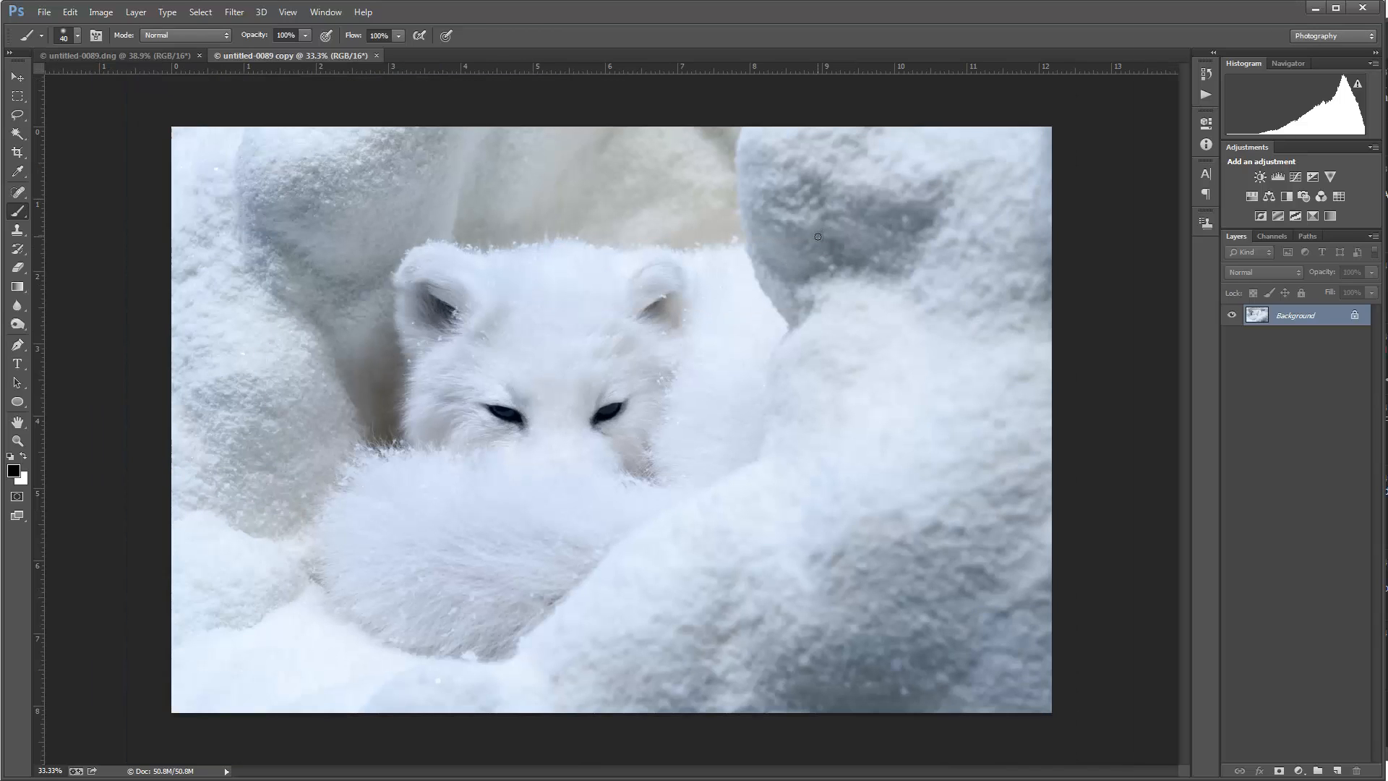
pyautogui.moveTo(819, 243)
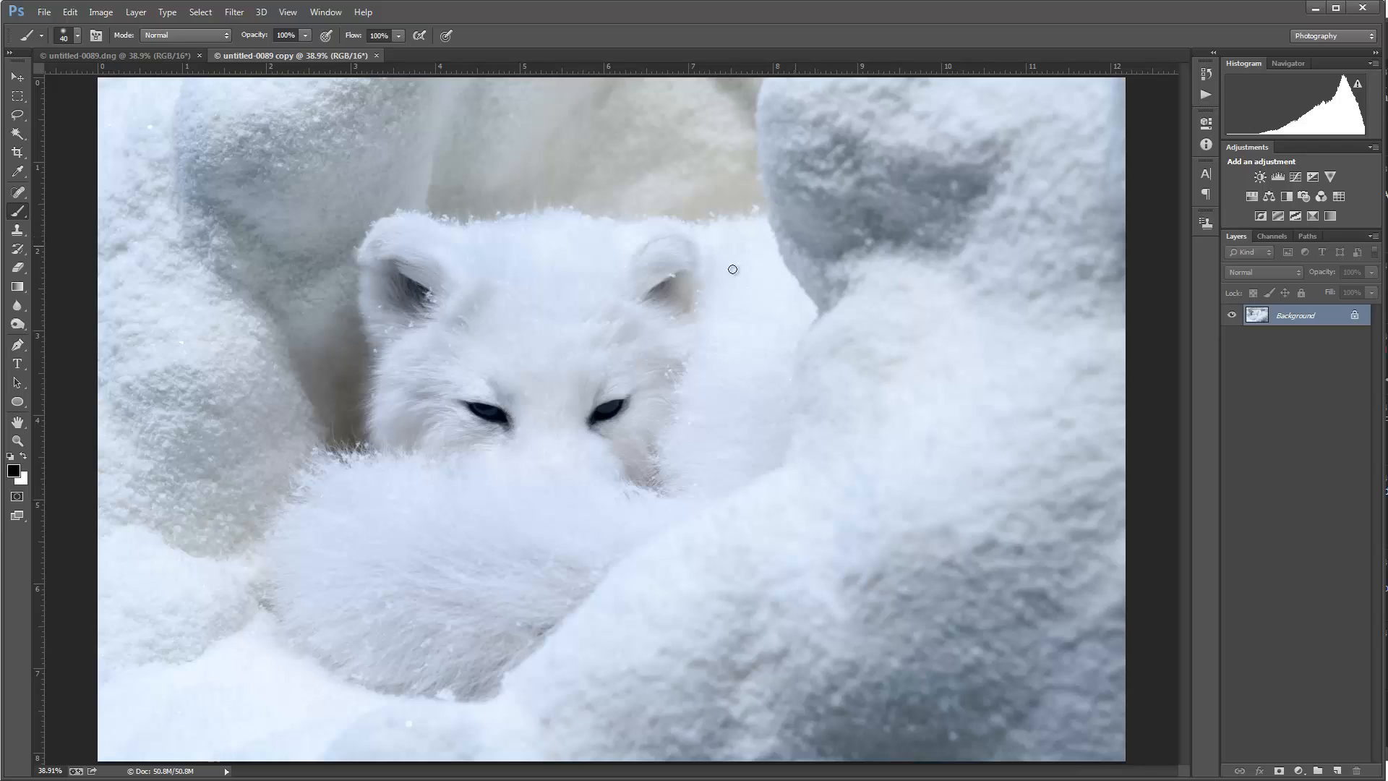
pyautogui.click(14, 76)
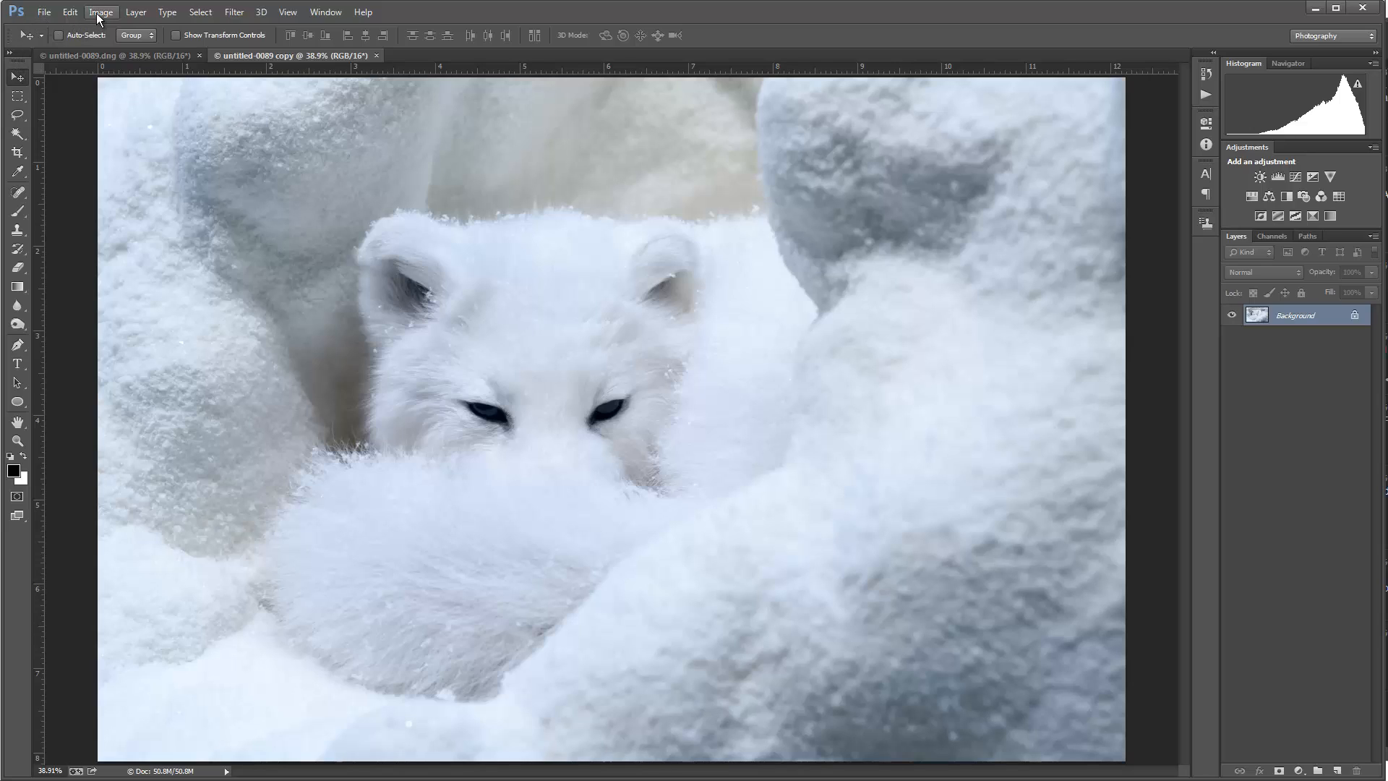
# Convert the copied fox document to Lab Color mode.
pyautogui.click(97, 12)
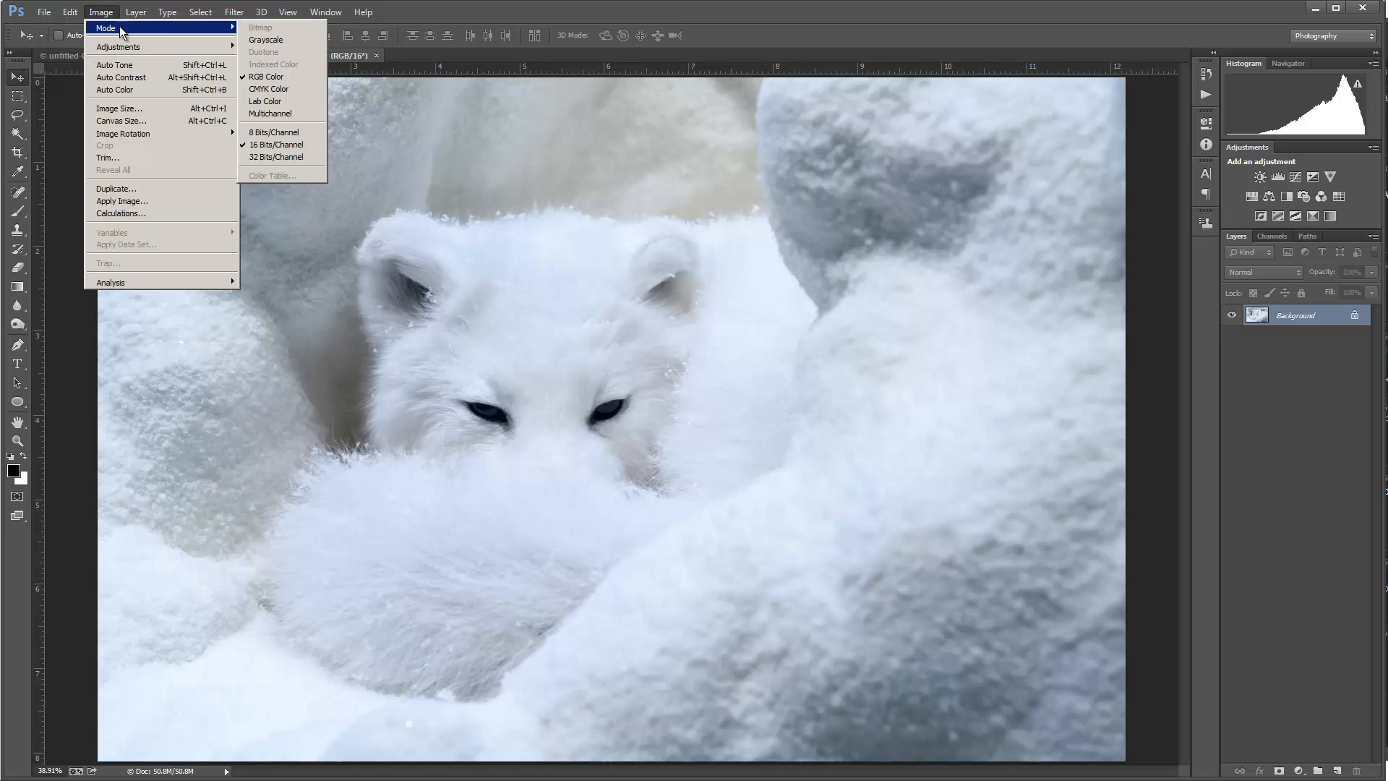
pyautogui.moveTo(265, 101)
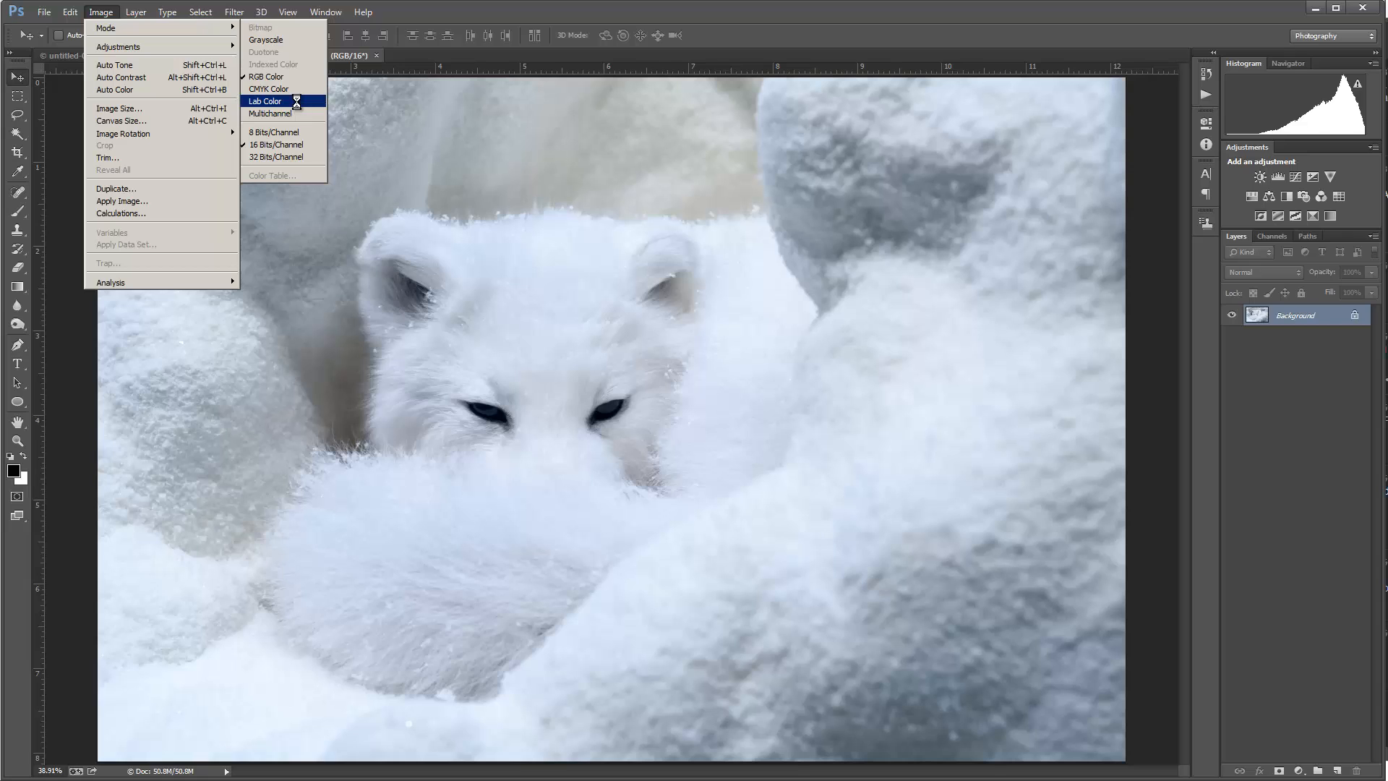
pyautogui.click(265, 100)
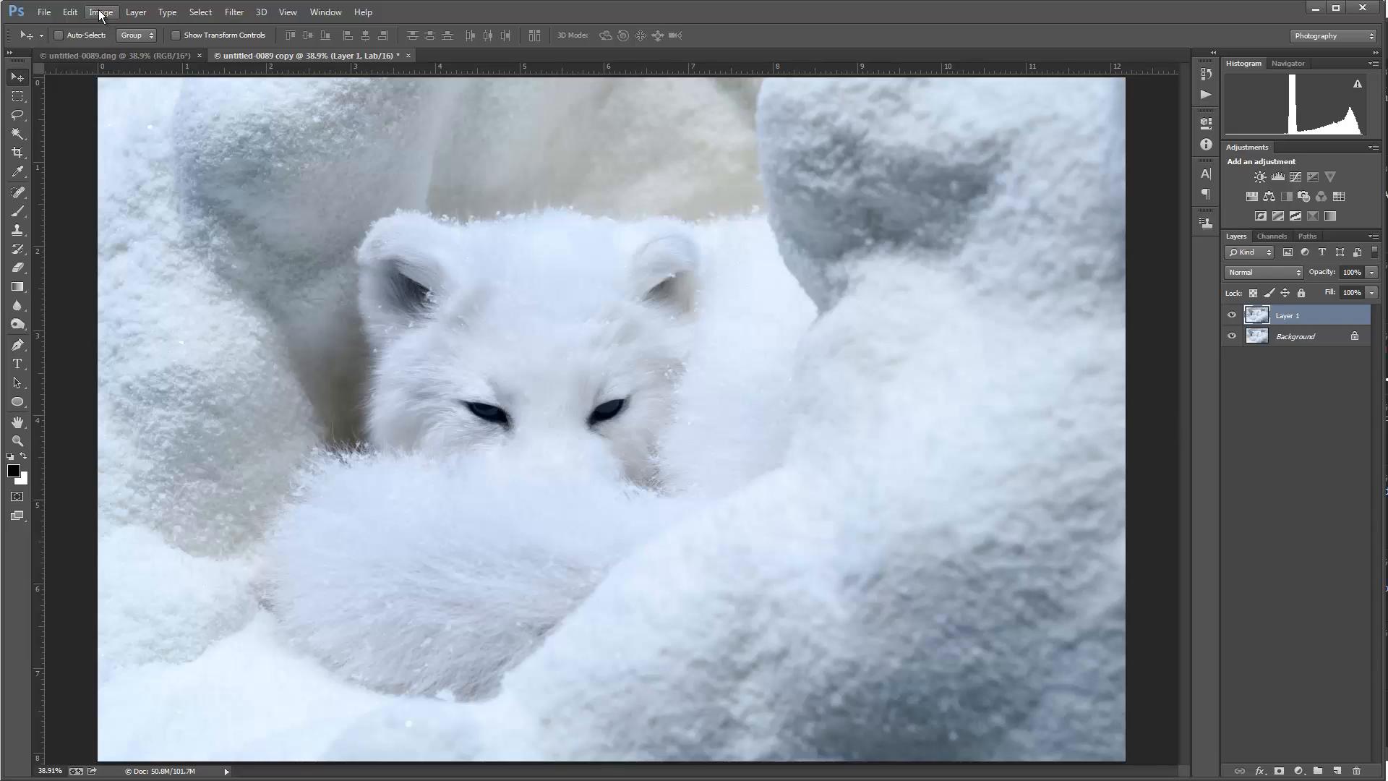
pyautogui.click(108, 13)
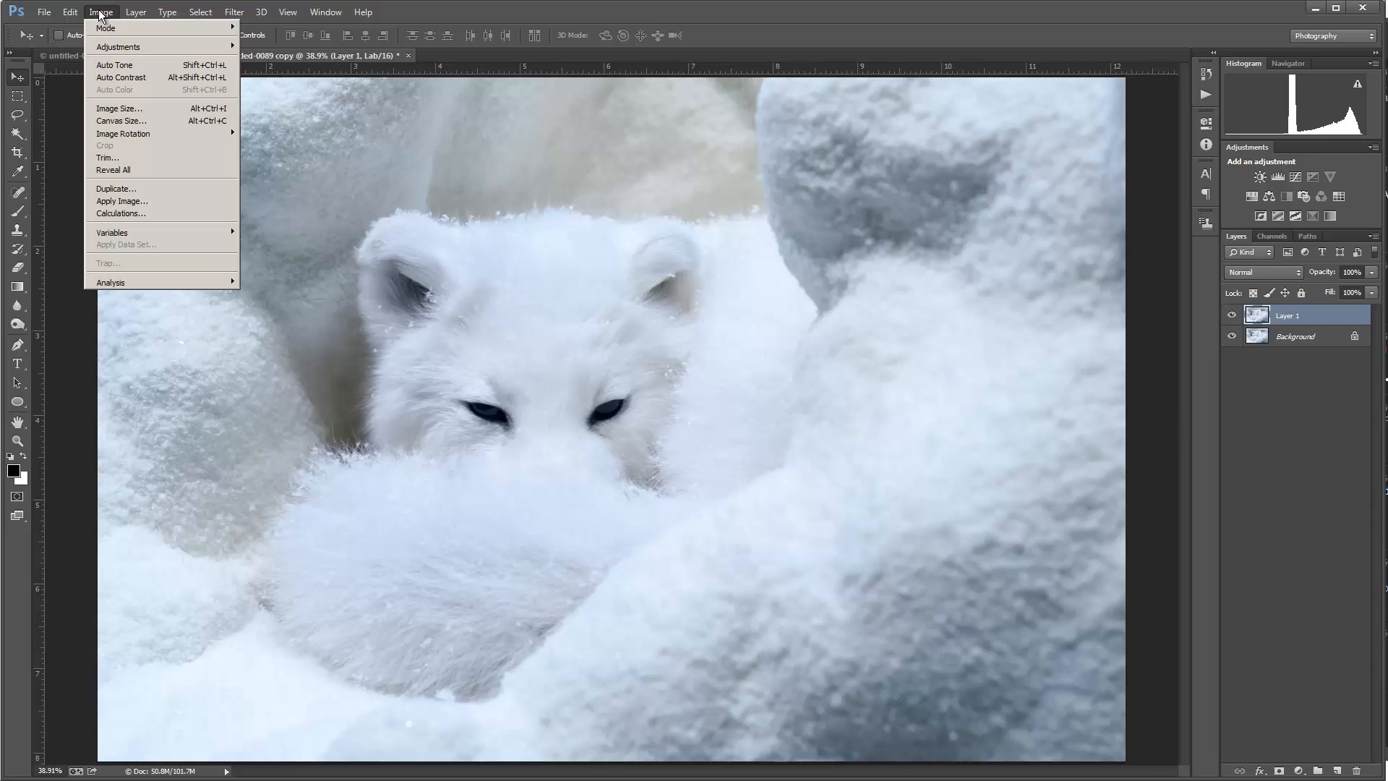
pyautogui.moveTo(186, 216)
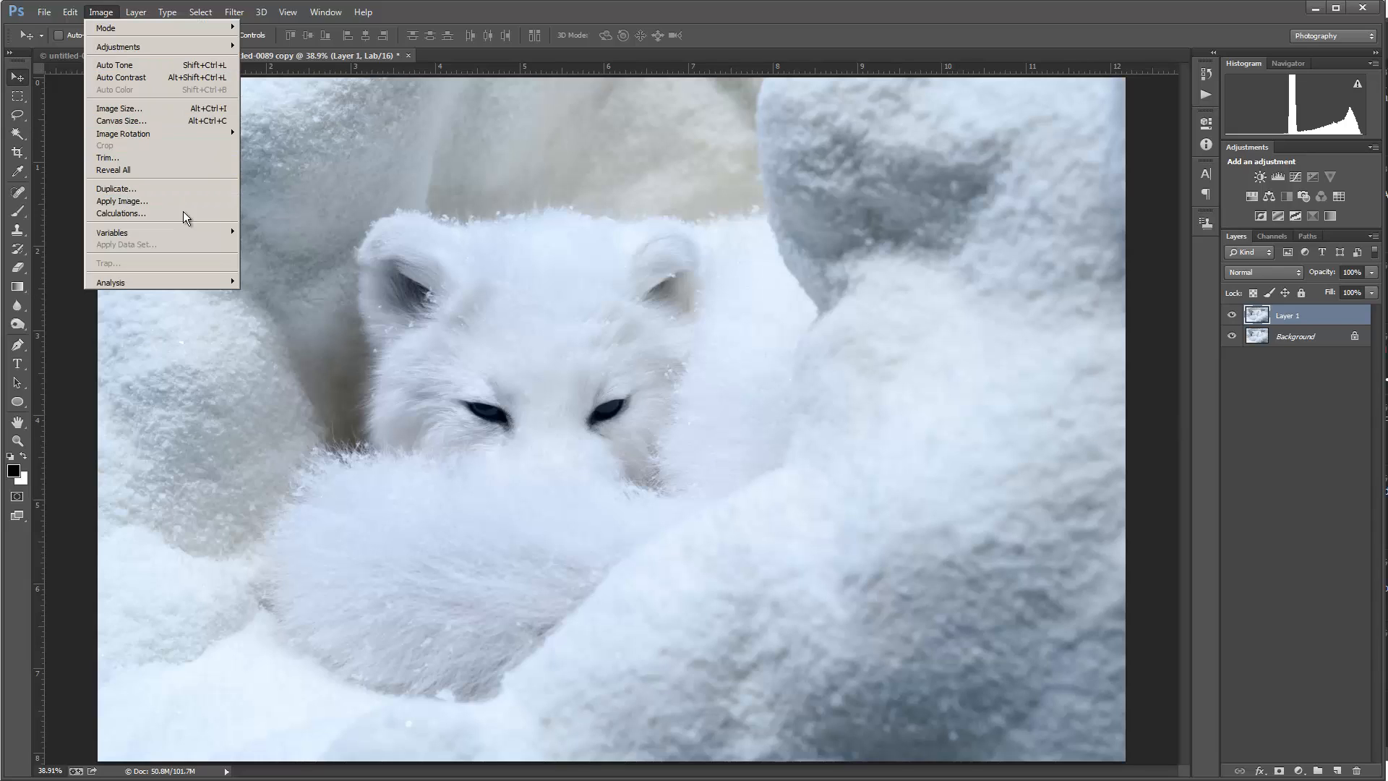
# Apply the inverted merged image onto Layer 1 with Soft Light blending at 100%.
pyautogui.click(121, 200)
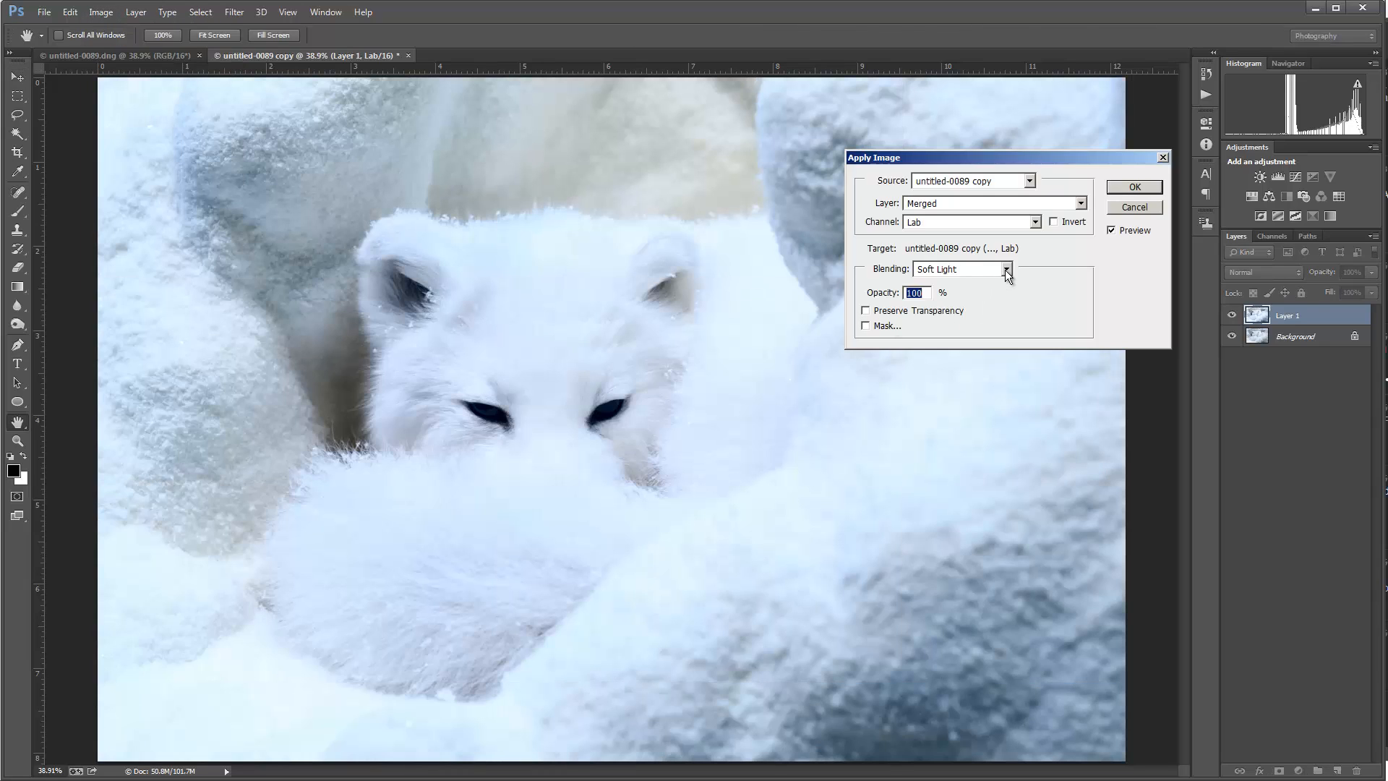
pyautogui.click(1006, 269)
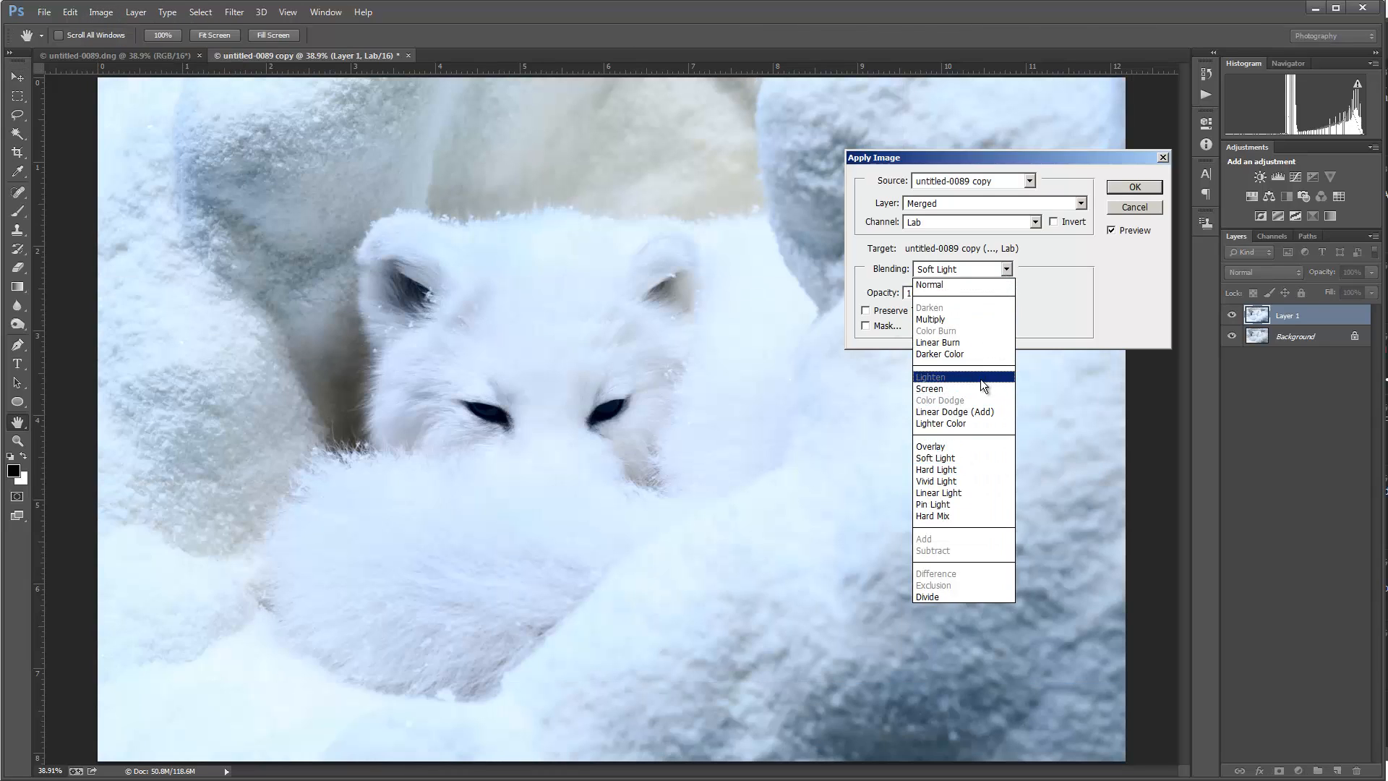
pyautogui.click(931, 319)
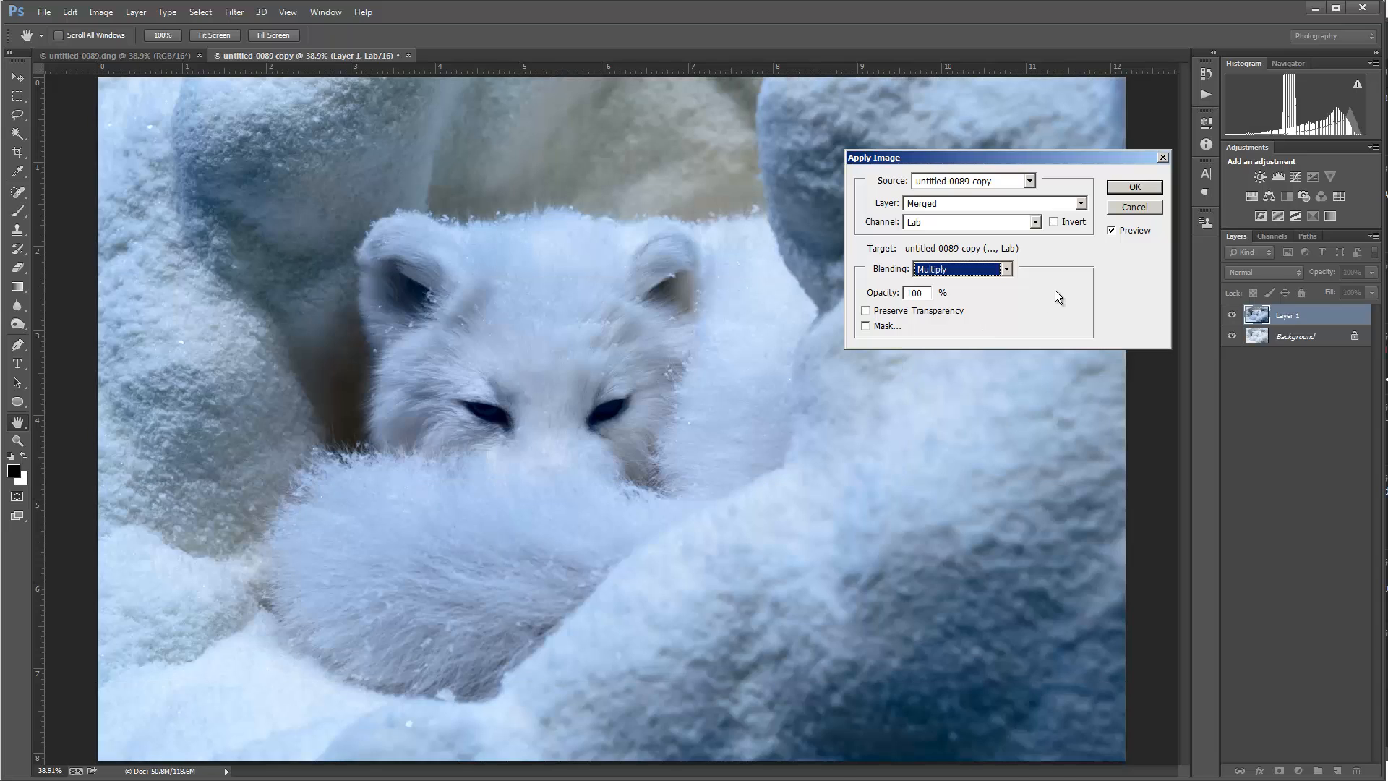
pyautogui.moveTo(1051, 294)
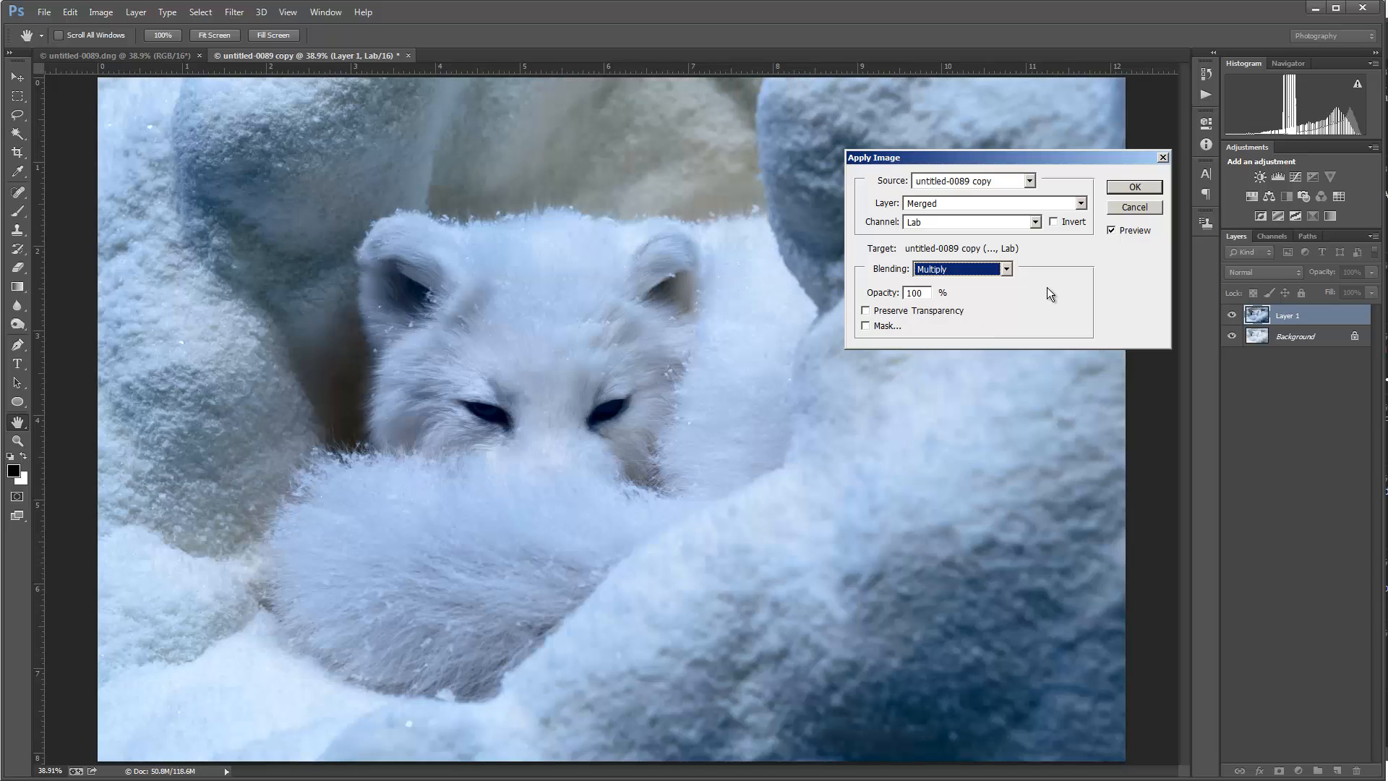
pyautogui.click(1004, 269)
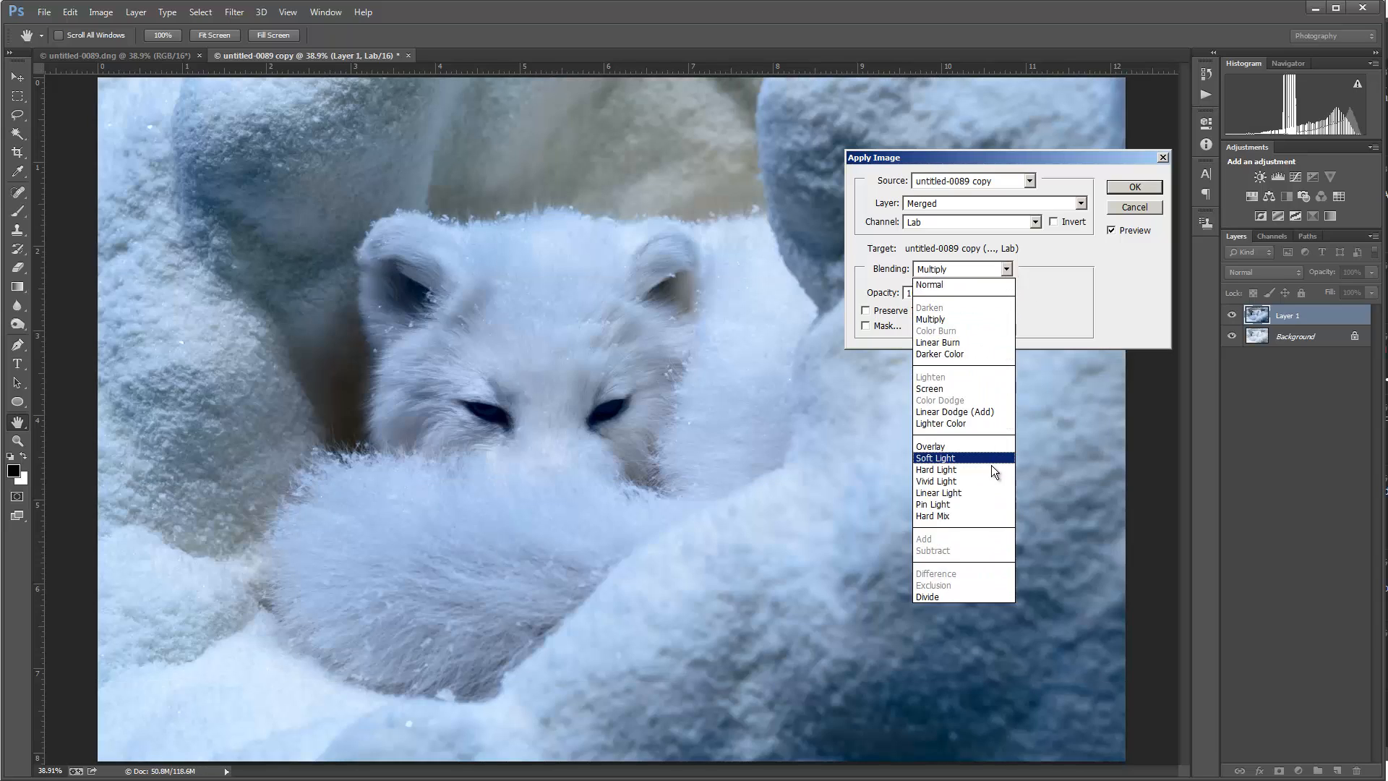
pyautogui.click(935, 458)
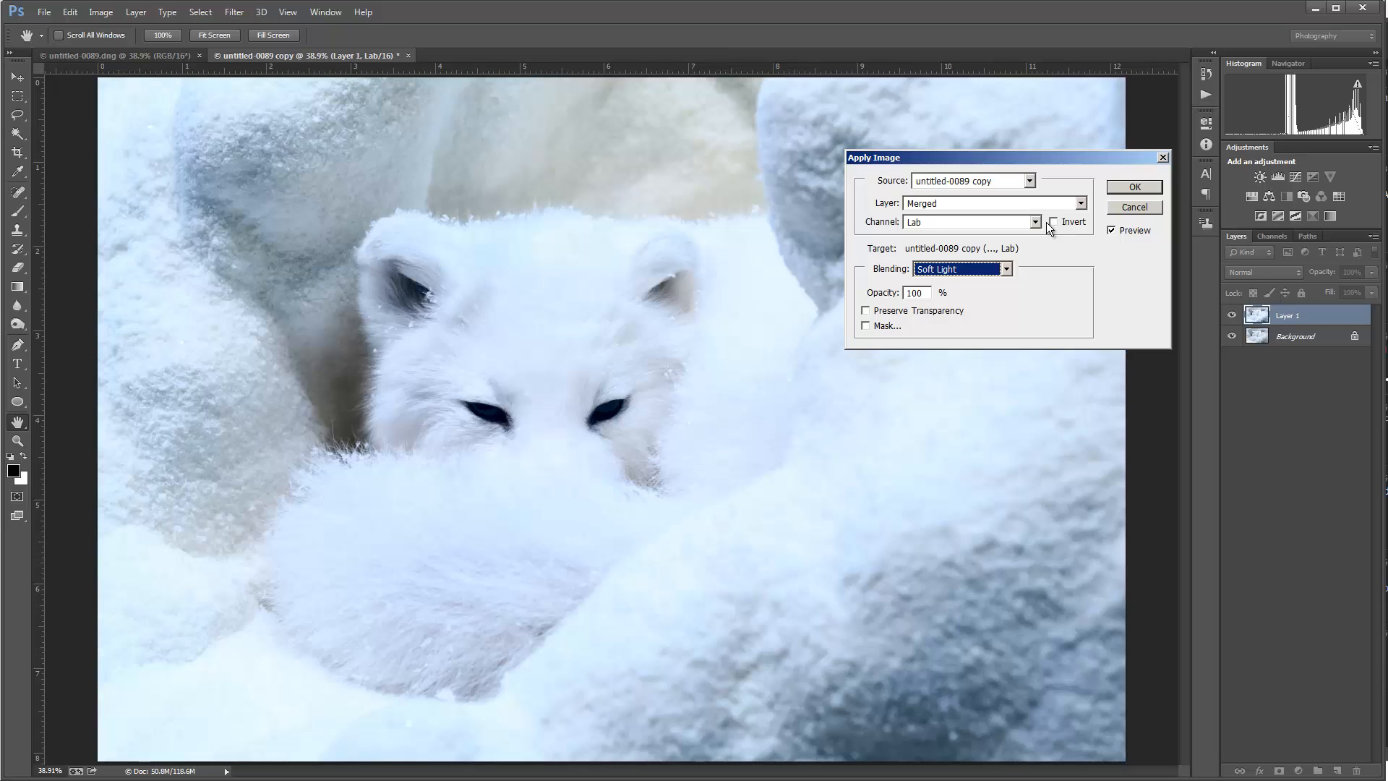
pyautogui.moveTo(1056, 227)
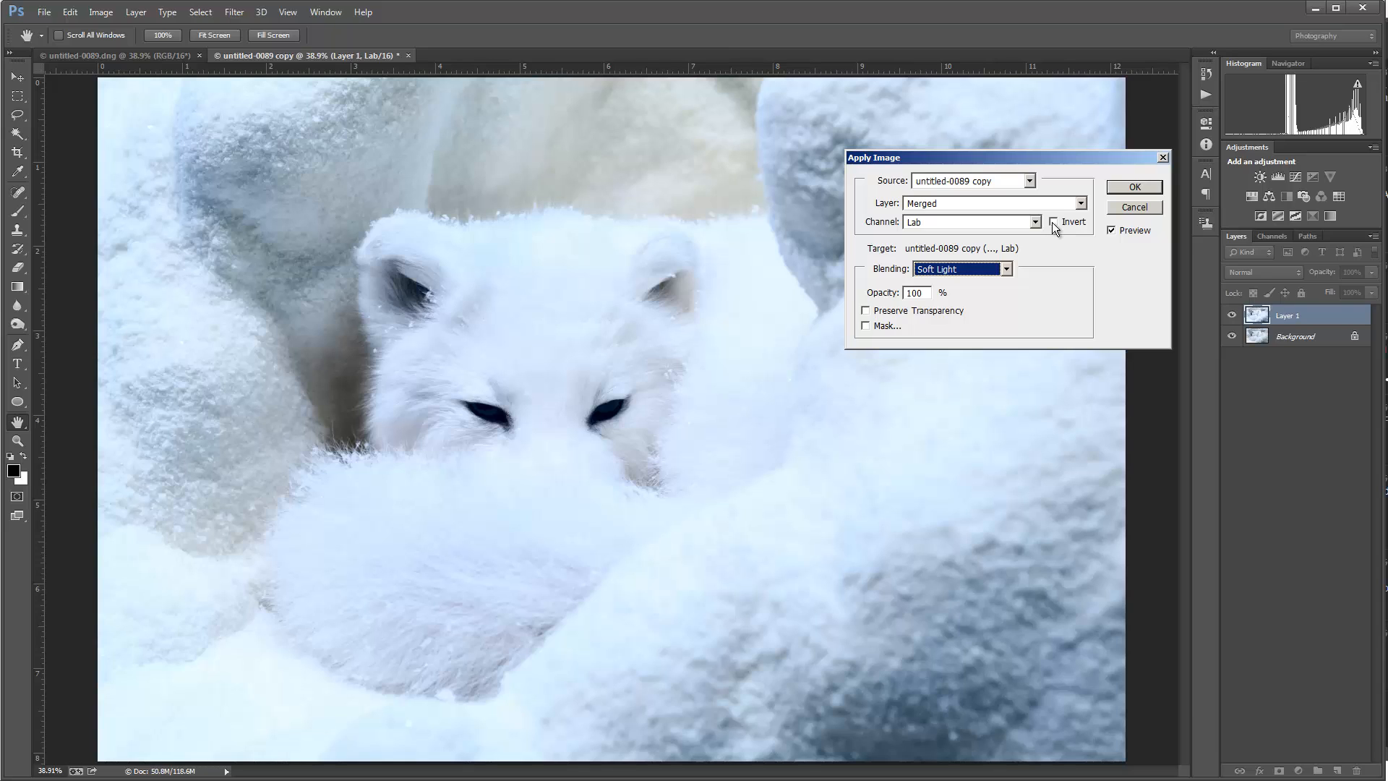
pyautogui.click(1053, 222)
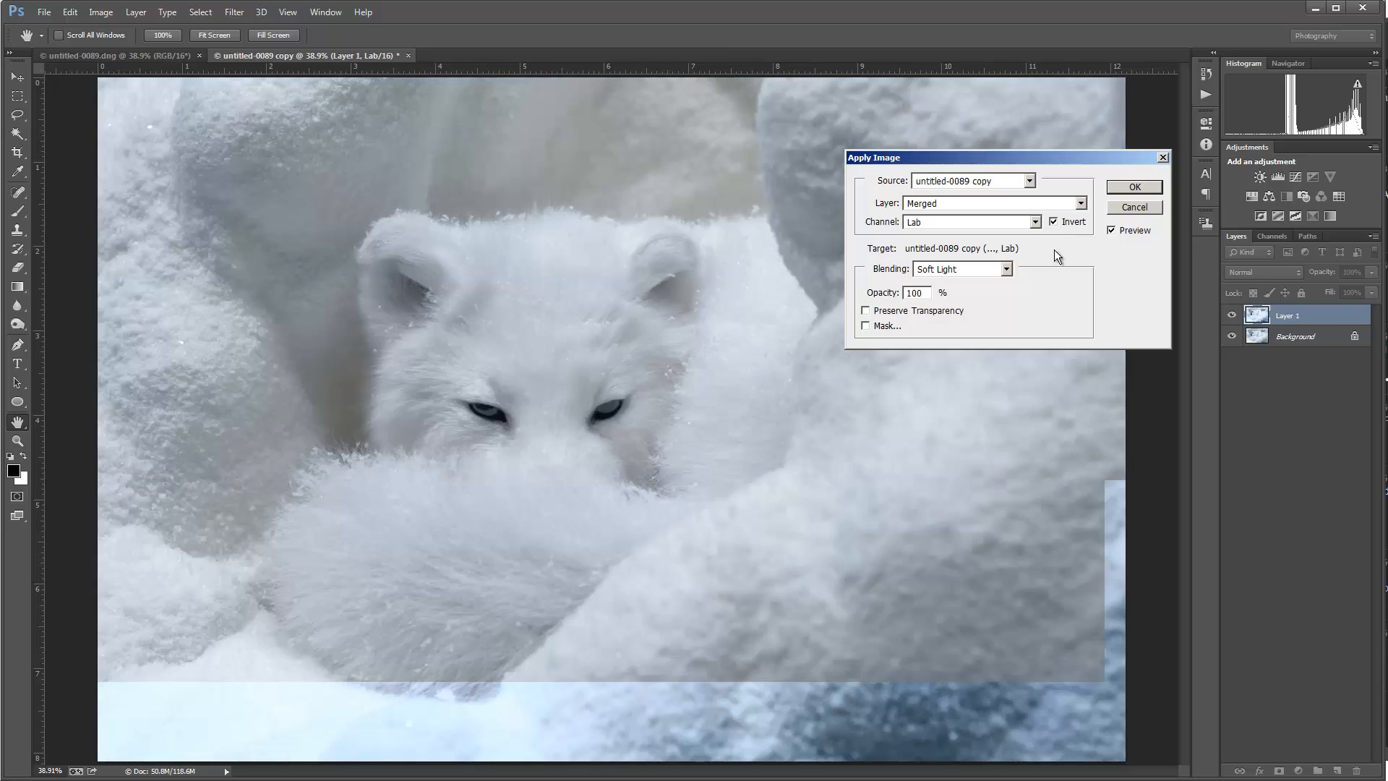
pyautogui.click(1053, 221)
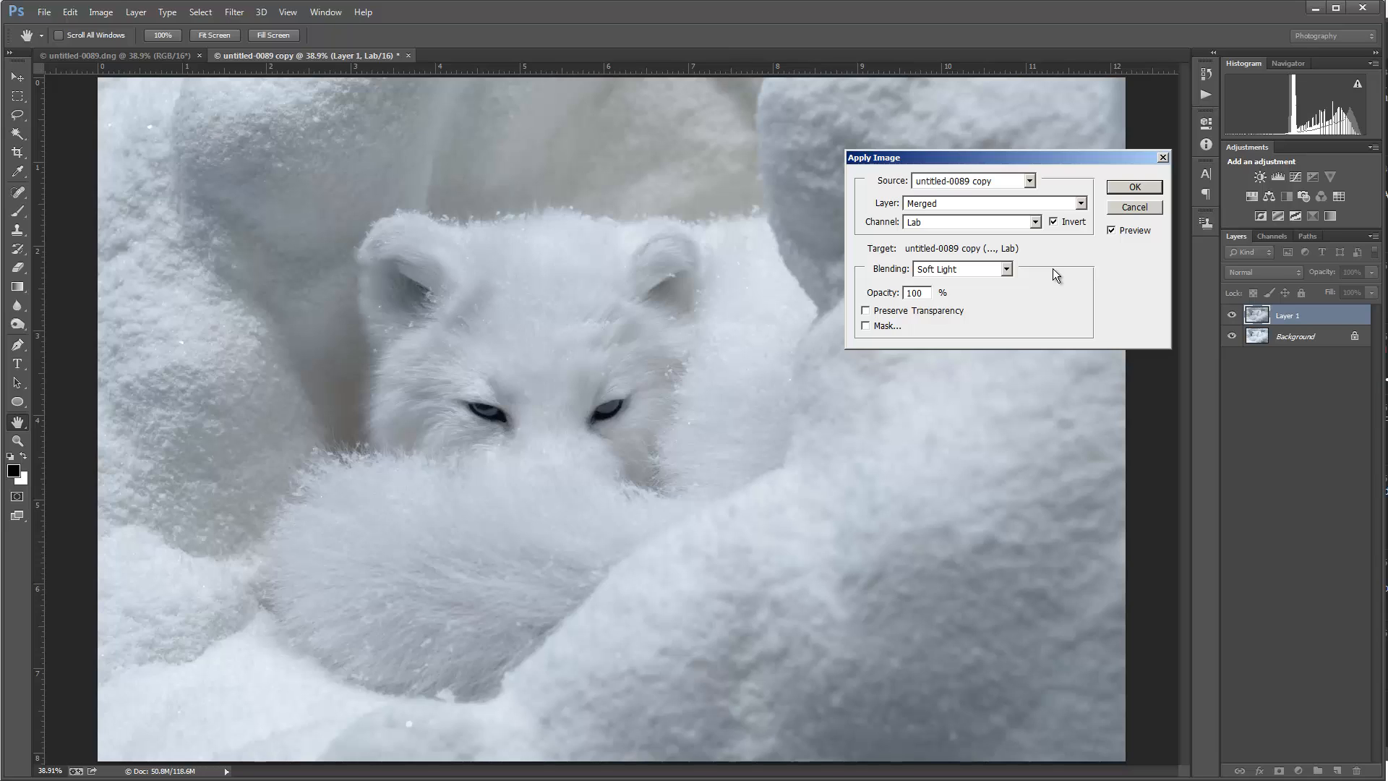
pyautogui.moveTo(387, 203)
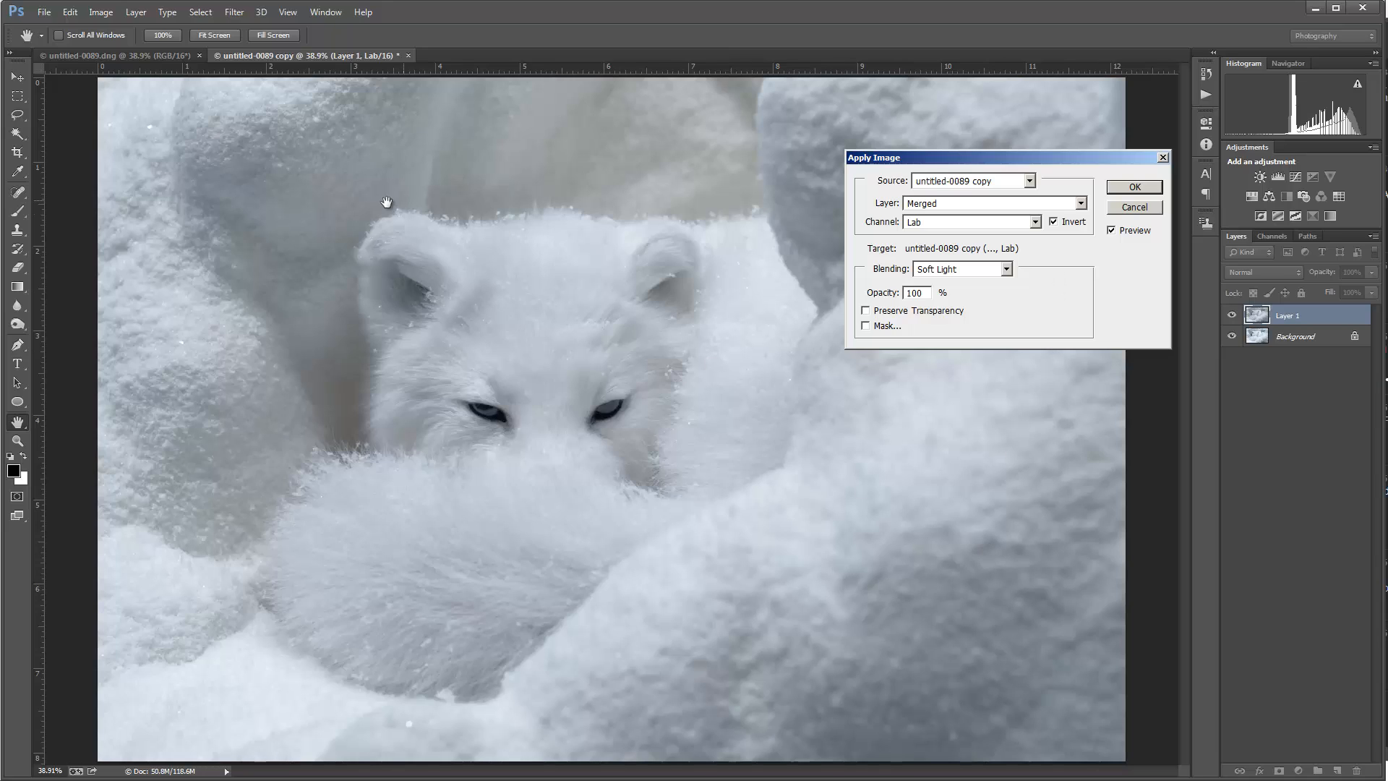
pyautogui.moveTo(511, 411)
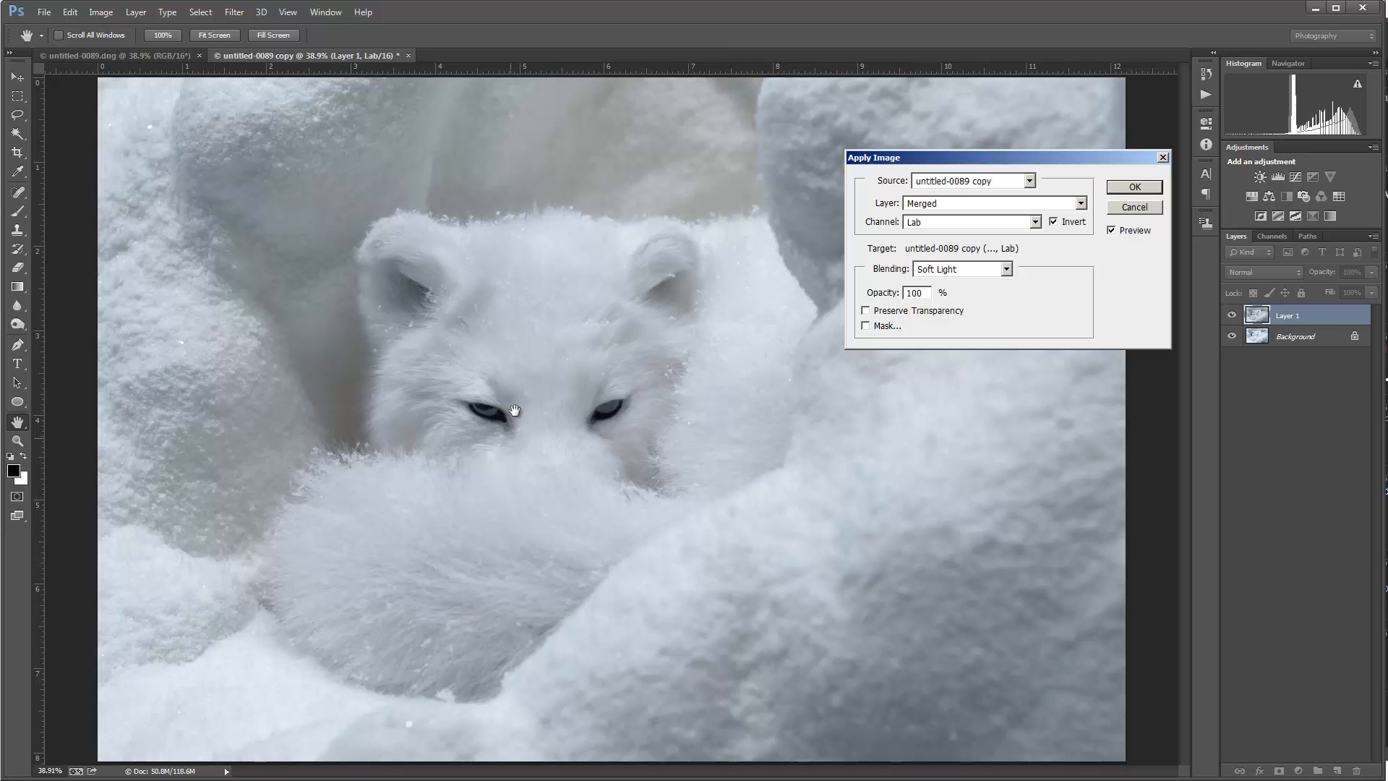
pyautogui.moveTo(629, 282)
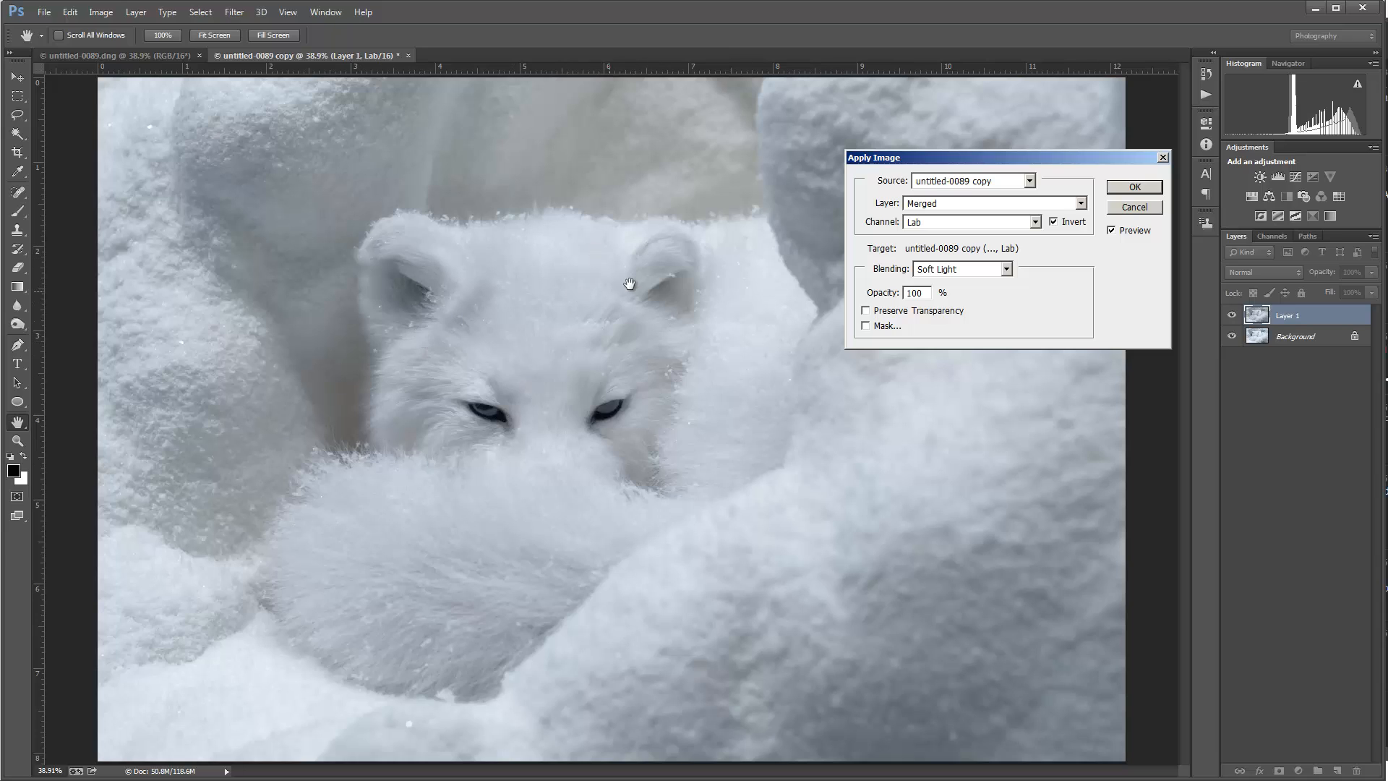
pyautogui.moveTo(413, 331)
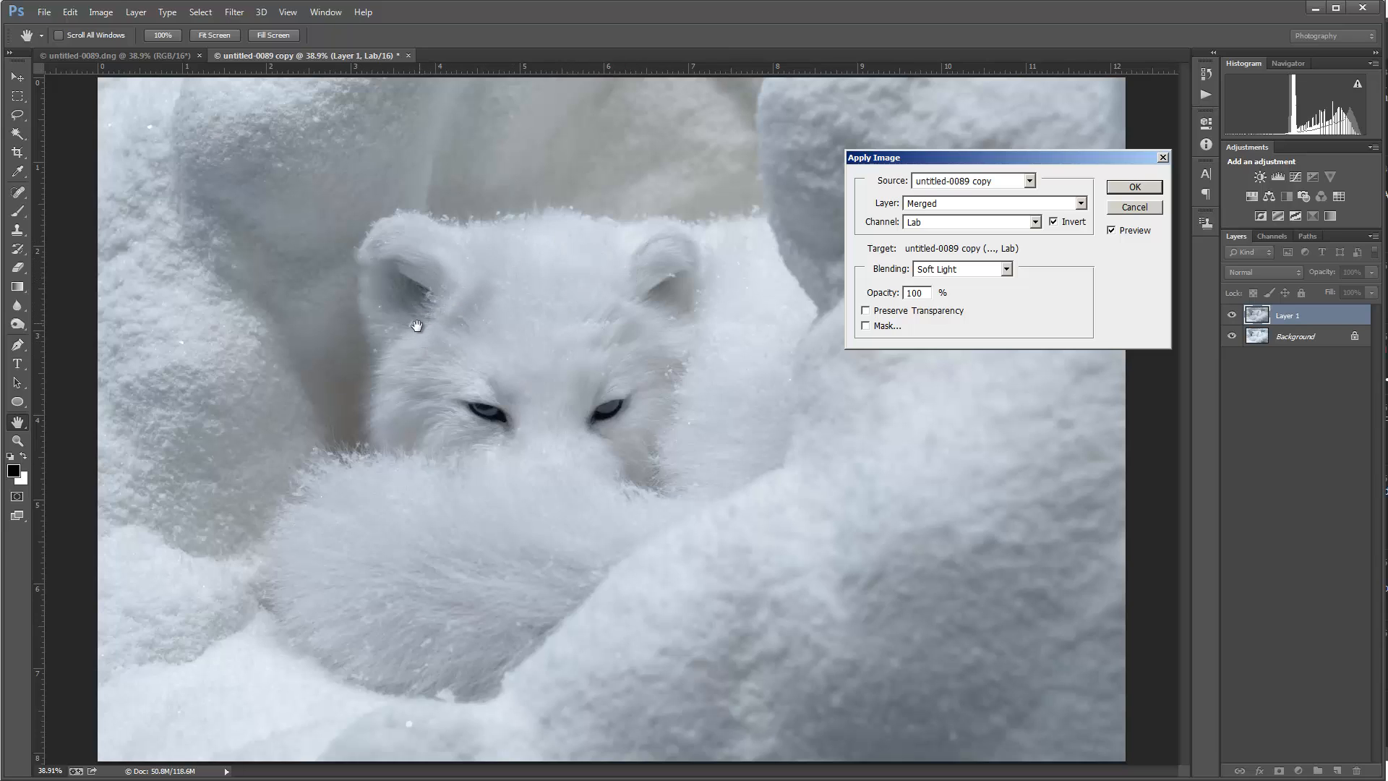
pyautogui.moveTo(946, 434)
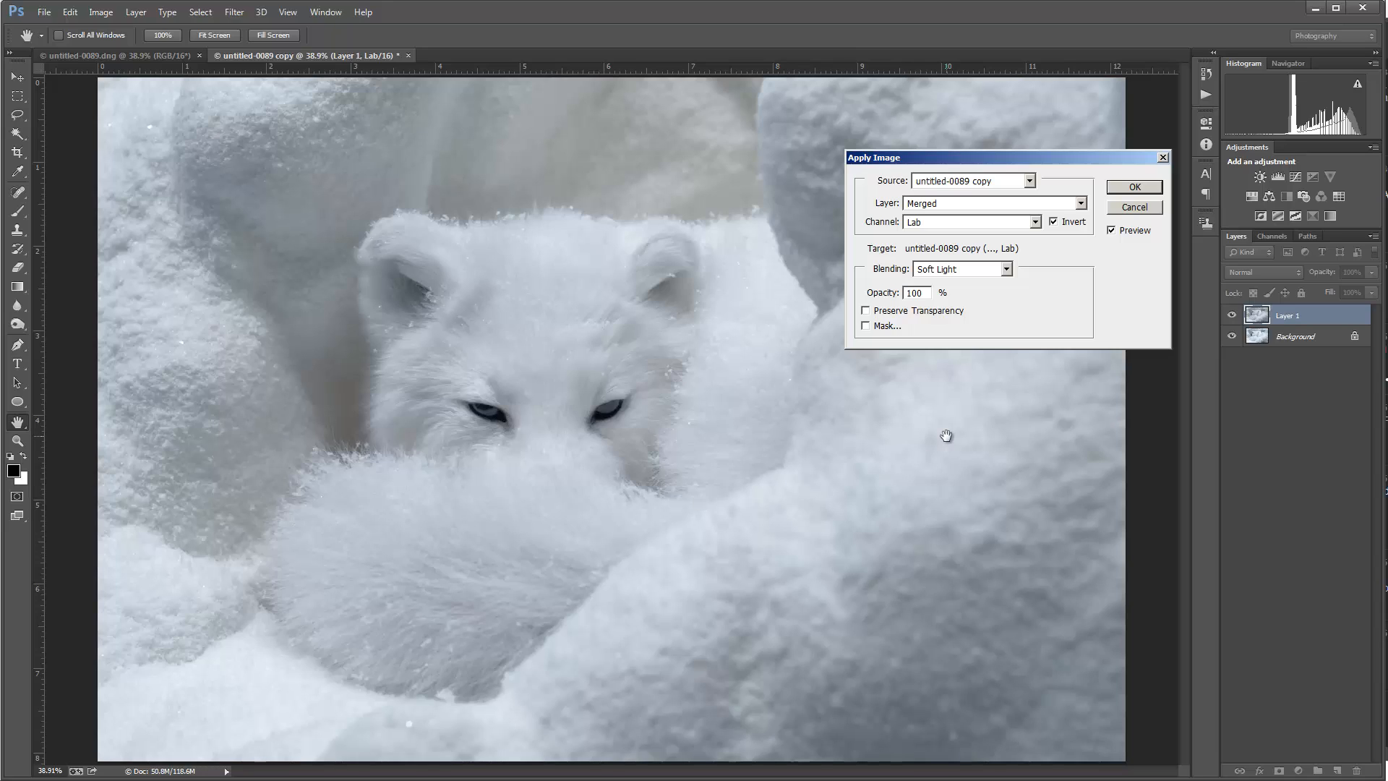
pyautogui.moveTo(1142, 201)
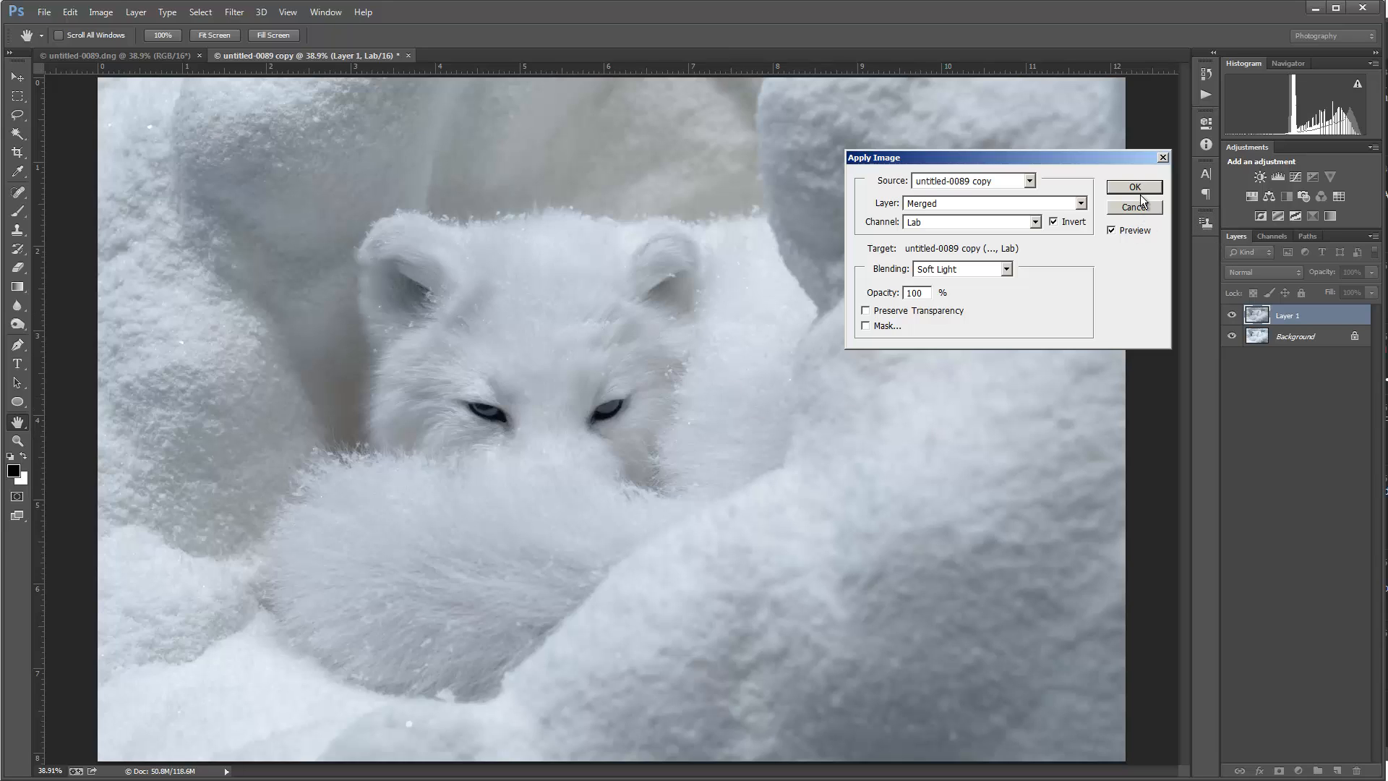
pyautogui.click(1134, 187)
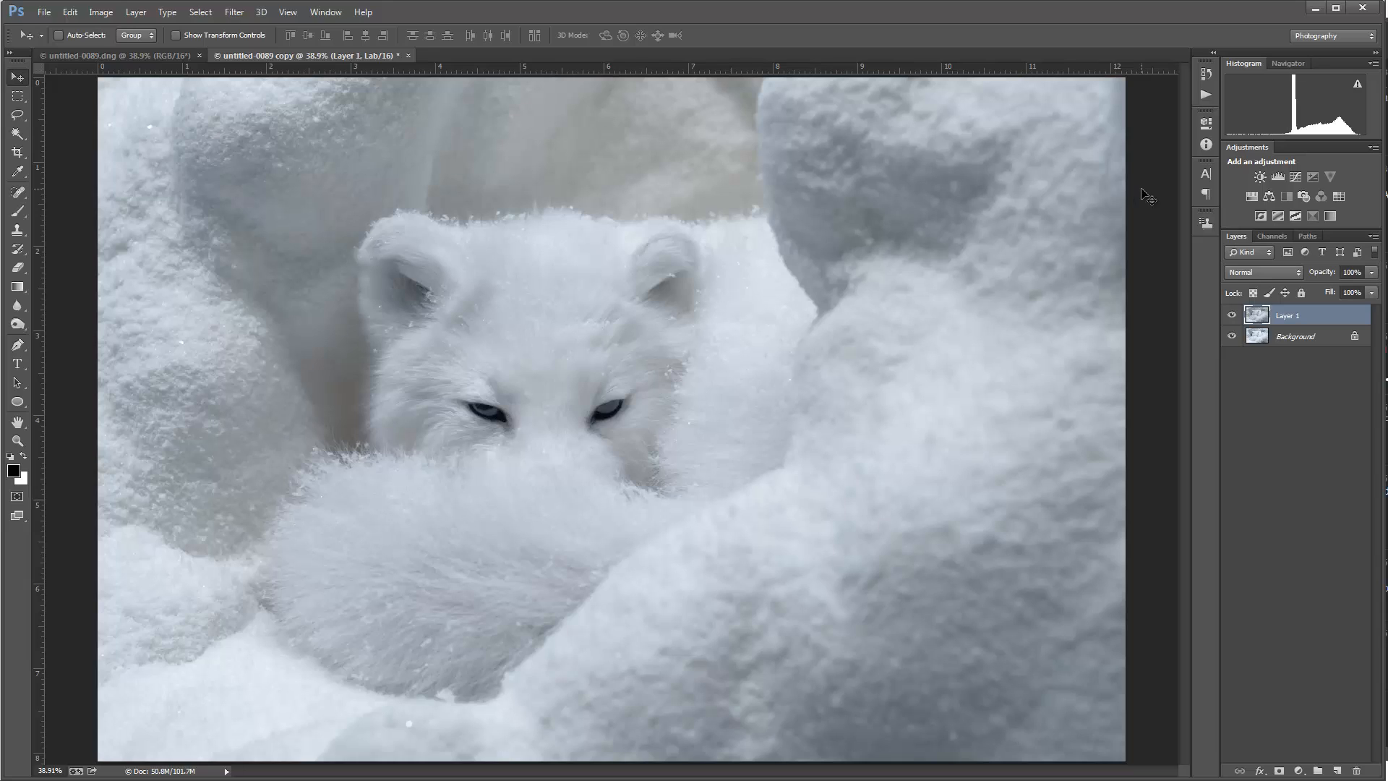
# Duplicate Layer 1 and preview Shadows/Highlights on the copy with Shadows at 18%.
pyautogui.press('Ctrl+J')
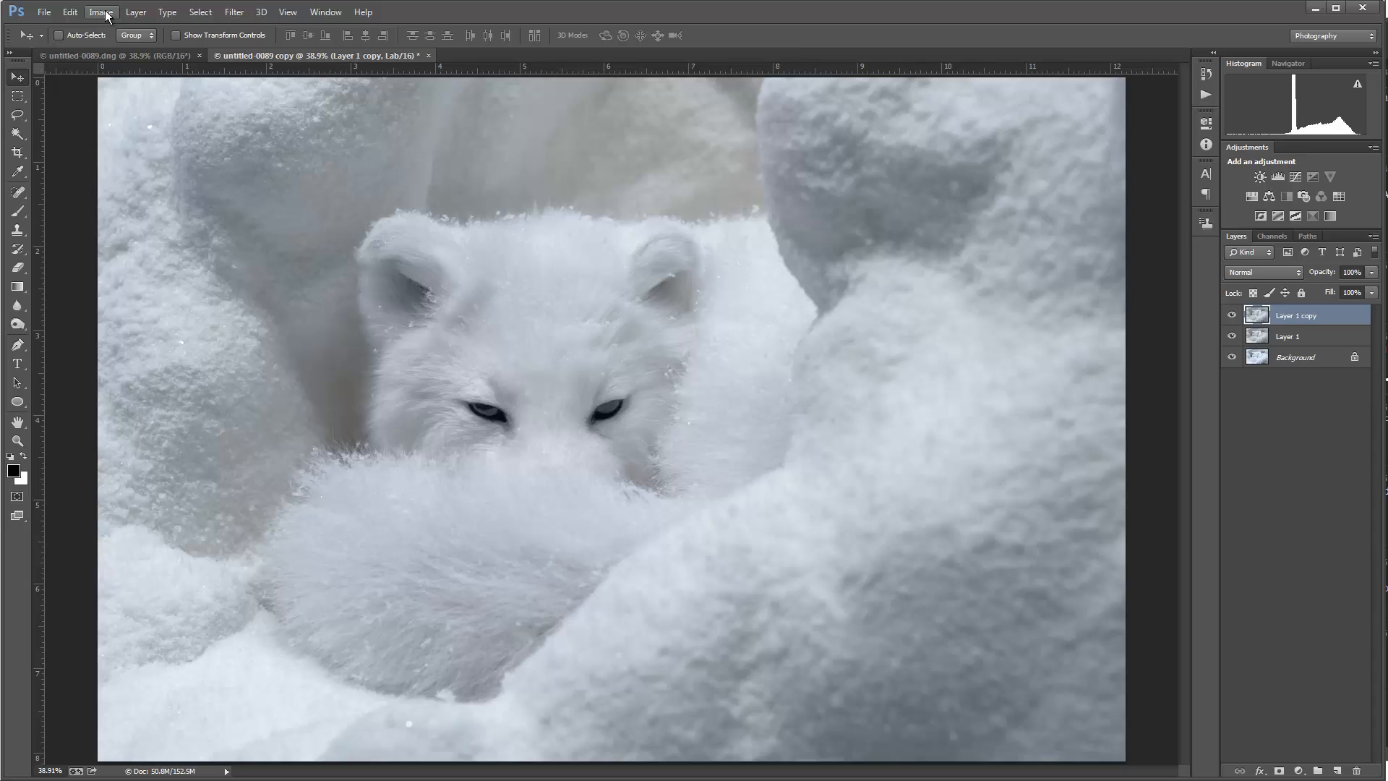
pyautogui.click(103, 12)
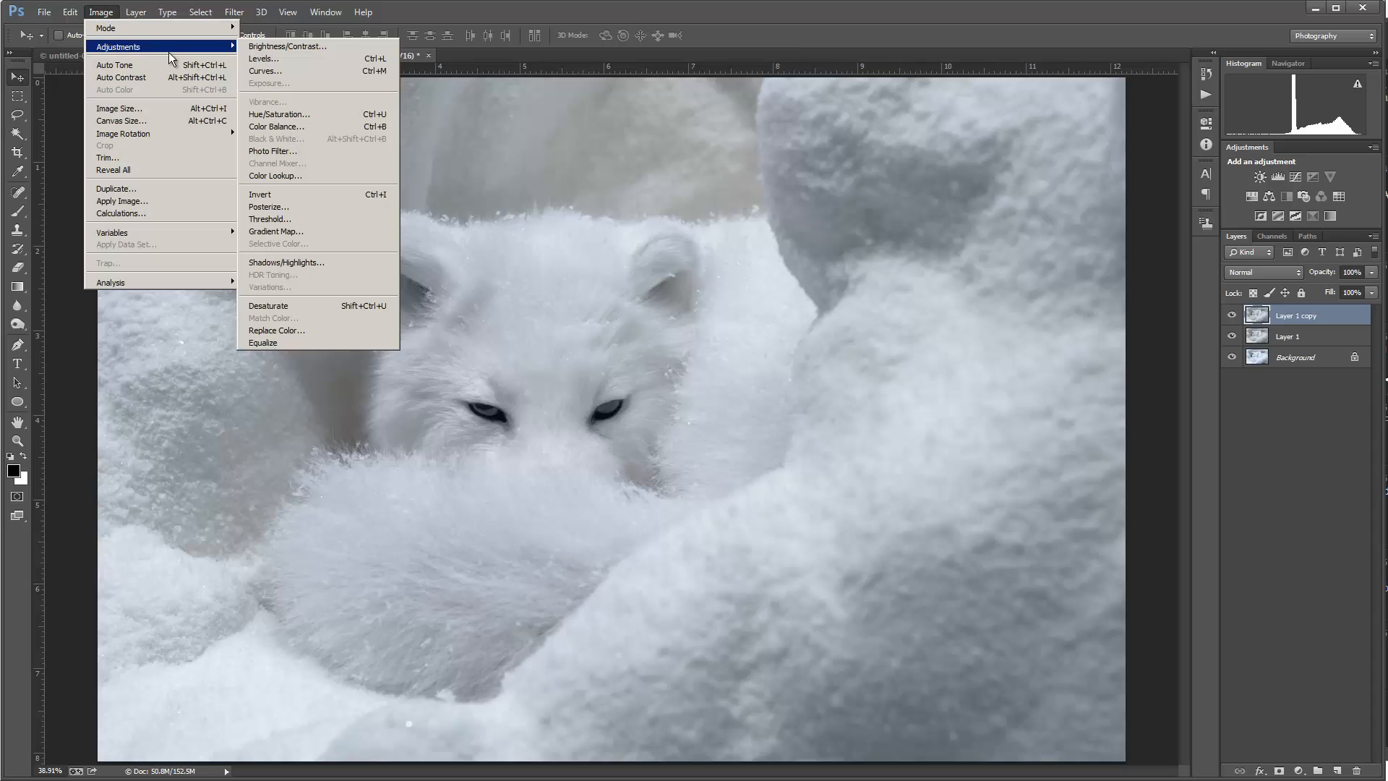
pyautogui.moveTo(279, 114)
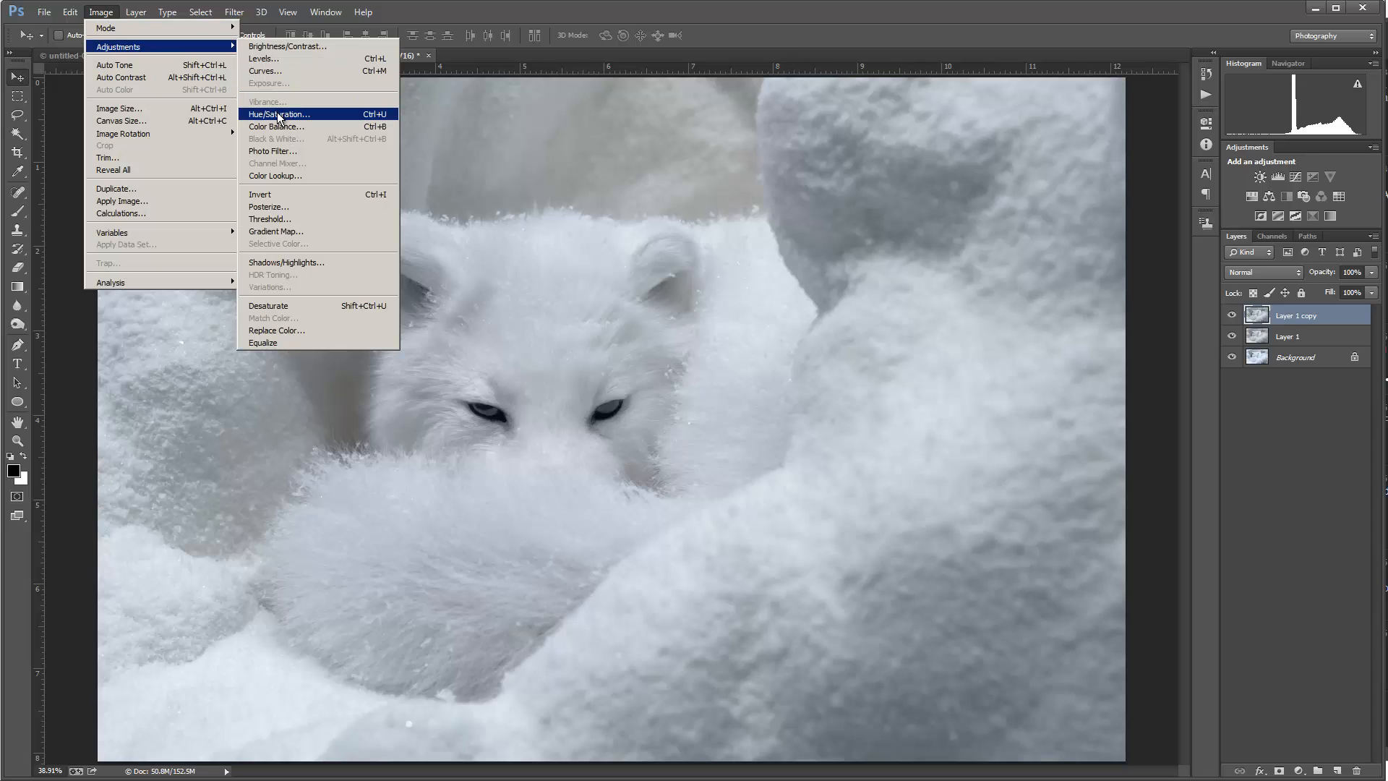
pyautogui.moveTo(300, 269)
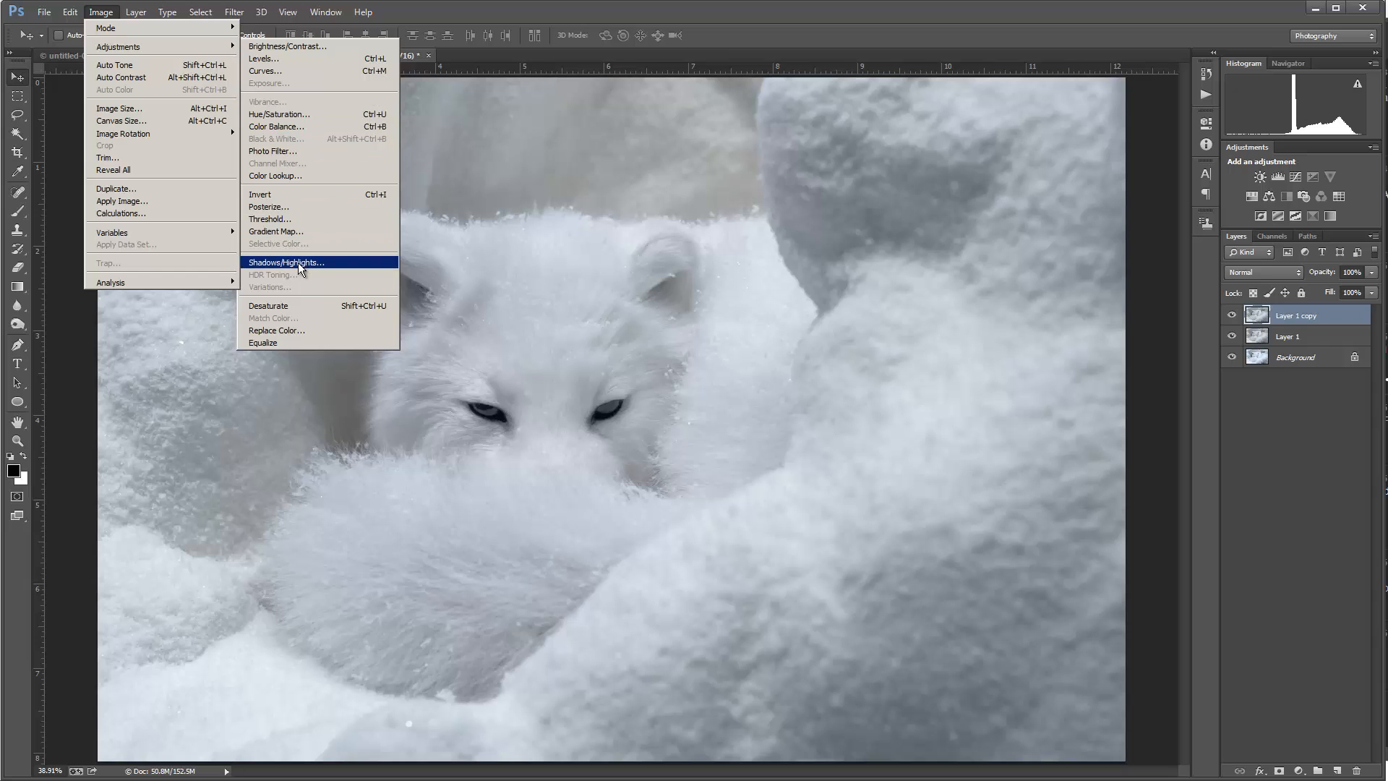
pyautogui.click(286, 261)
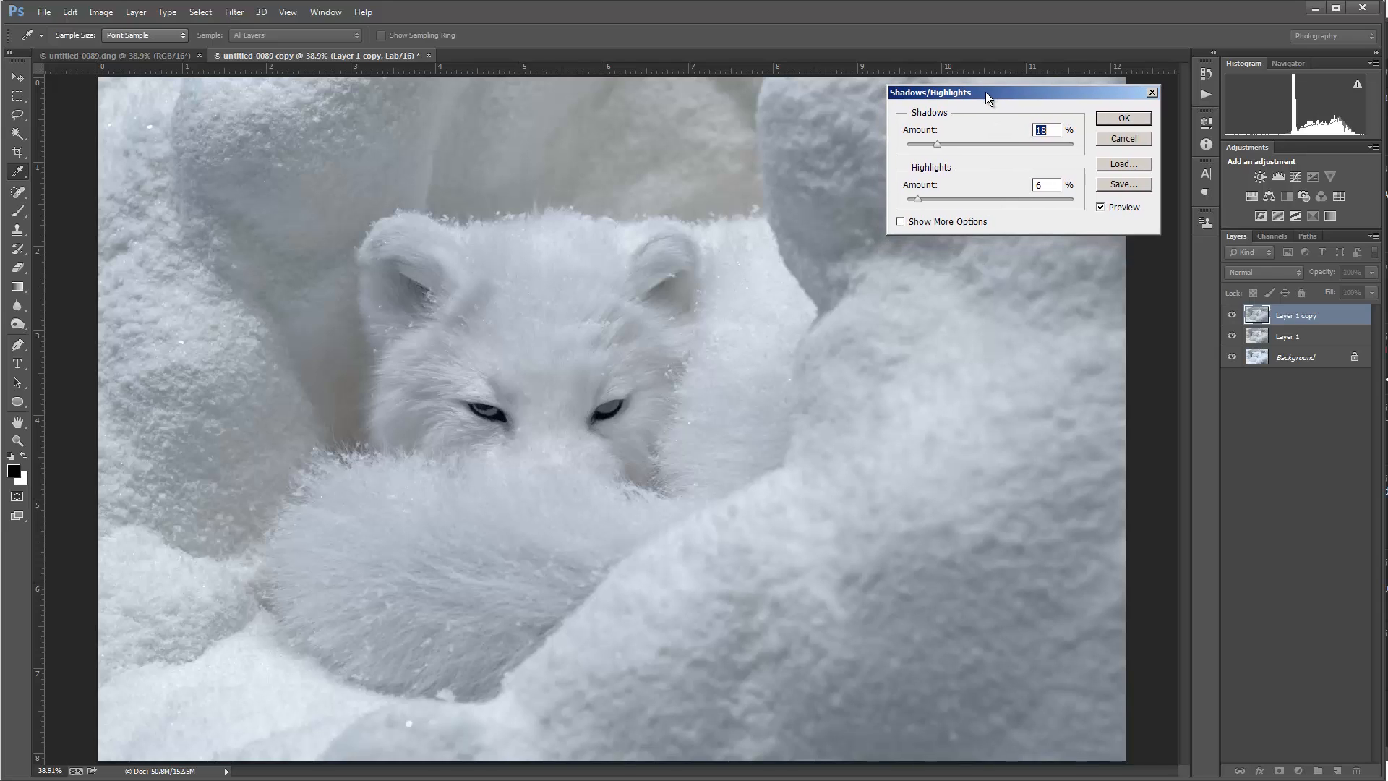
pyautogui.moveTo(976, 183)
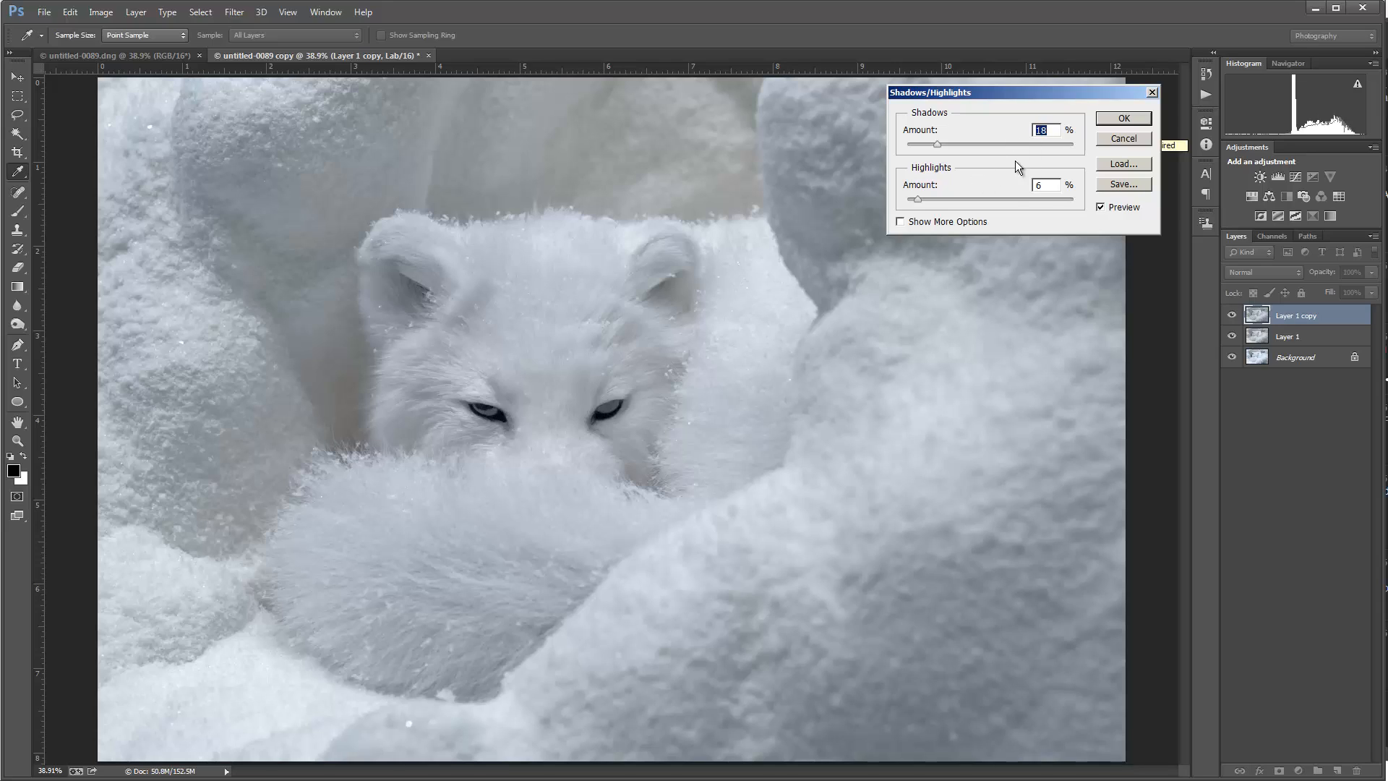
pyautogui.moveTo(950, 185)
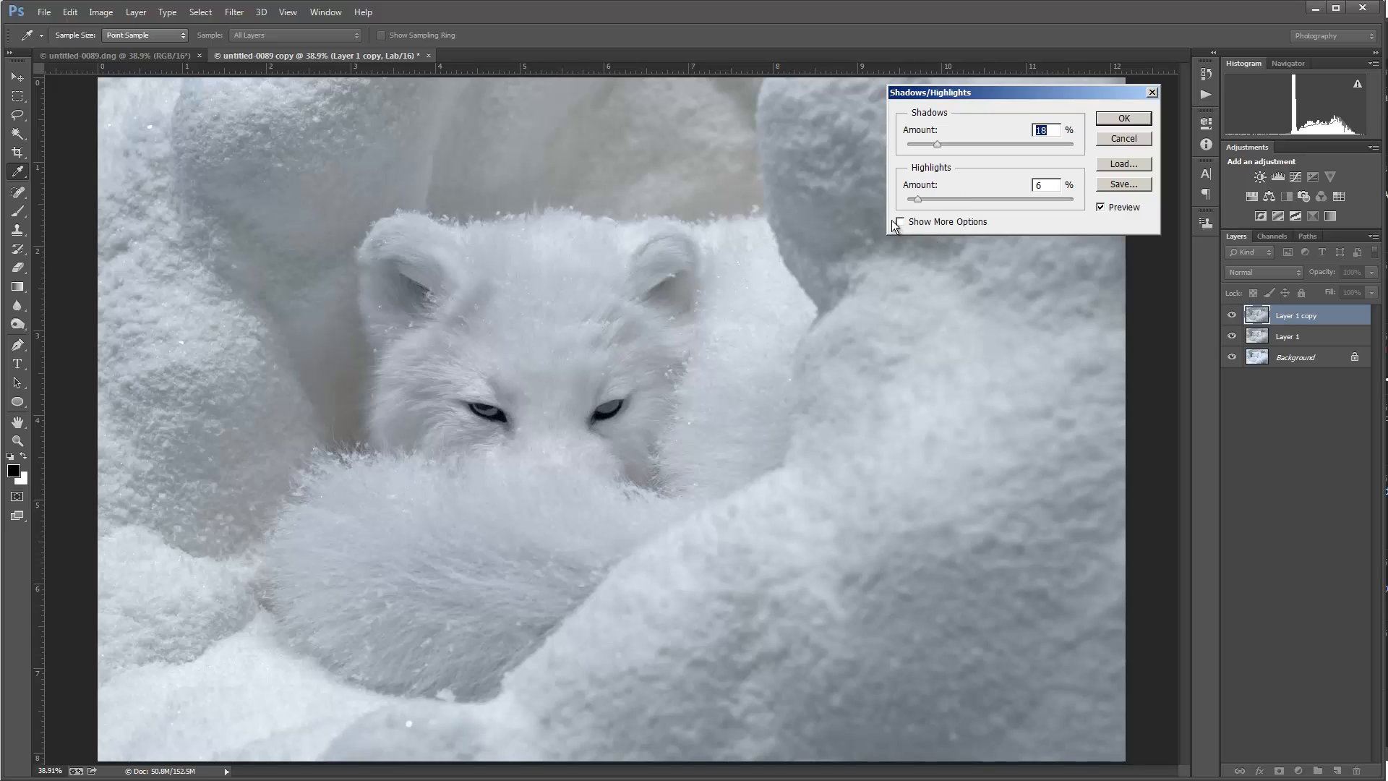
pyautogui.click(898, 222)
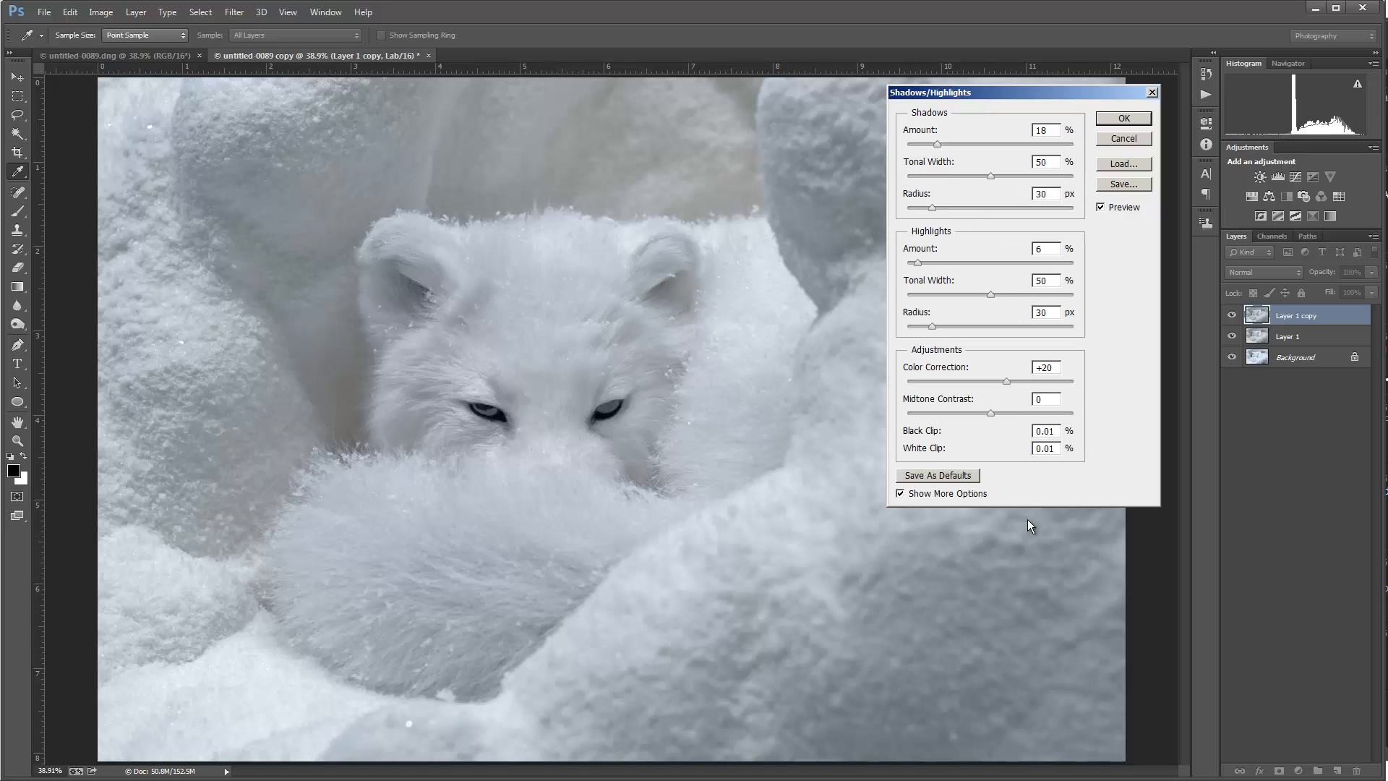
pyautogui.moveTo(900, 505)
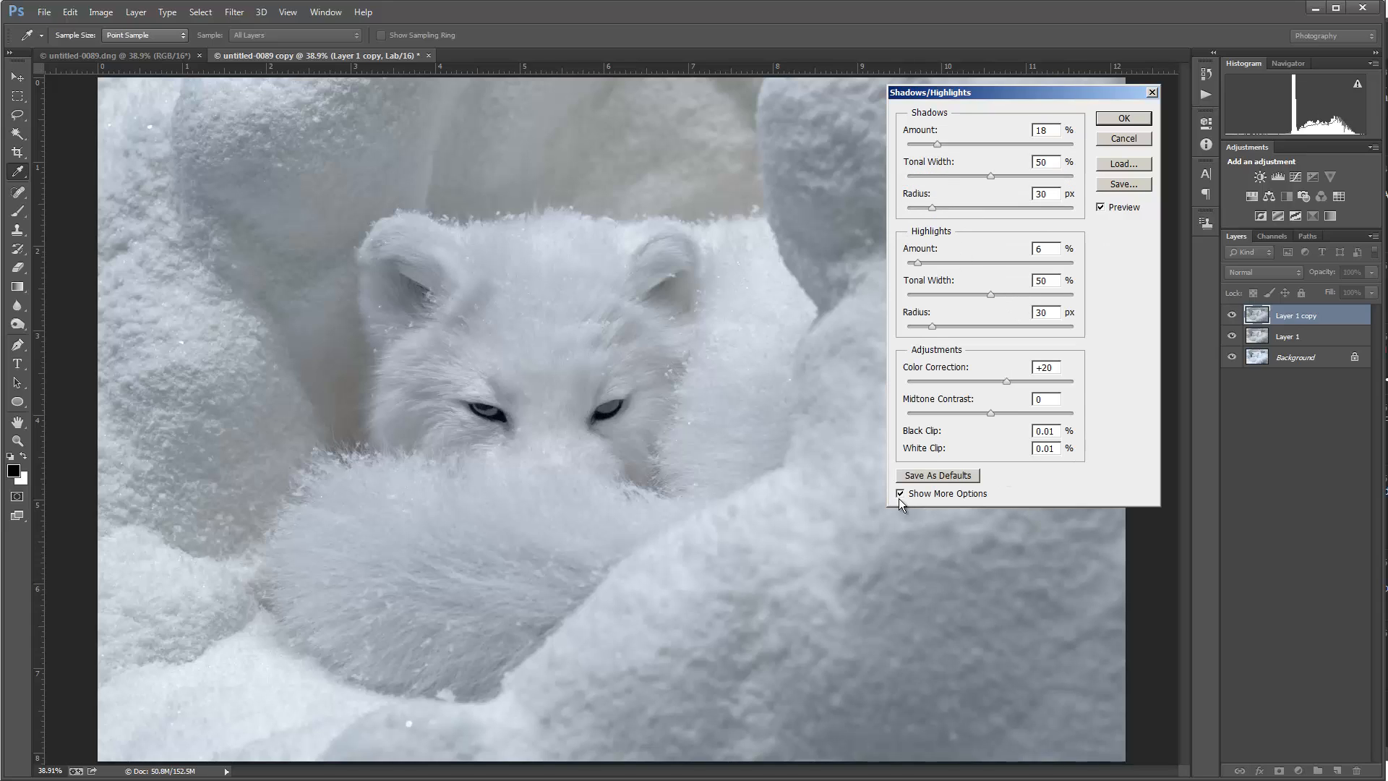
pyautogui.click(900, 493)
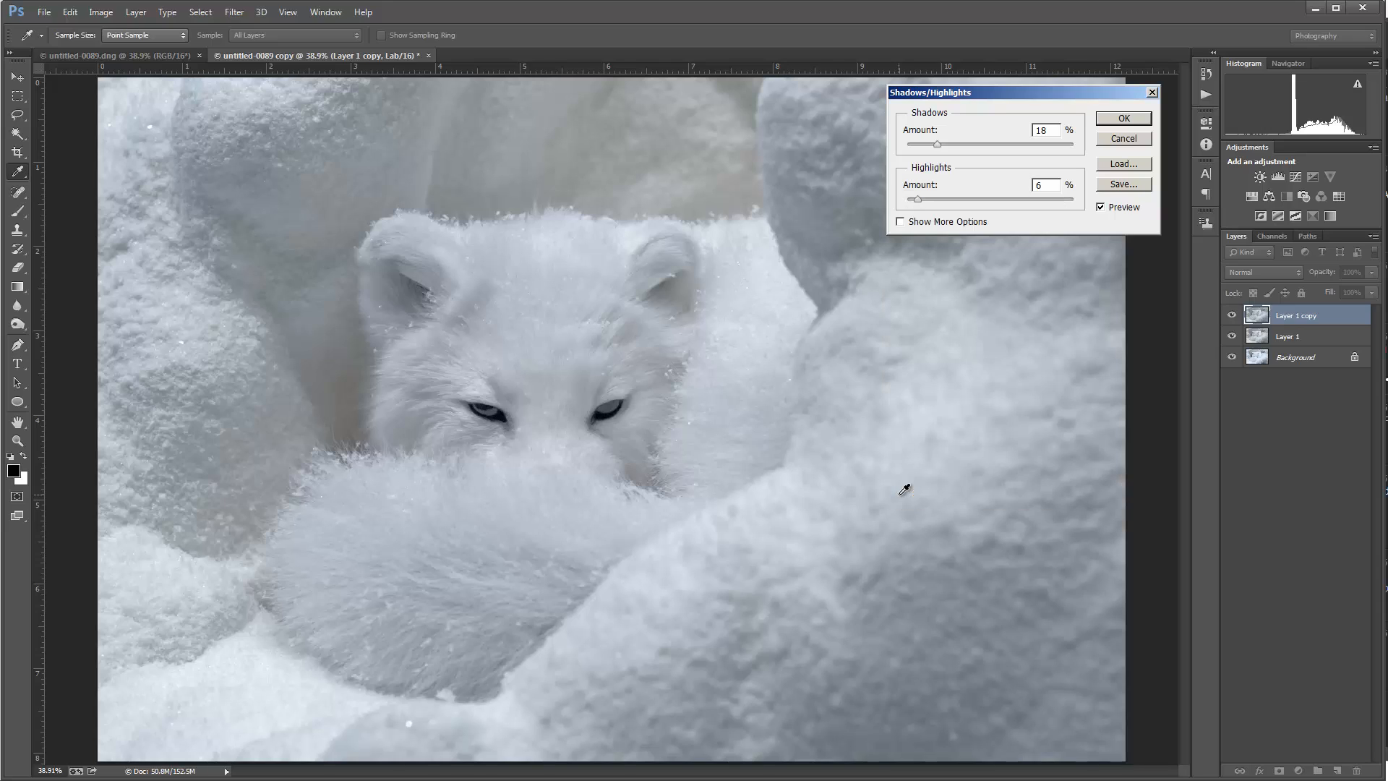
pyautogui.moveTo(965, 206)
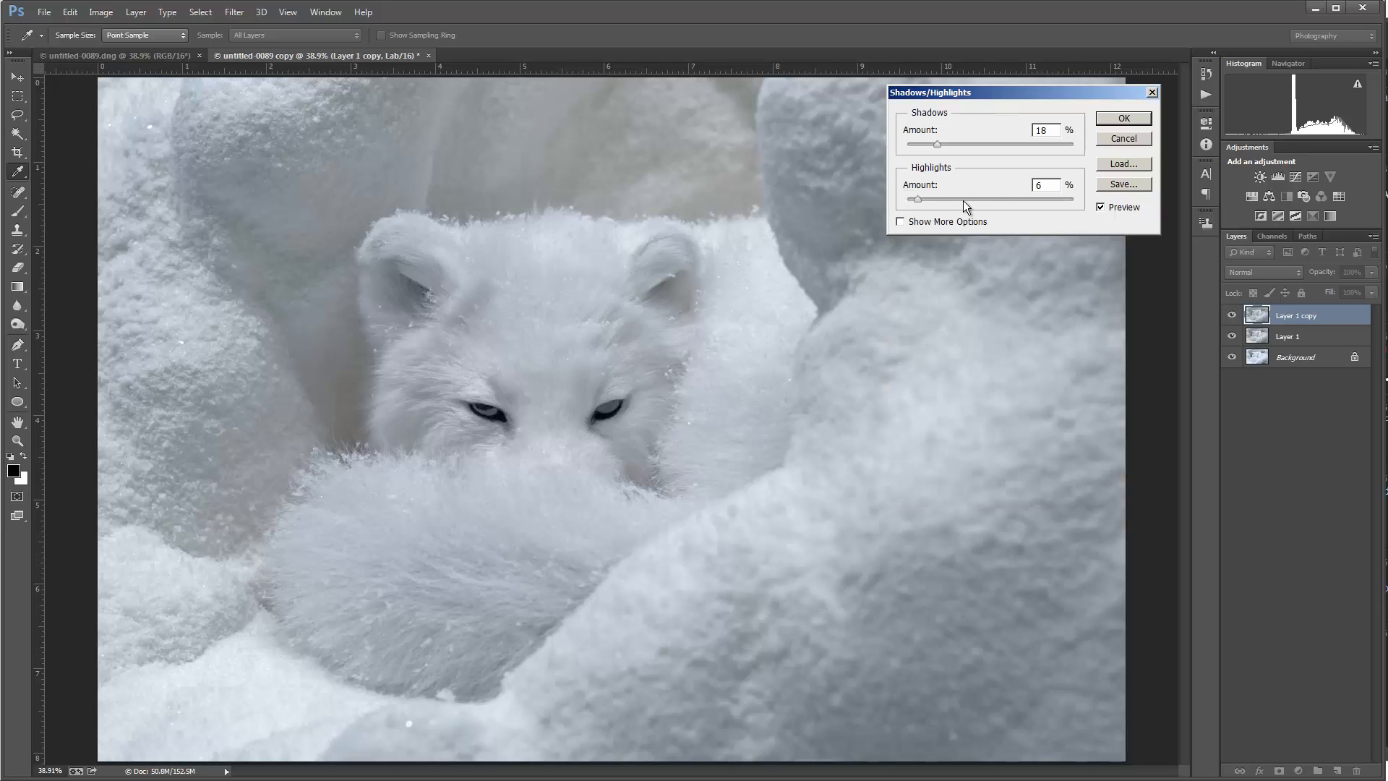
pyautogui.moveTo(1025, 160)
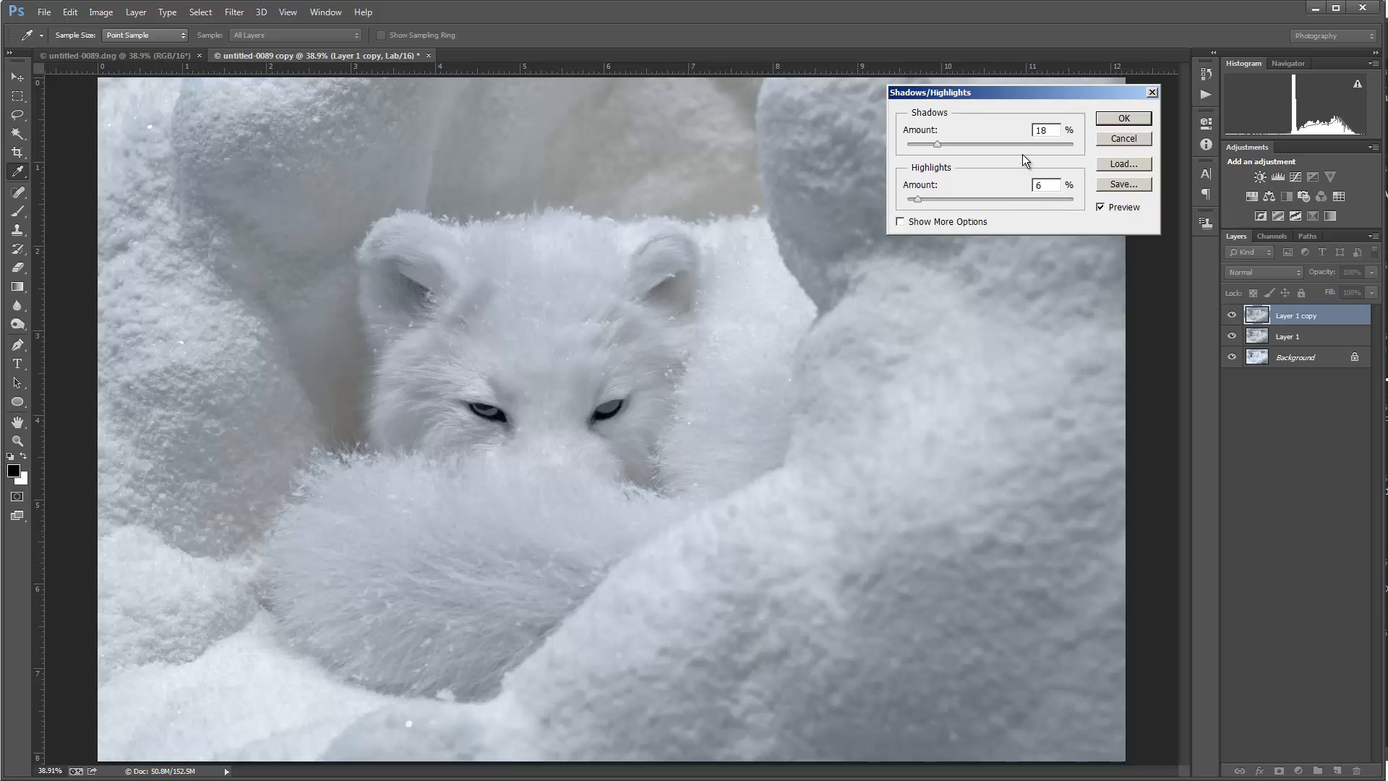
pyautogui.moveTo(1036, 152)
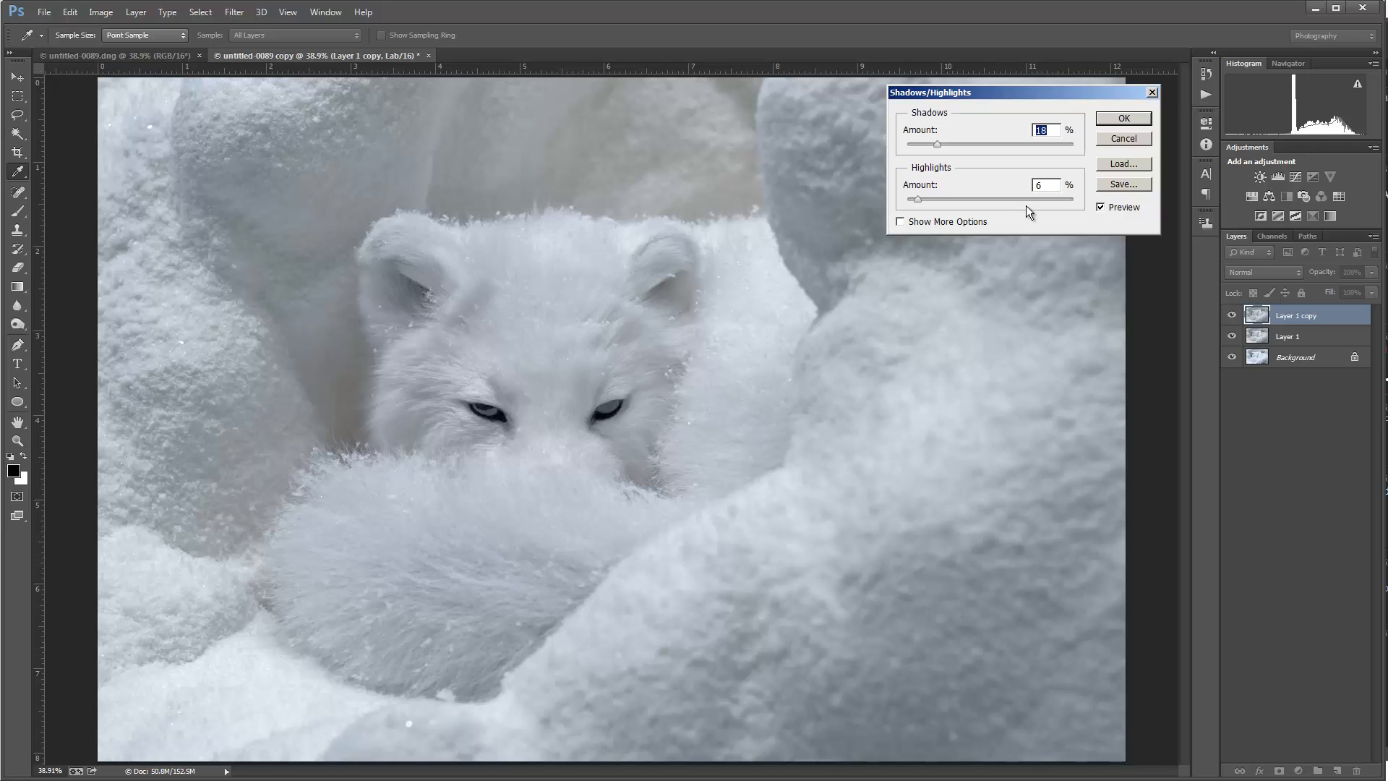
pyautogui.moveTo(454, 378)
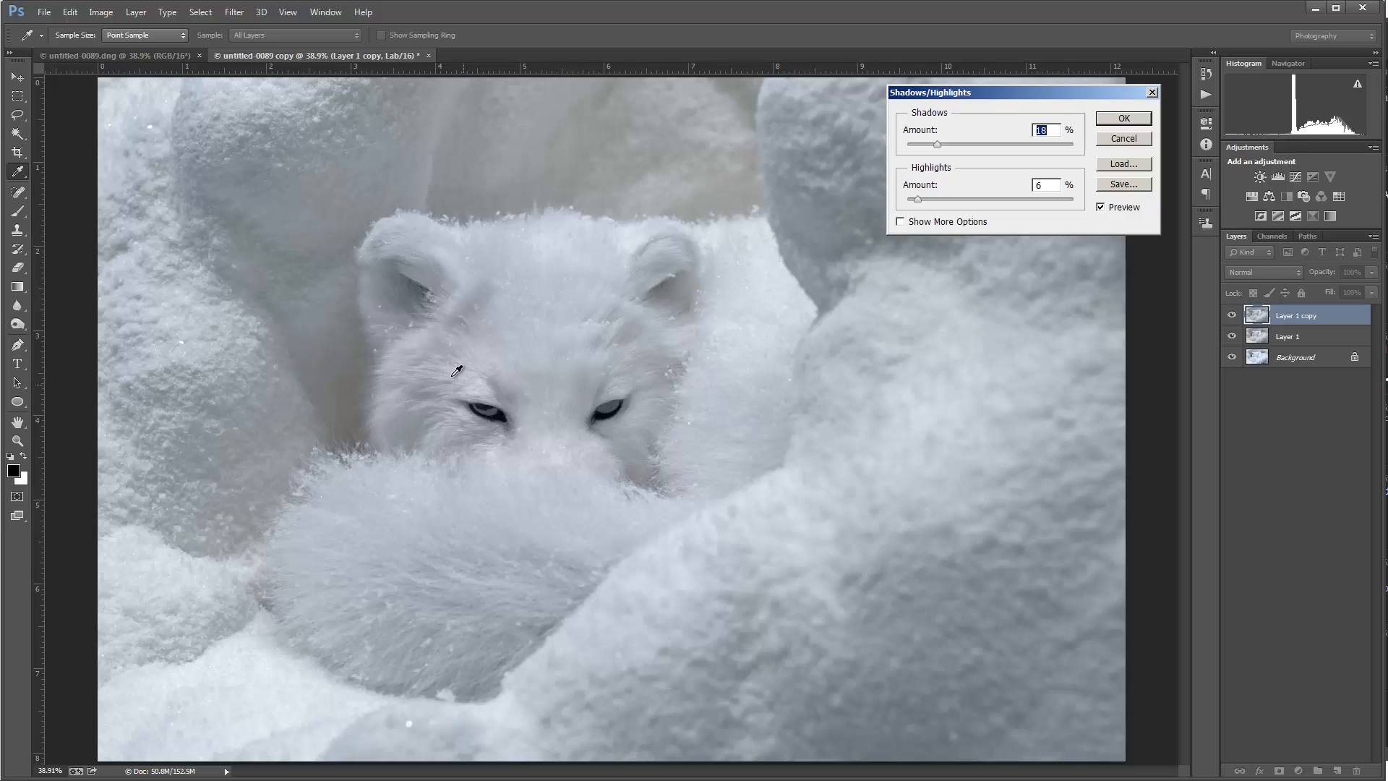
pyautogui.moveTo(521, 366)
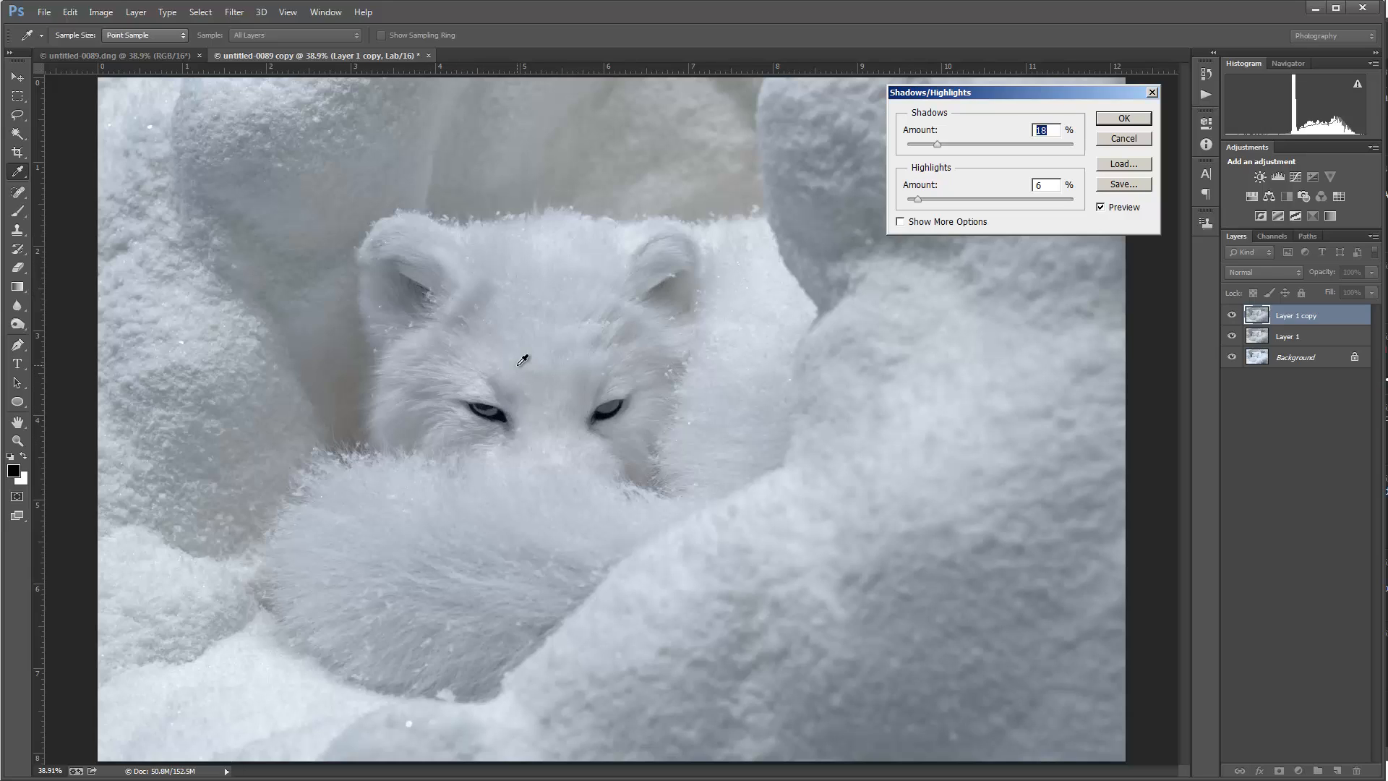
pyautogui.moveTo(208, 135)
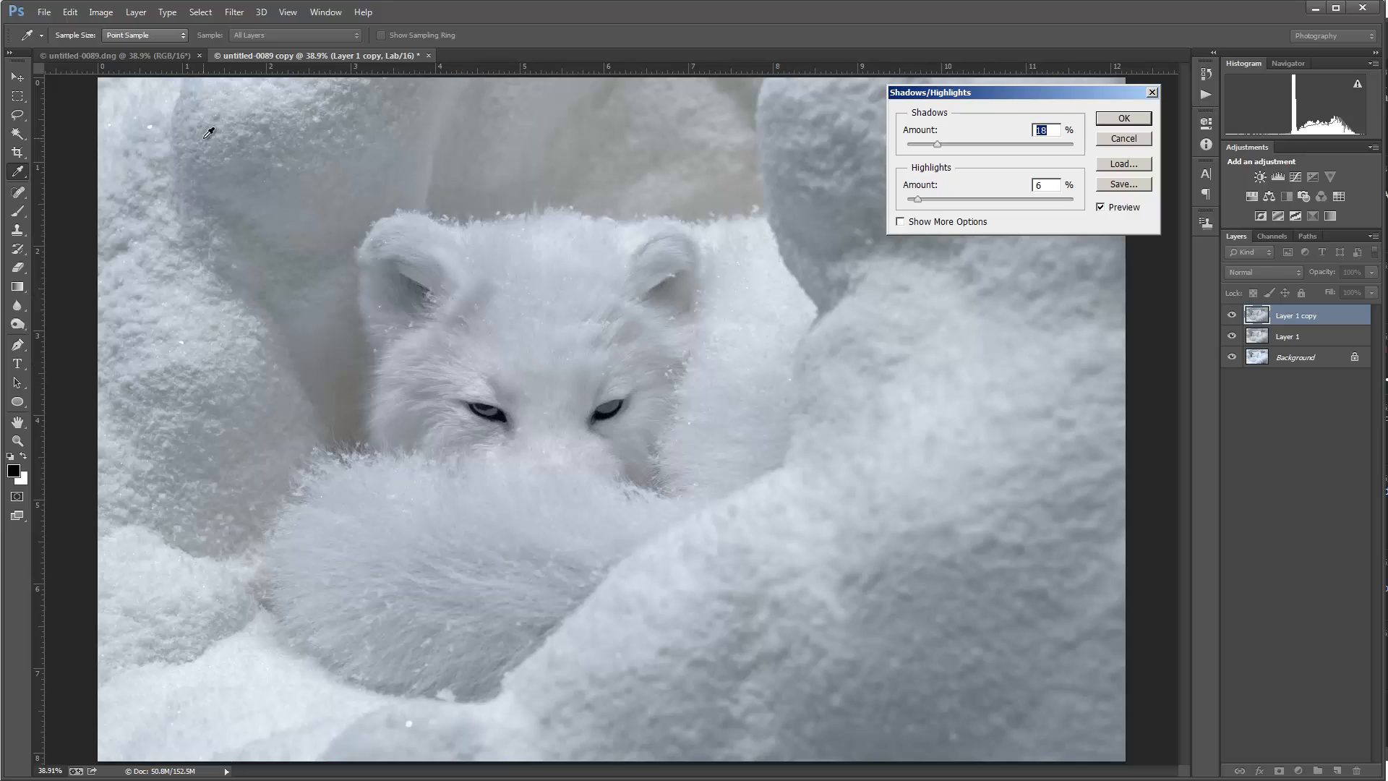
pyautogui.moveTo(484, 427)
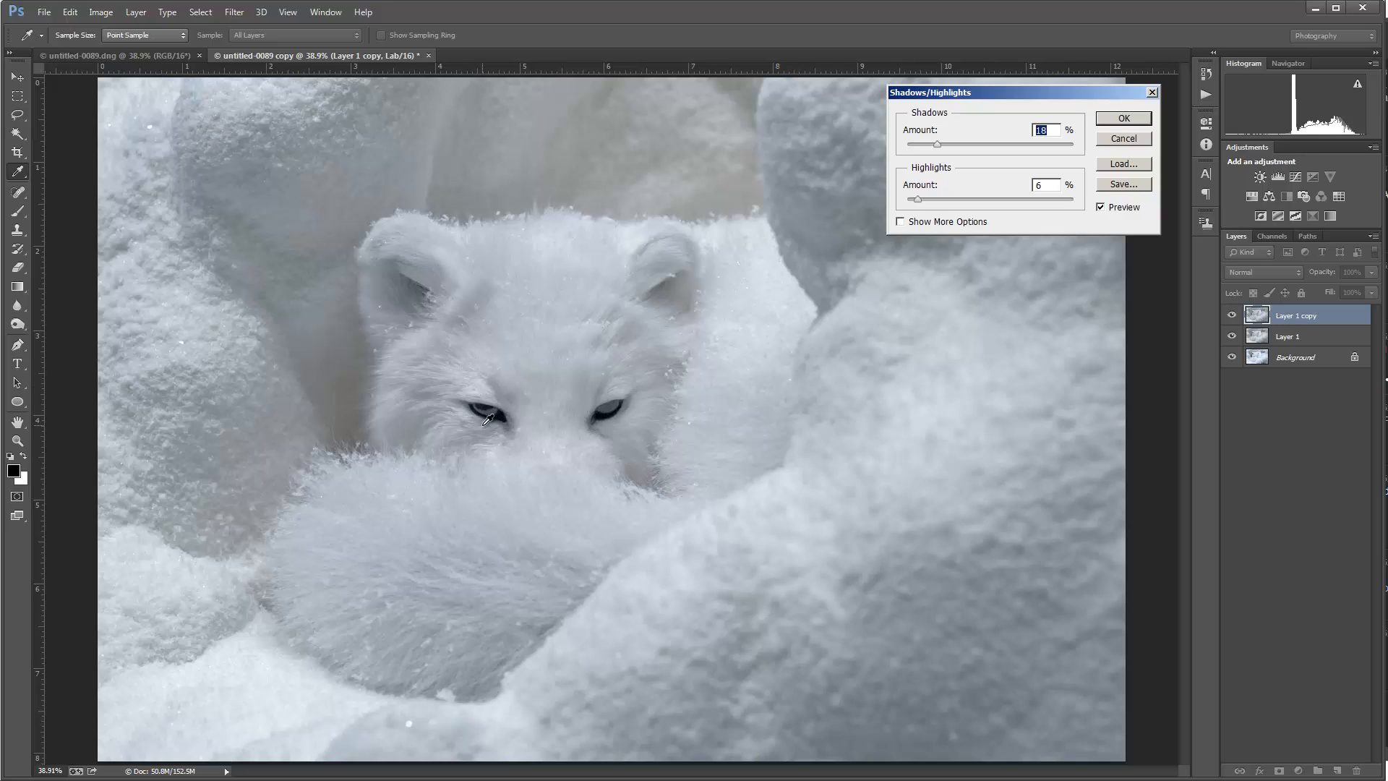
pyautogui.moveTo(527, 442)
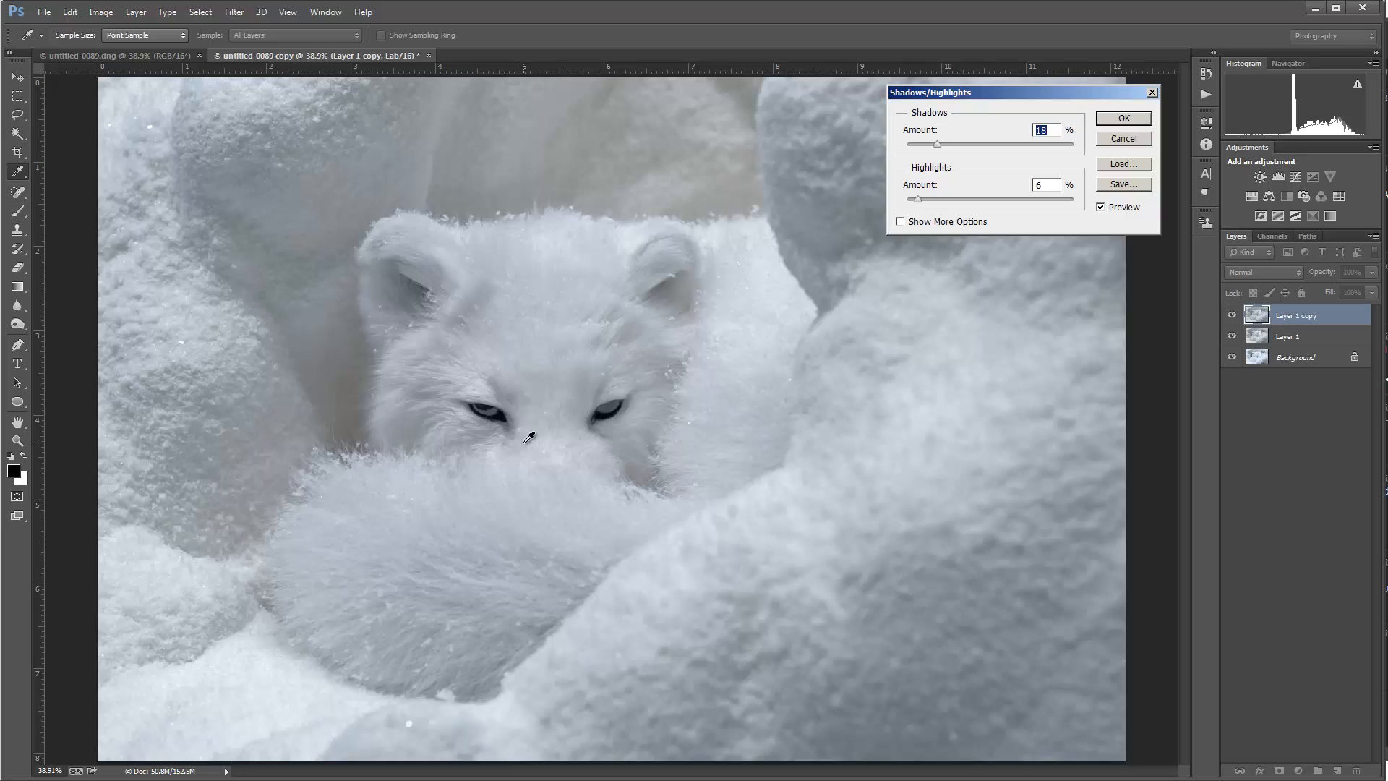
pyautogui.moveTo(505, 429)
pyautogui.write('0')
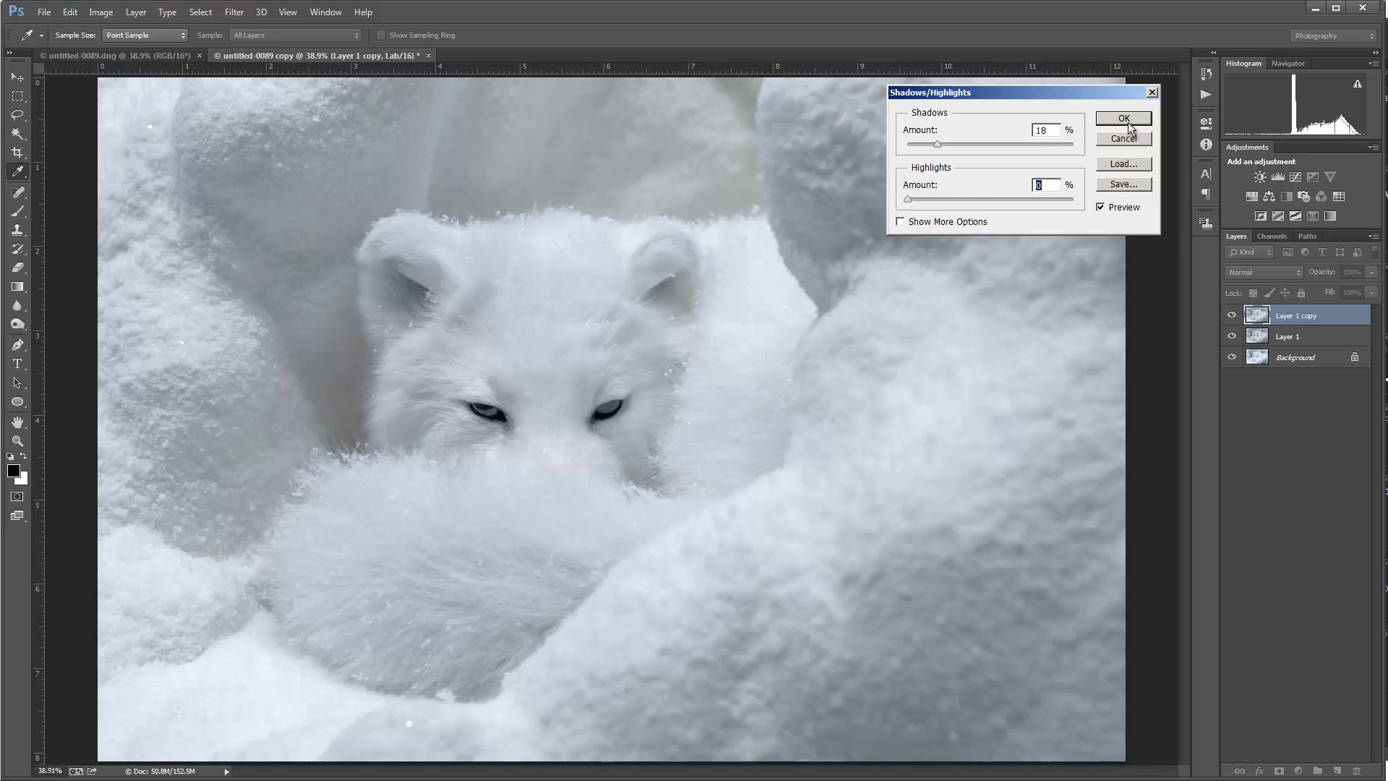
pyautogui.click(1124, 118)
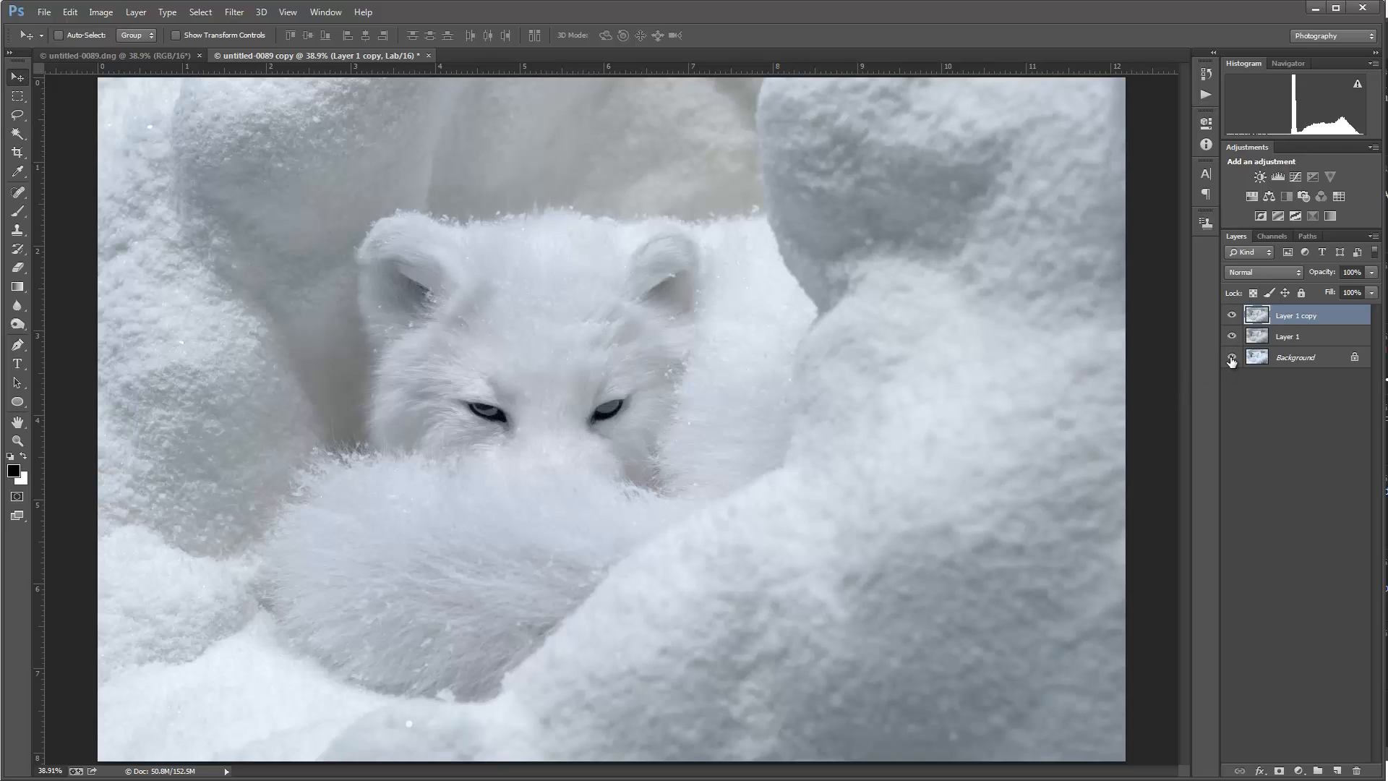
pyautogui.click(1231, 357)
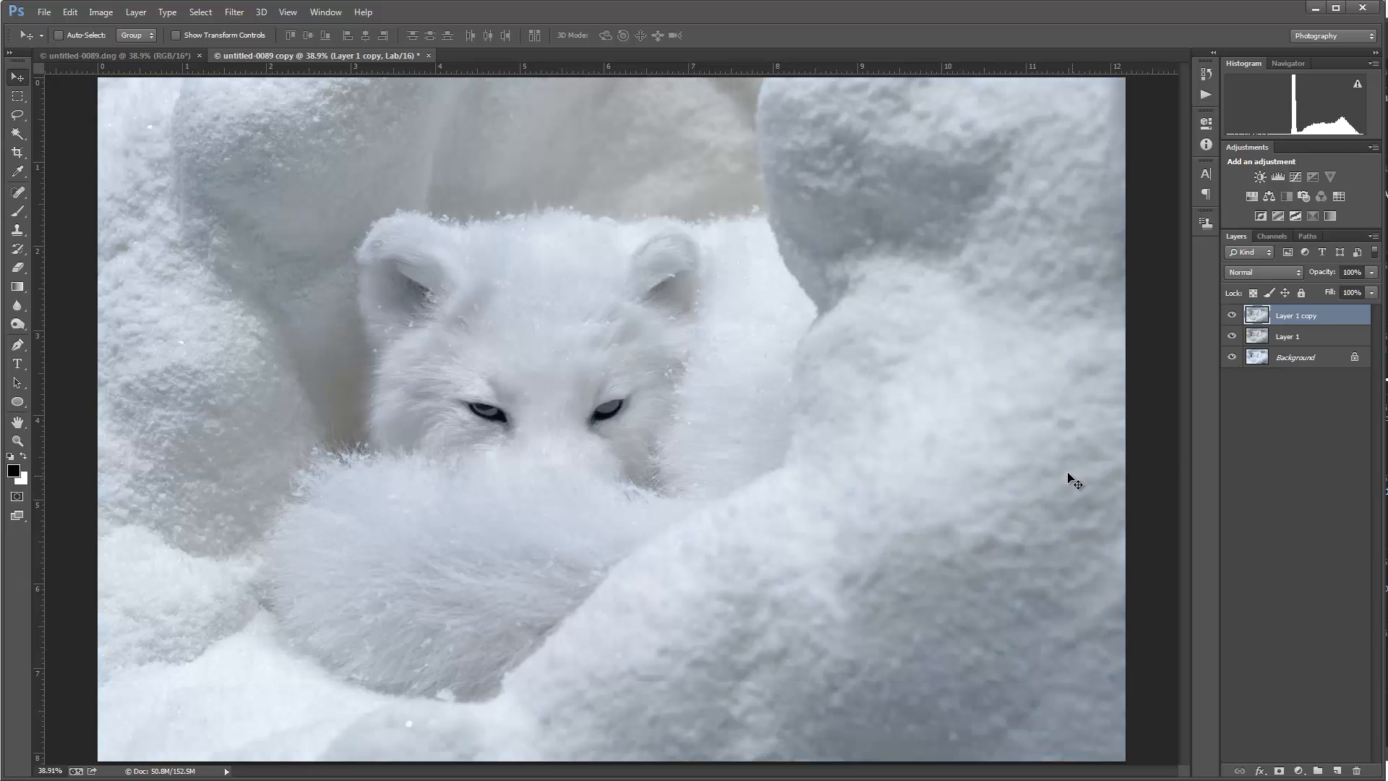
pyautogui.moveTo(1063, 475)
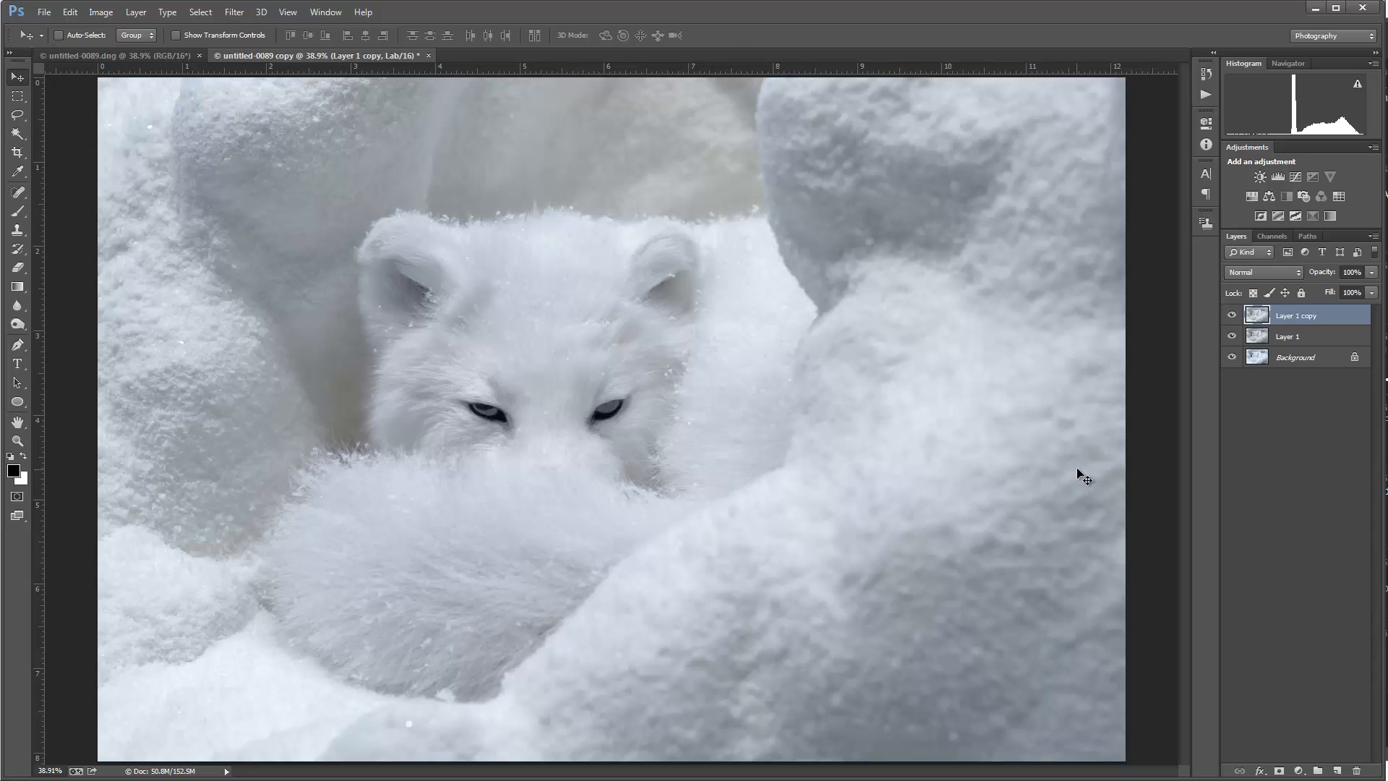
pyautogui.moveTo(538, 313)
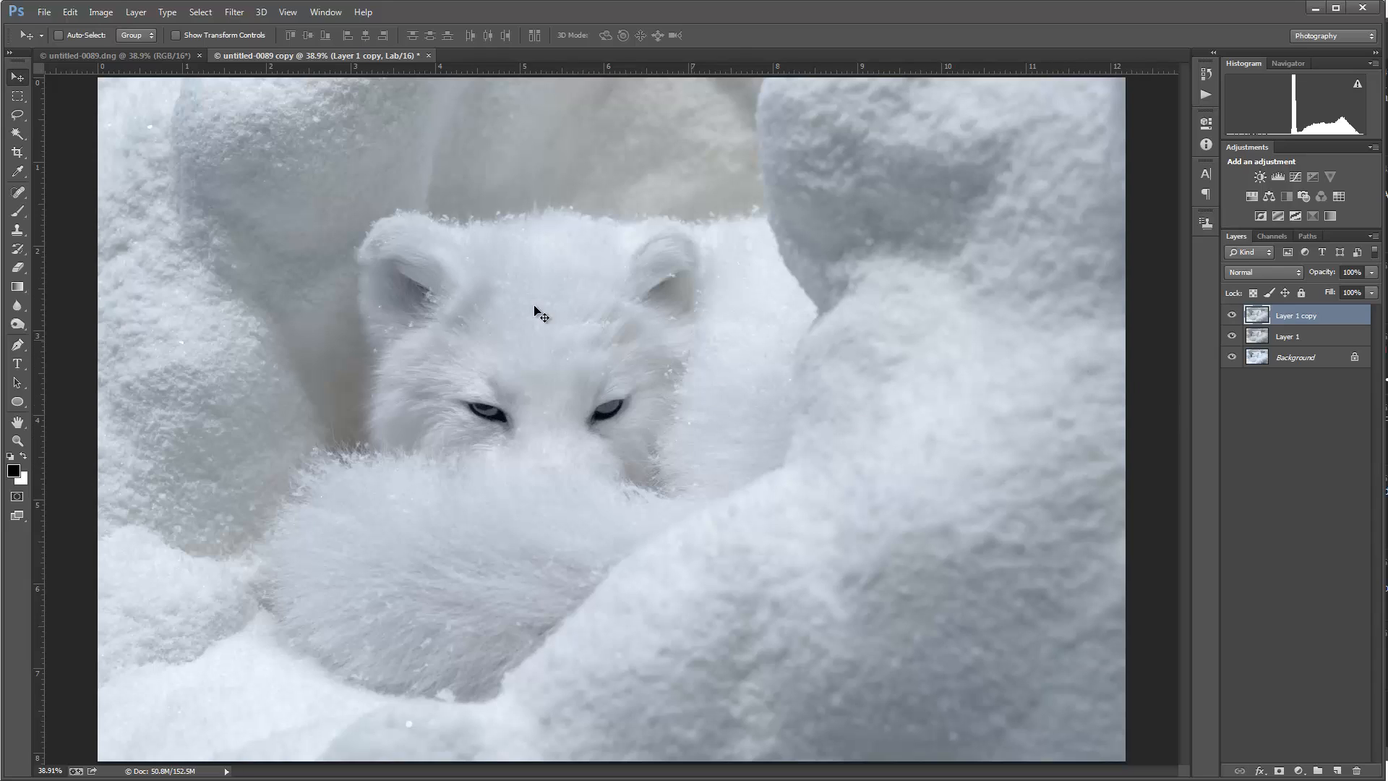
pyautogui.moveTo(671, 410)
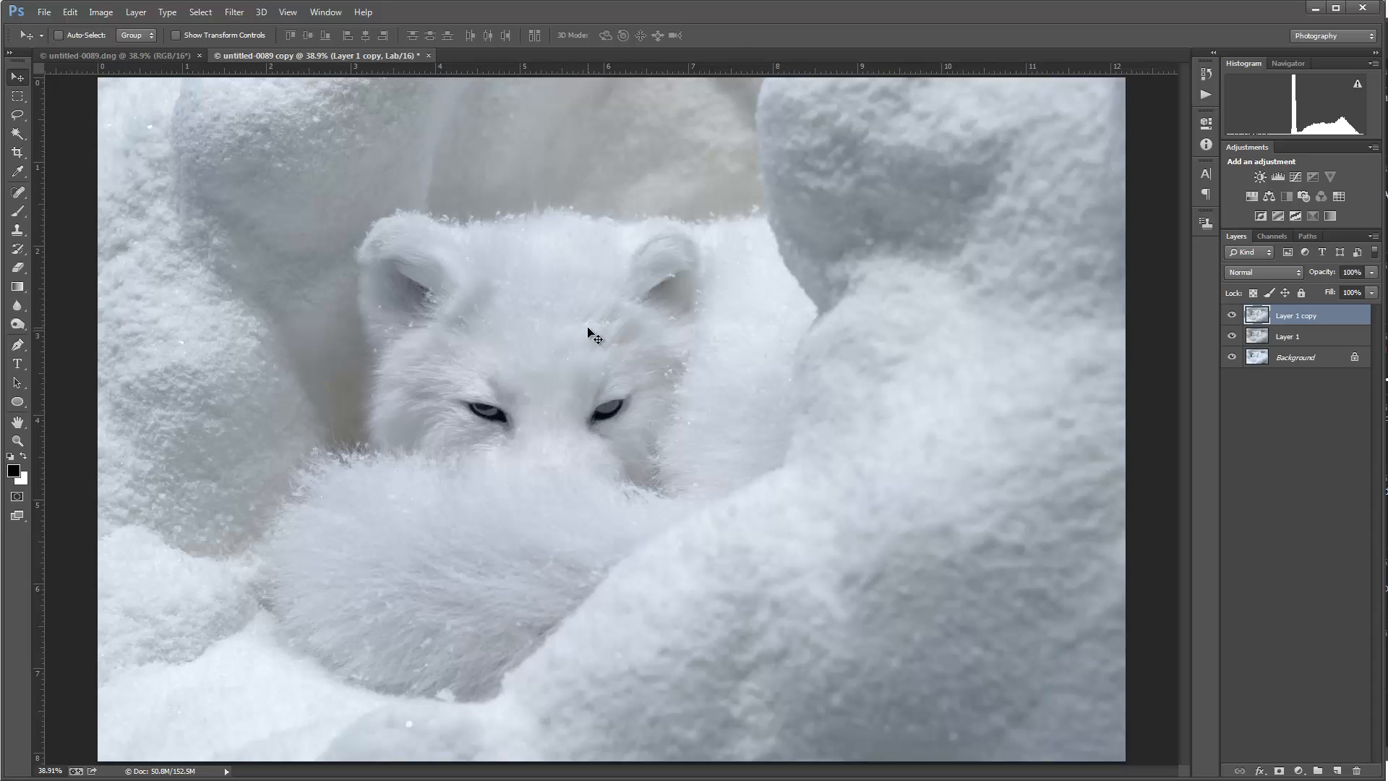
pyautogui.moveTo(400, 226)
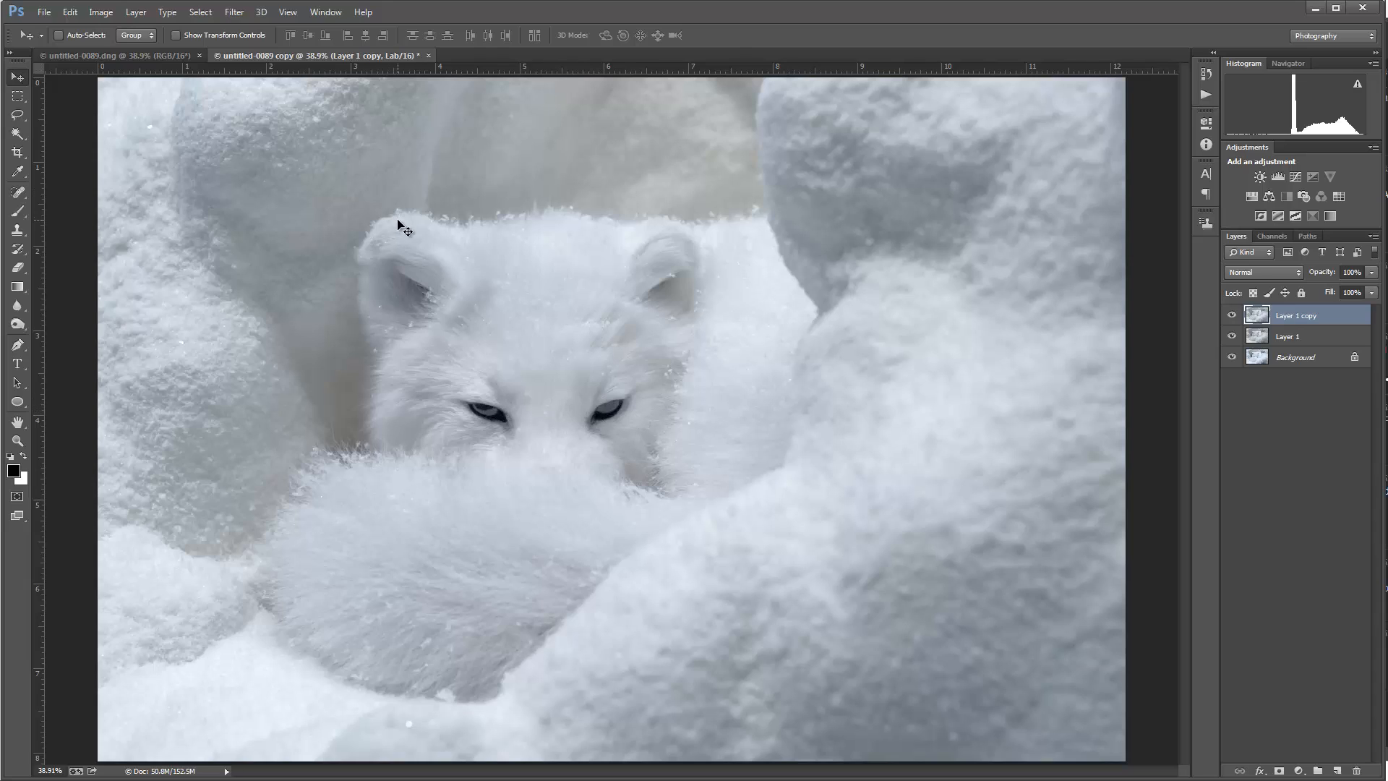
# Convert the Lab fox copy to the ProPhoto RGB profile, flattening the image.
pyautogui.click(92, 12)
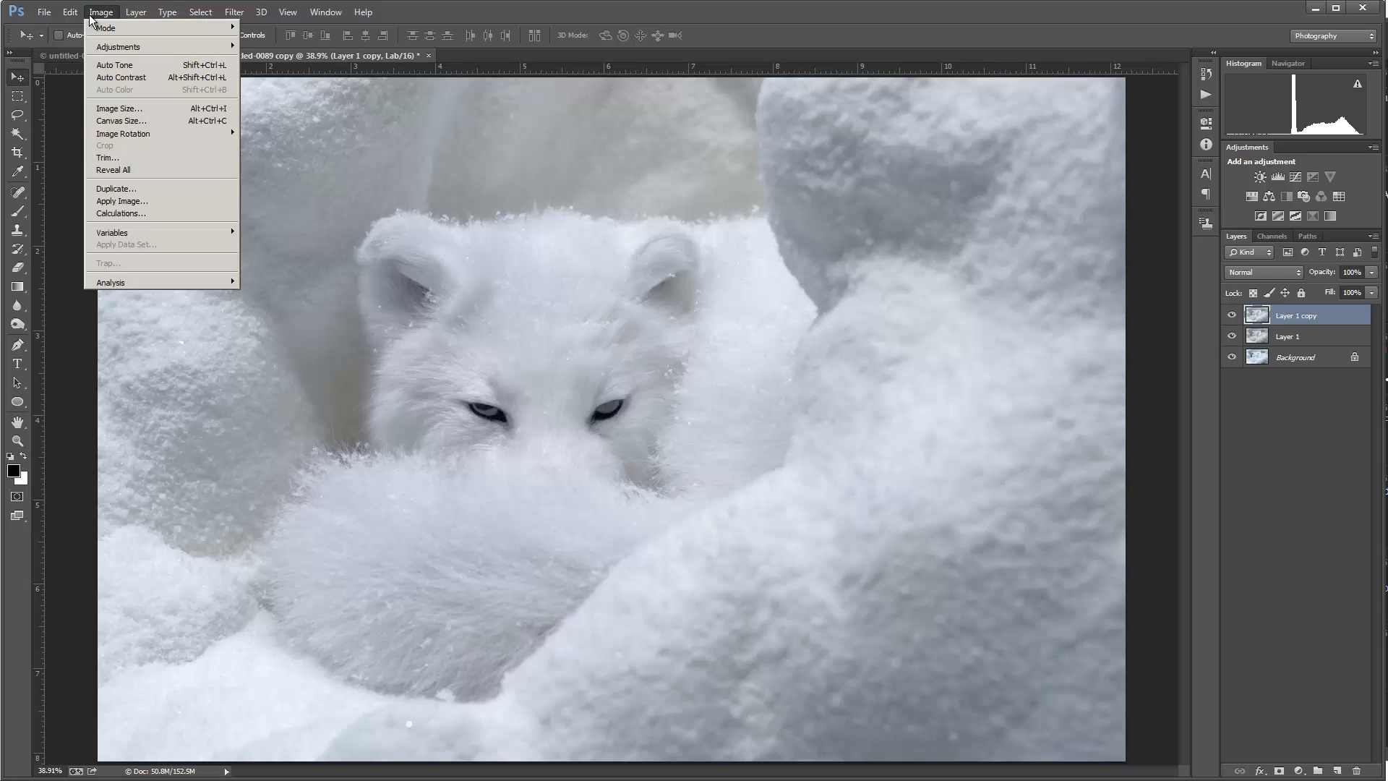
pyautogui.moveTo(125, 265)
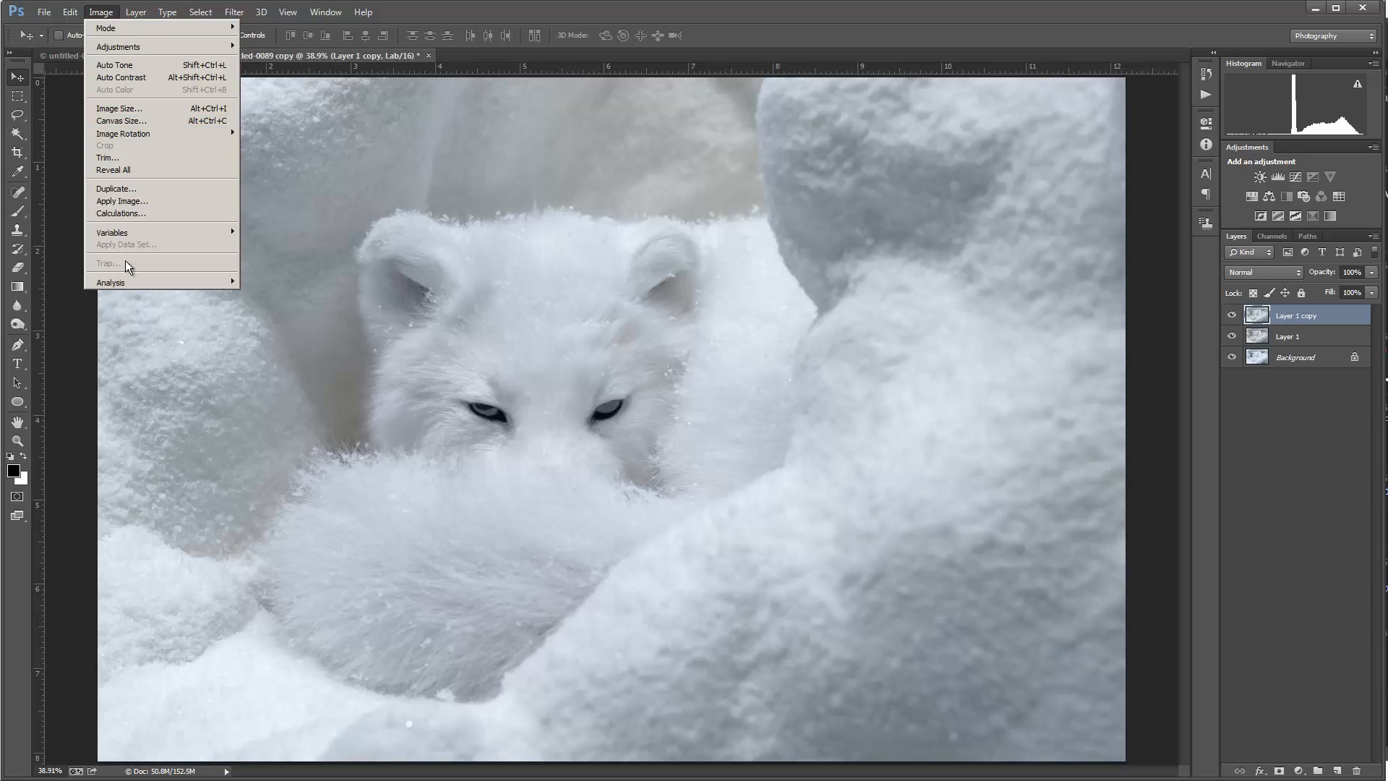
pyautogui.click(63, 13)
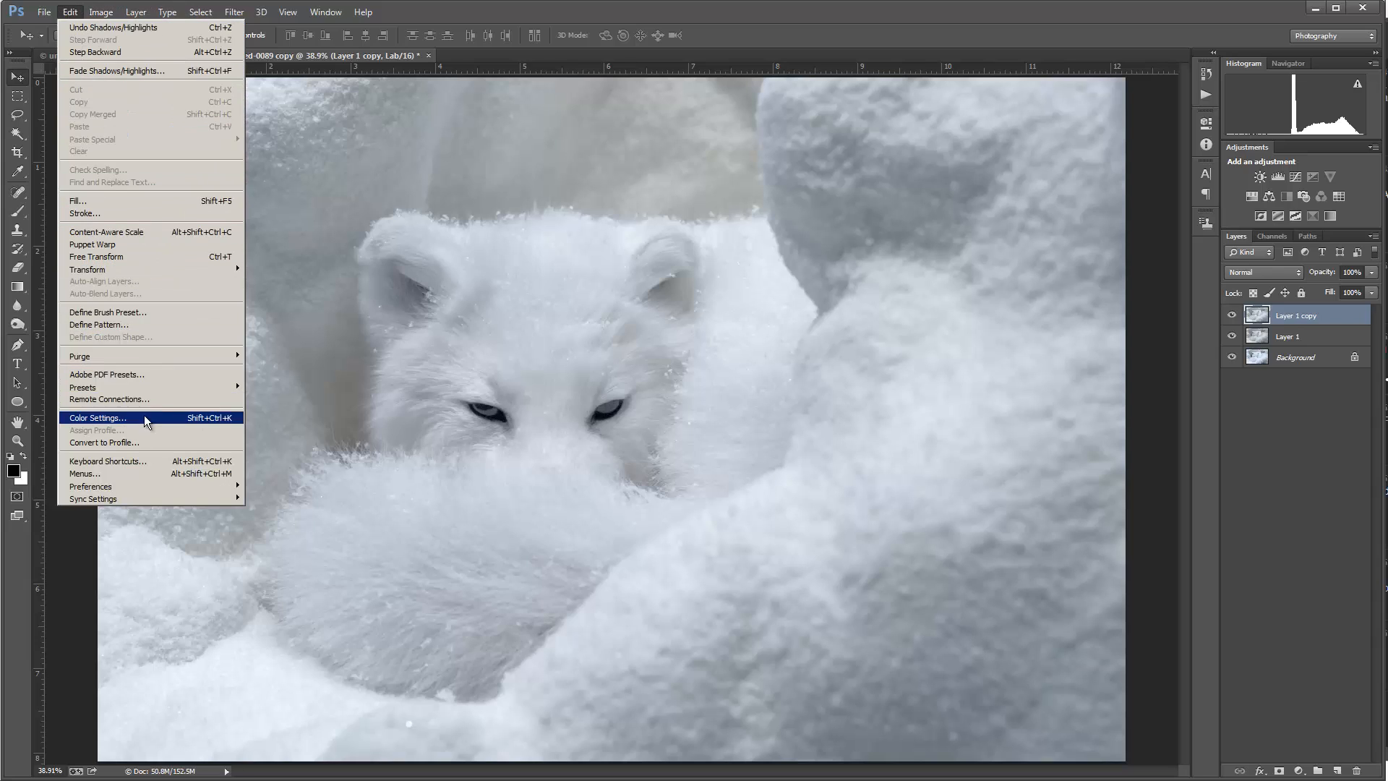
pyautogui.click(104, 442)
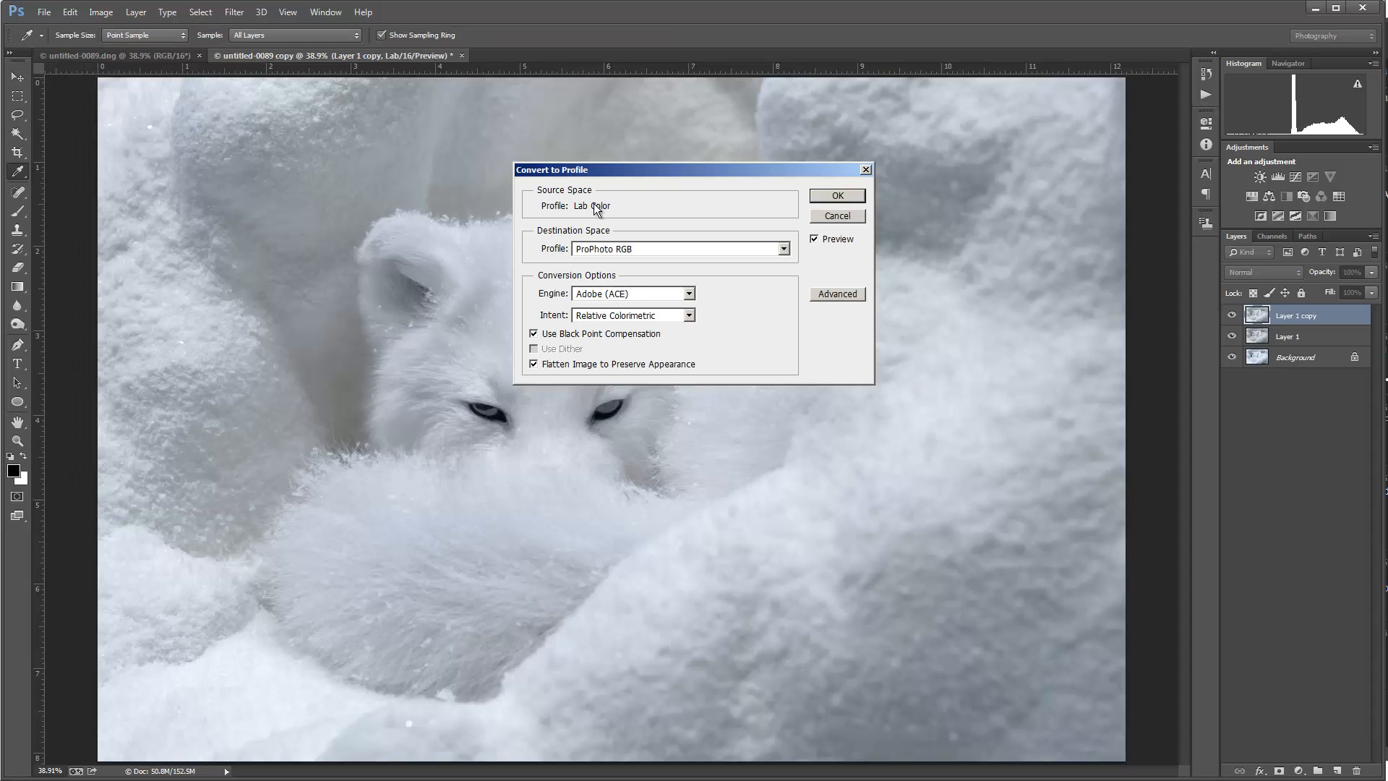
pyautogui.click(837, 195)
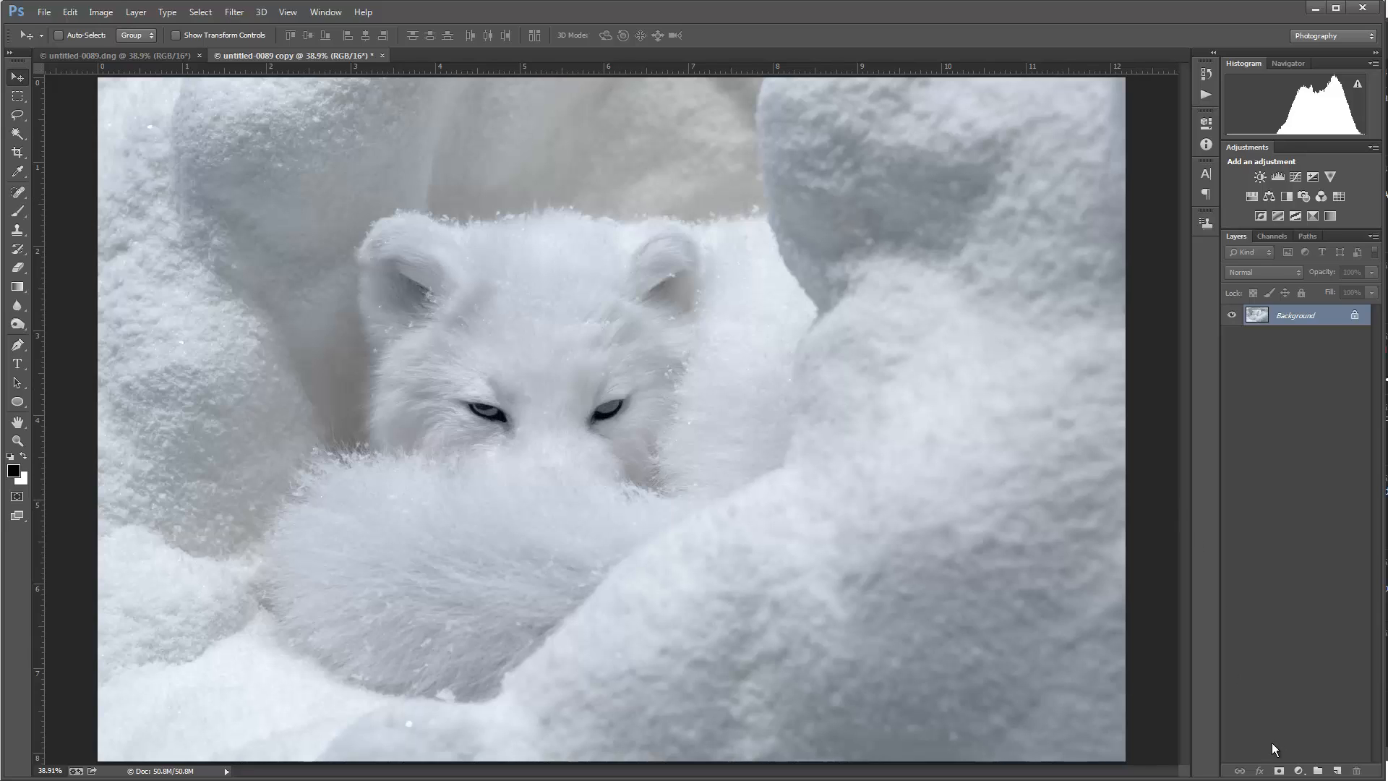
# Add a Curves adjustment layer using the Increase Contrast preset at 30% opacity.
pyautogui.click(1296, 768)
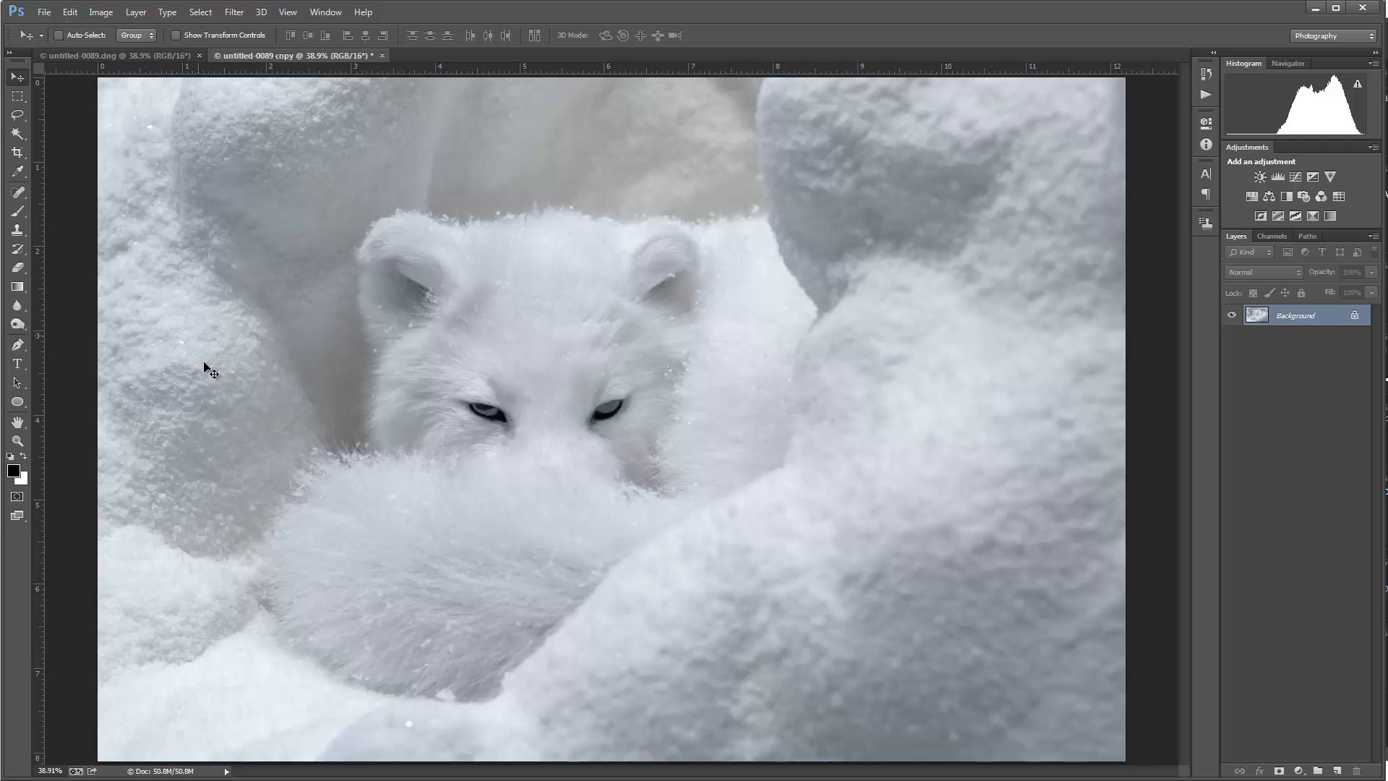
pyautogui.moveTo(1287, 612)
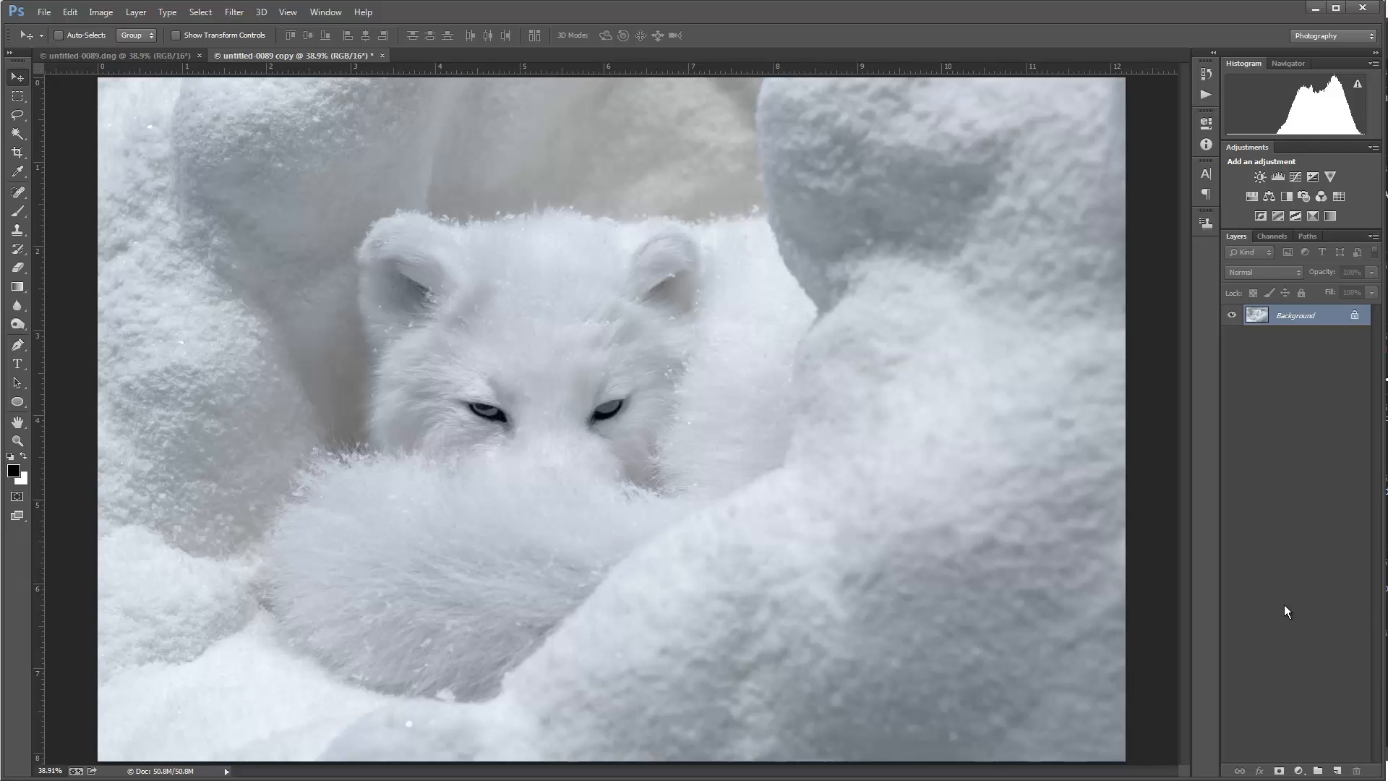
pyautogui.moveTo(842, 410)
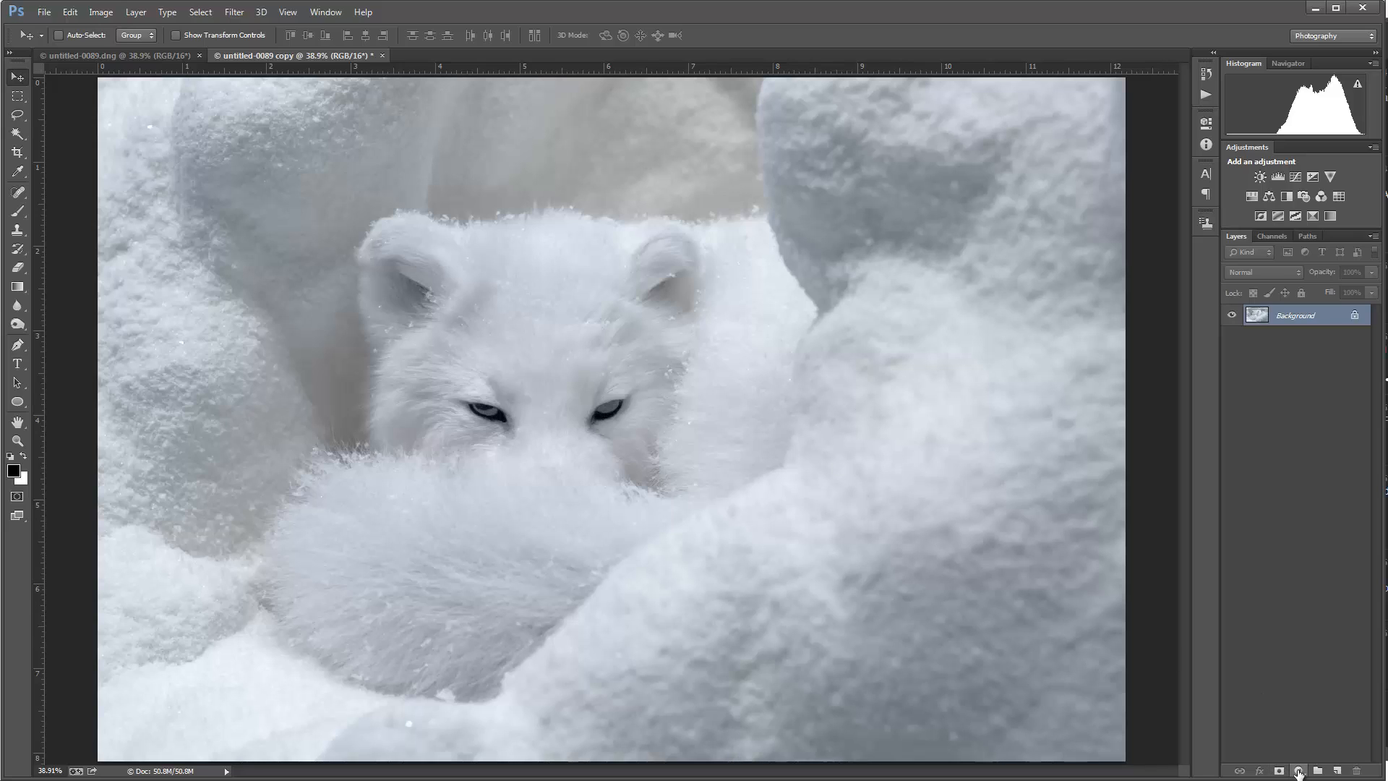
pyautogui.click(1299, 769)
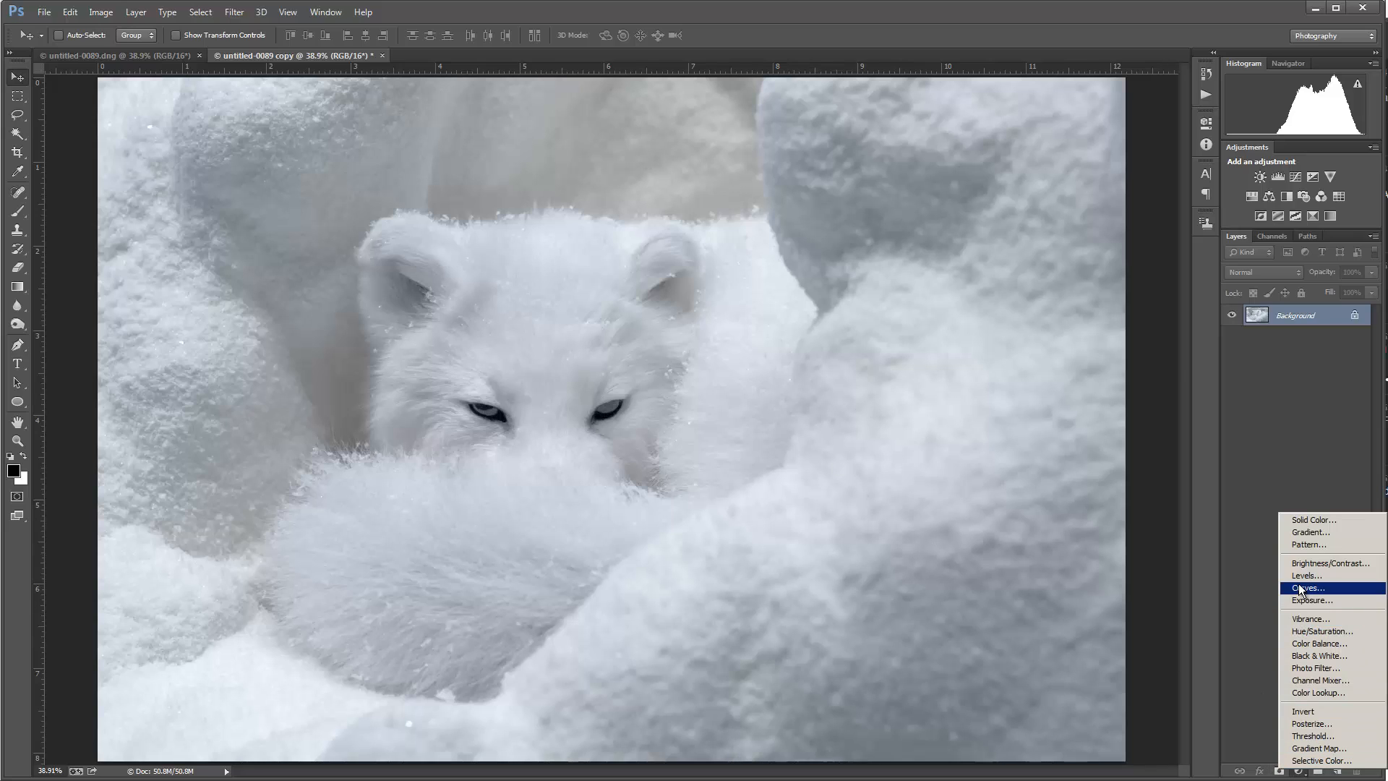
pyautogui.click(1304, 588)
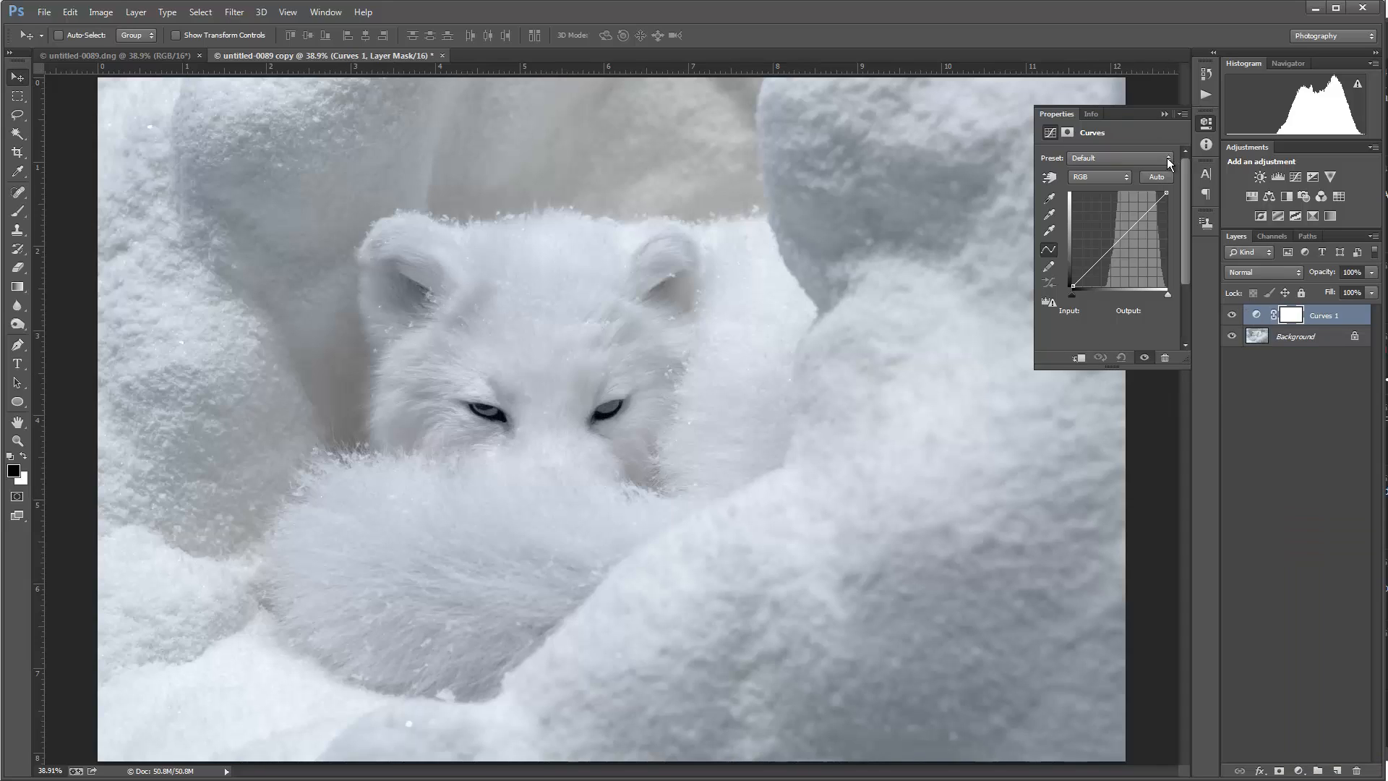
pyautogui.click(1174, 159)
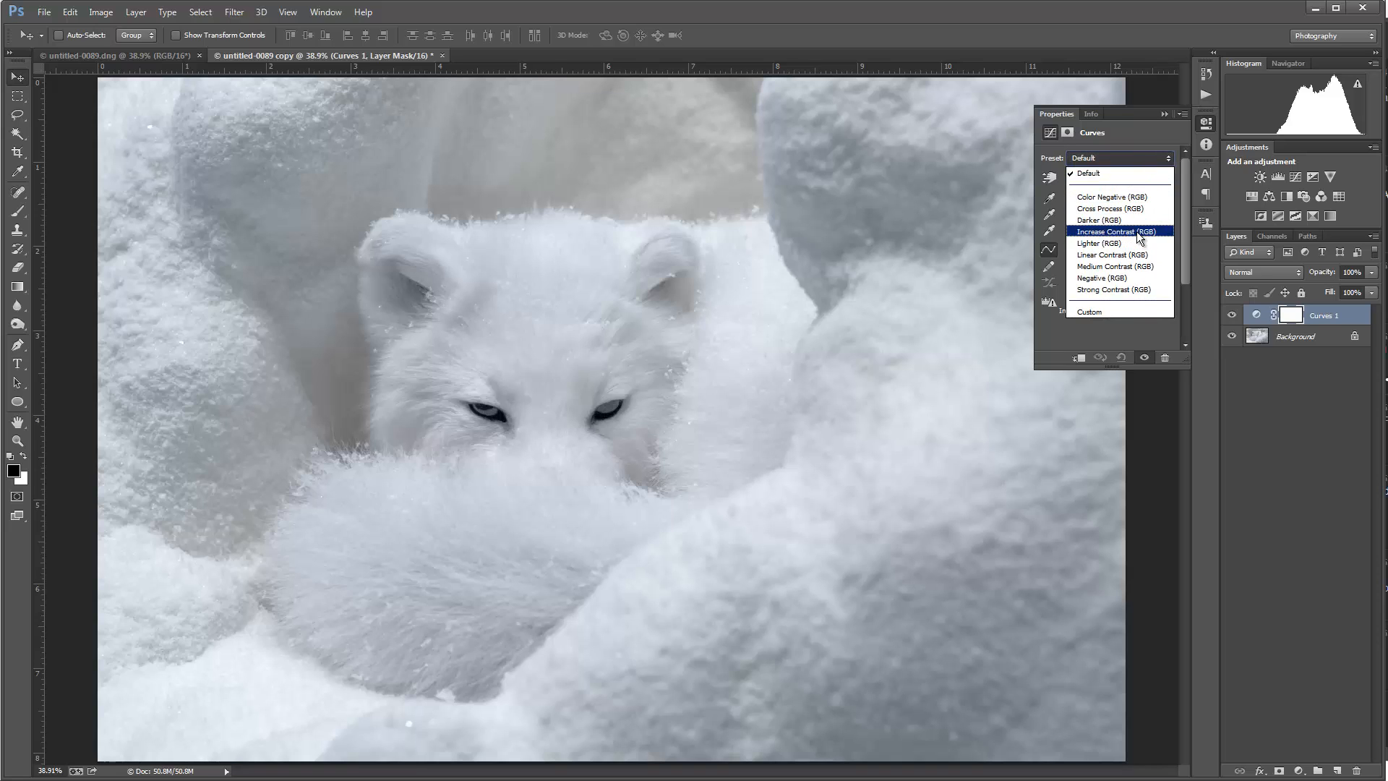
pyautogui.click(1119, 231)
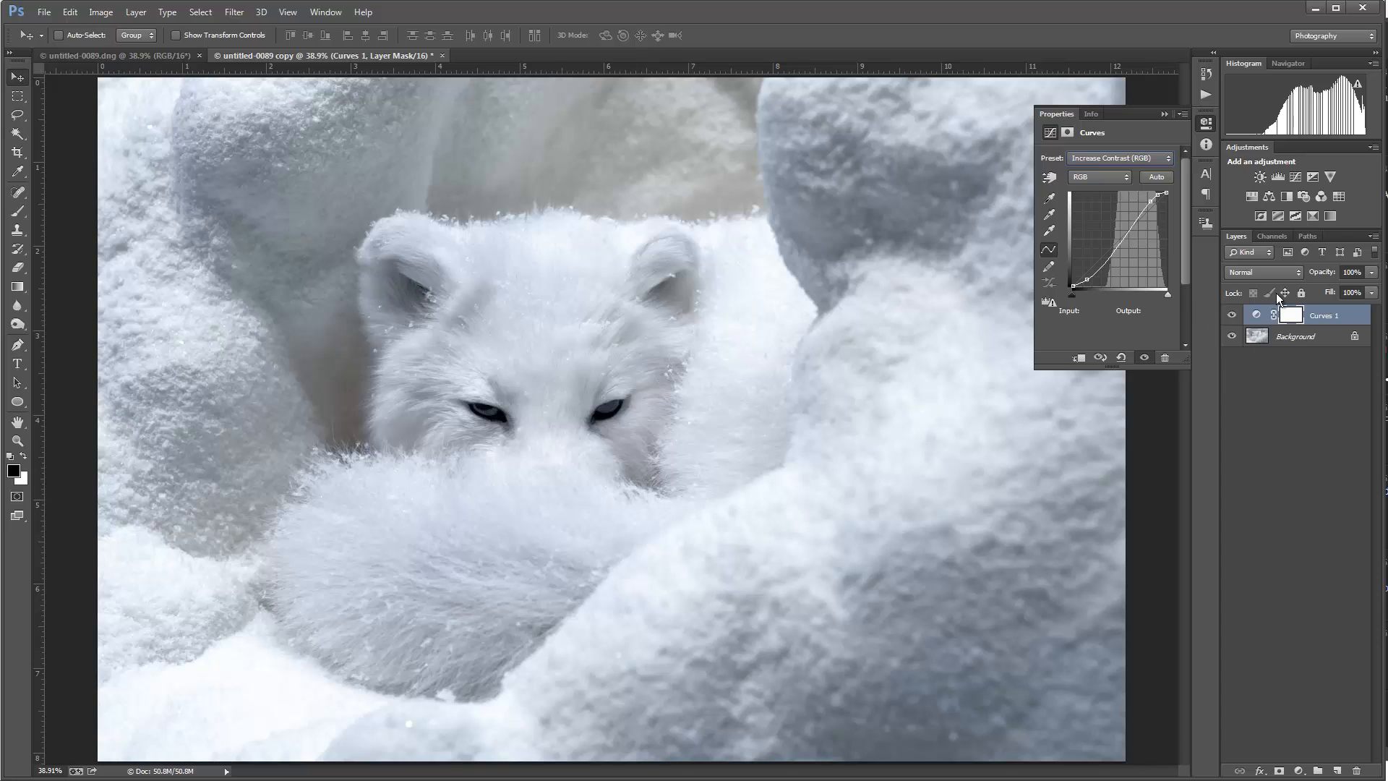
pyautogui.click(1355, 273)
pyautogui.write('30')
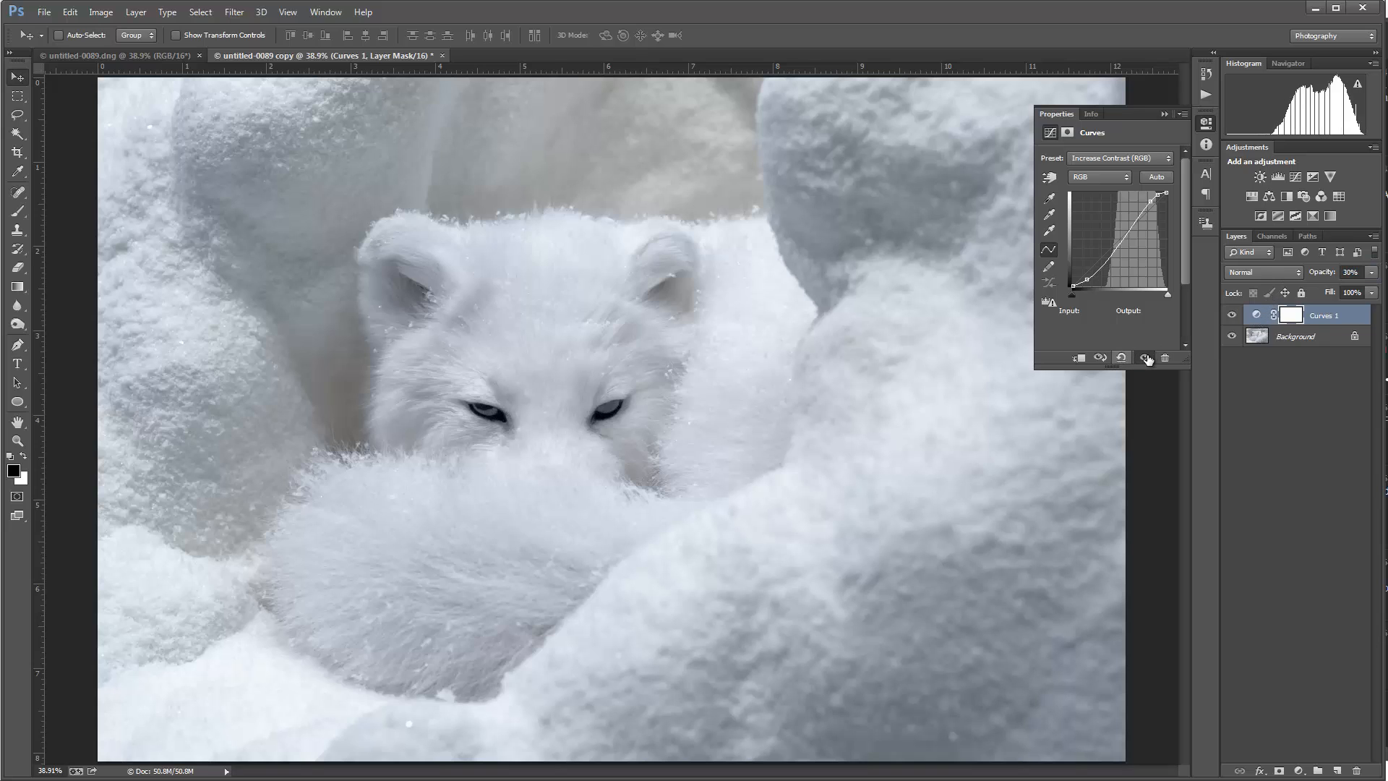
pyautogui.moveTo(1145, 357)
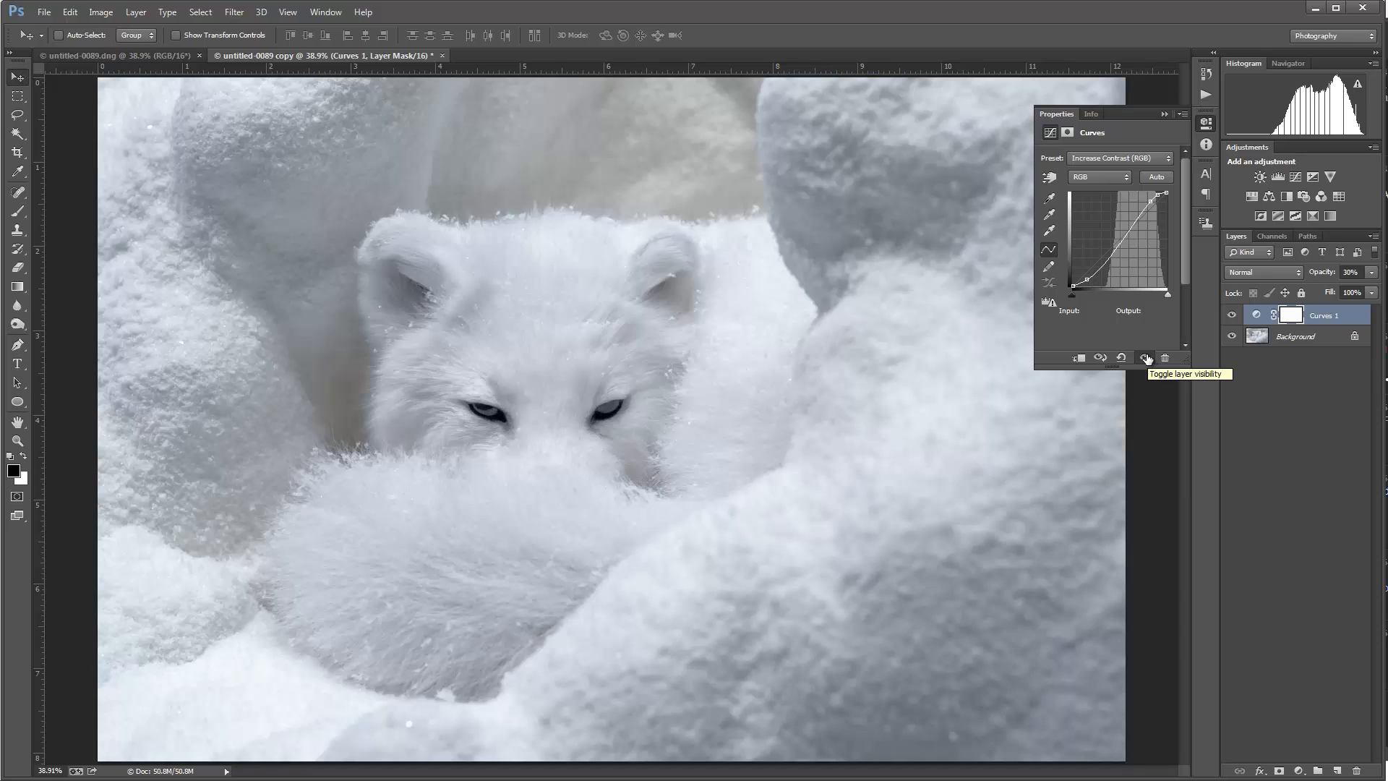
# Compare the original untitled-0089.dng with the edited copy, deselecting the Curves layer.
pyautogui.click(1232, 315)
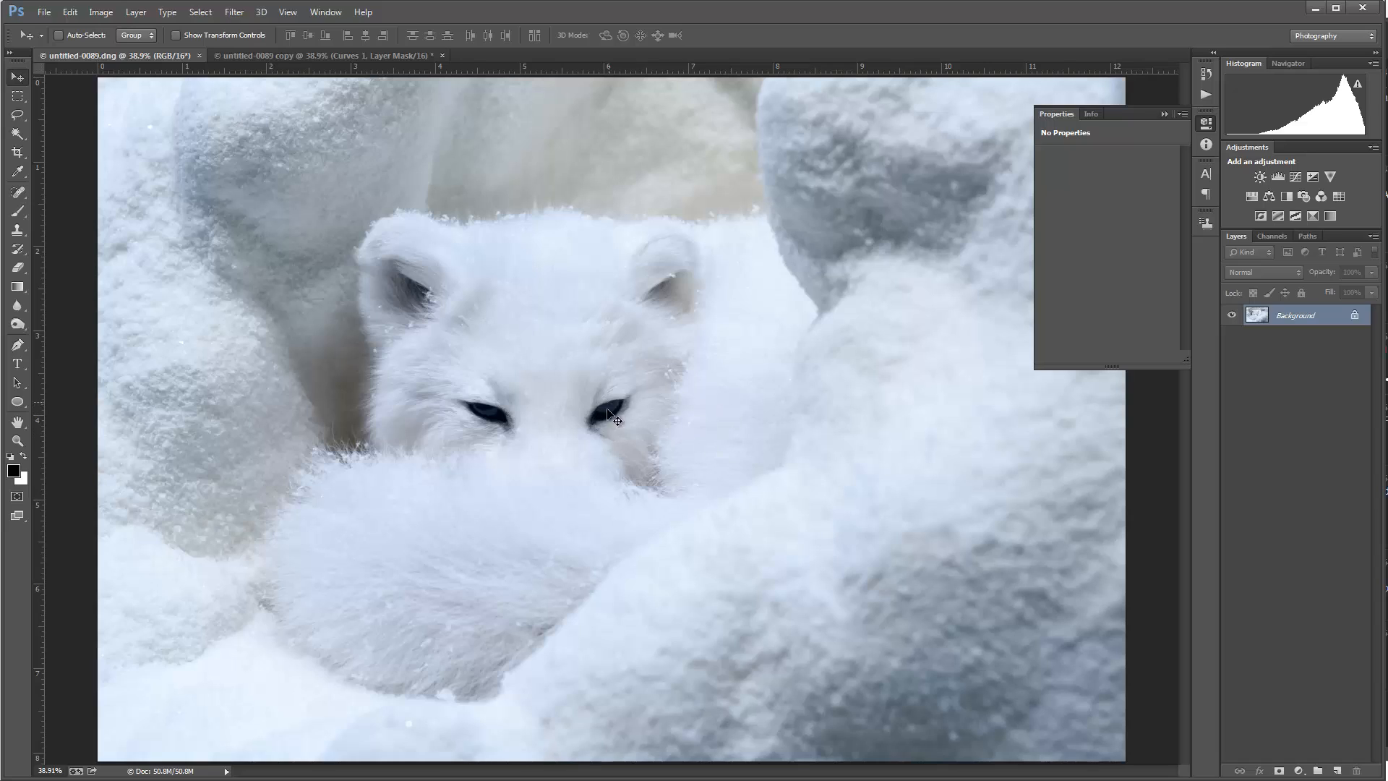
pyautogui.moveTo(599, 440)
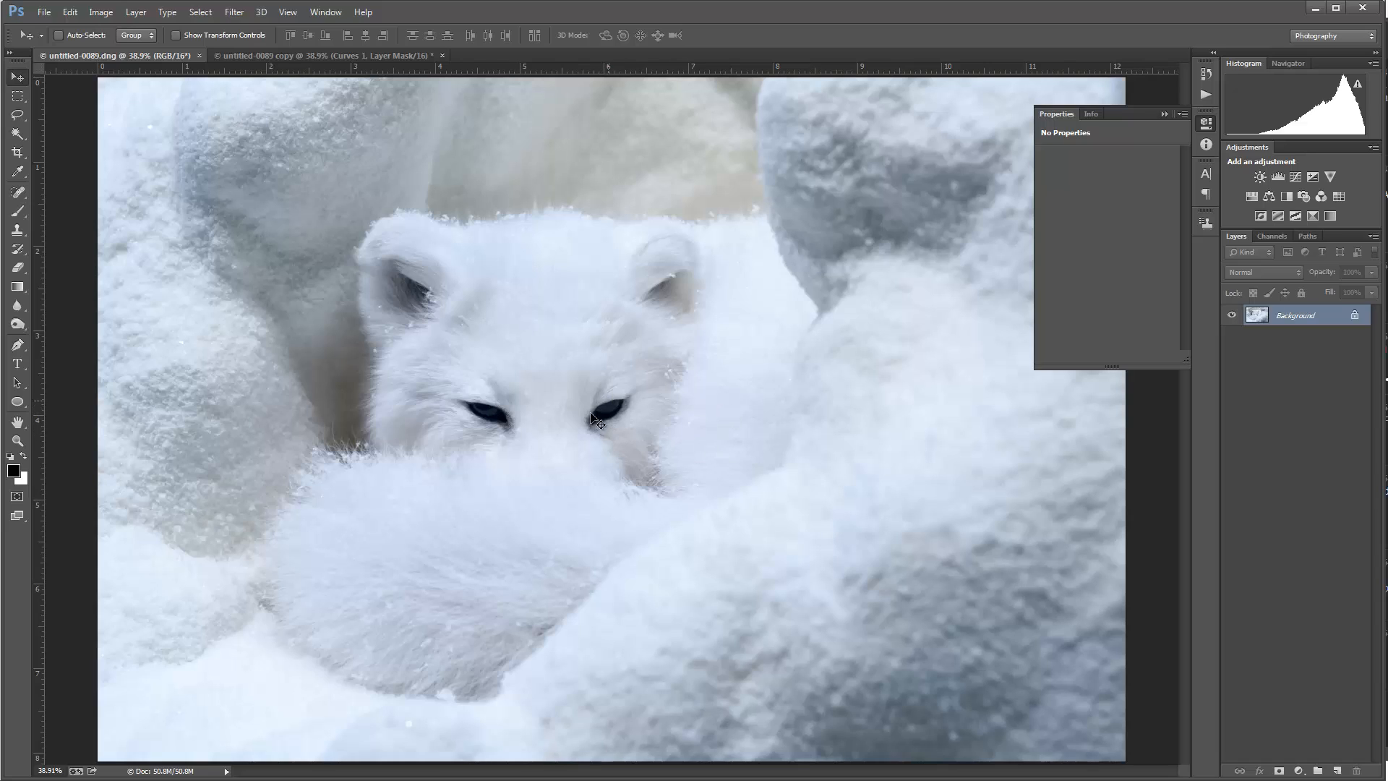
pyautogui.moveTo(586, 214)
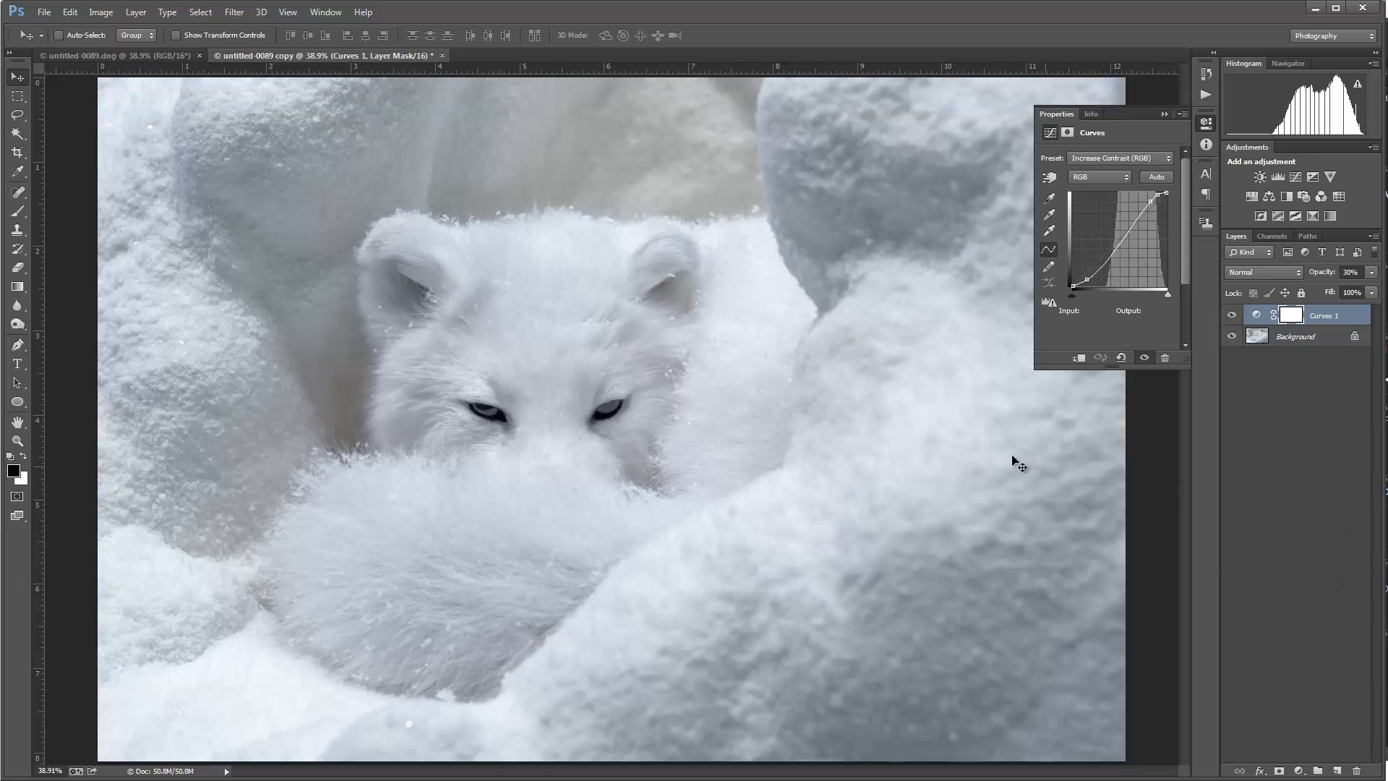
pyautogui.moveTo(689, 147)
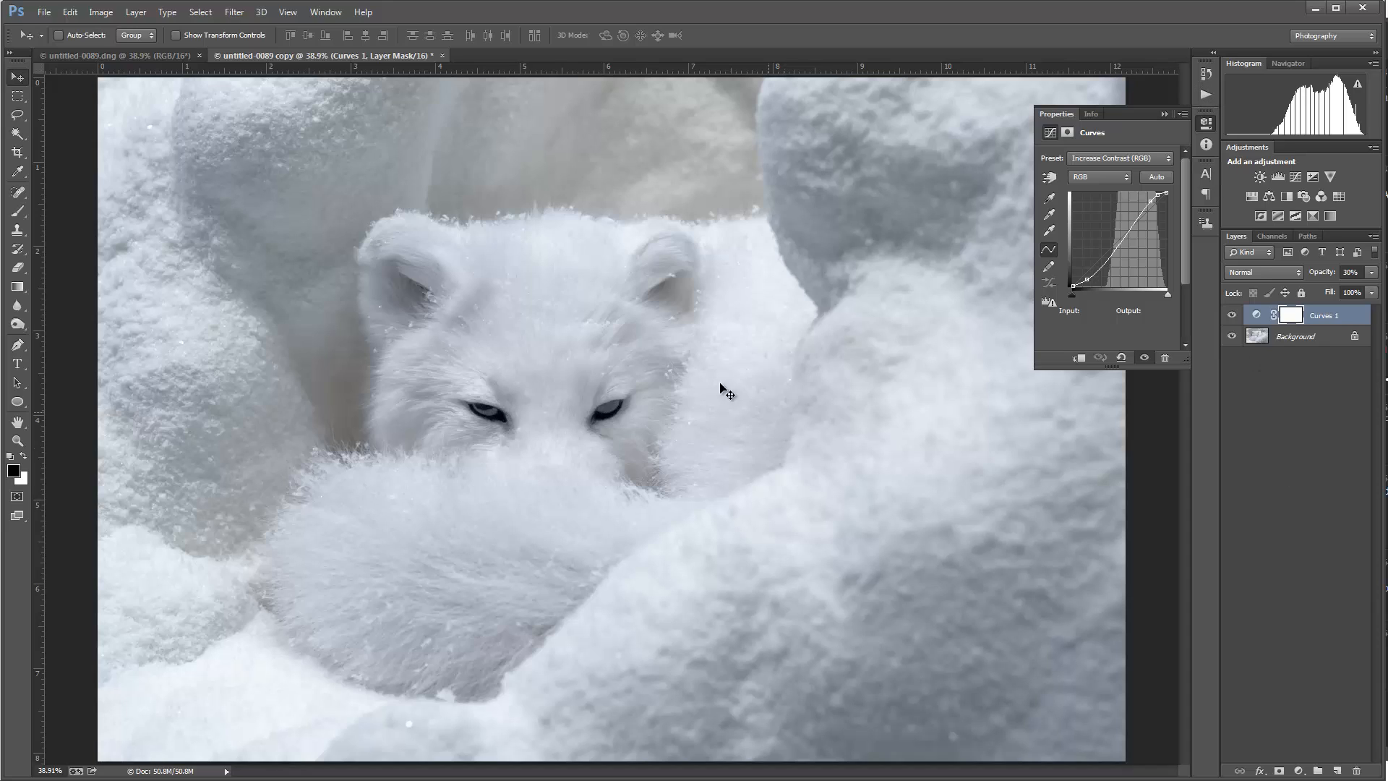
pyautogui.moveTo(745, 448)
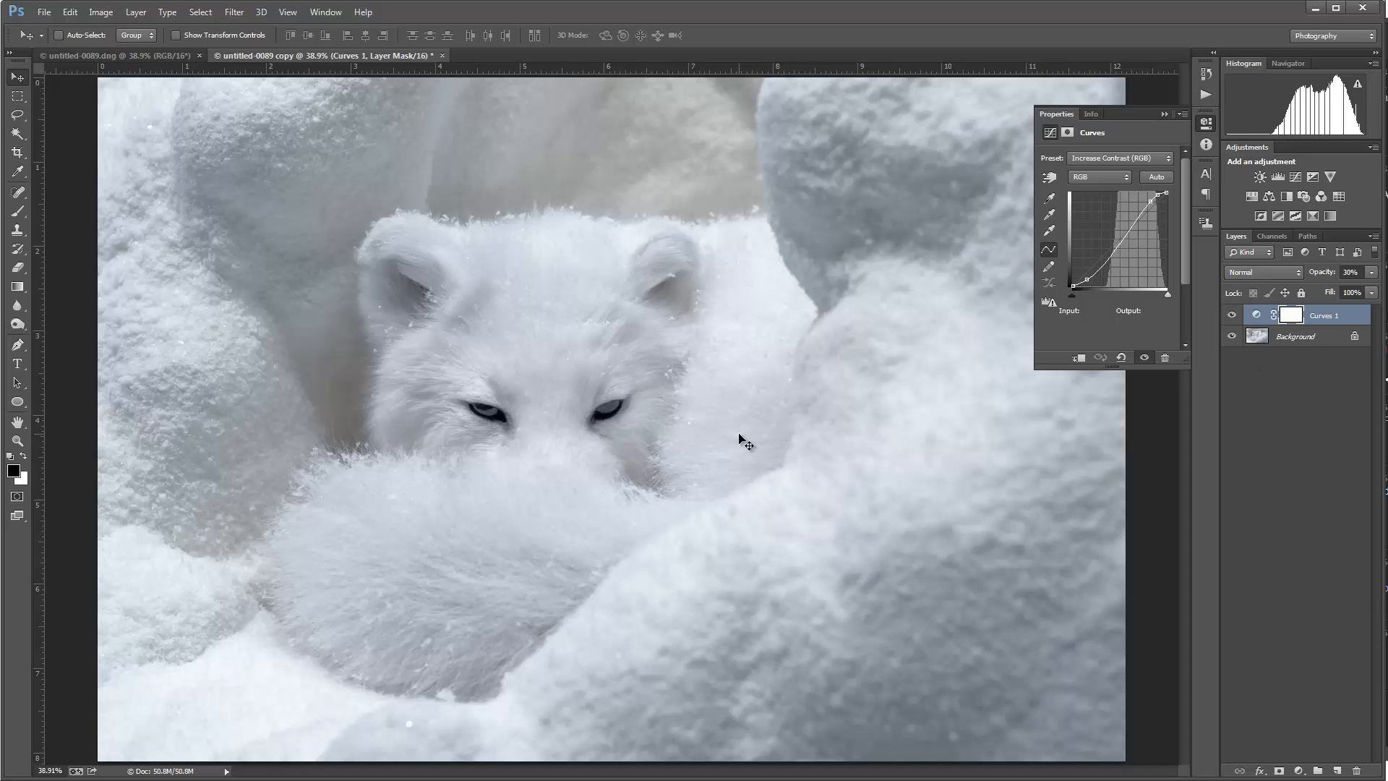
pyautogui.moveTo(644, 443)
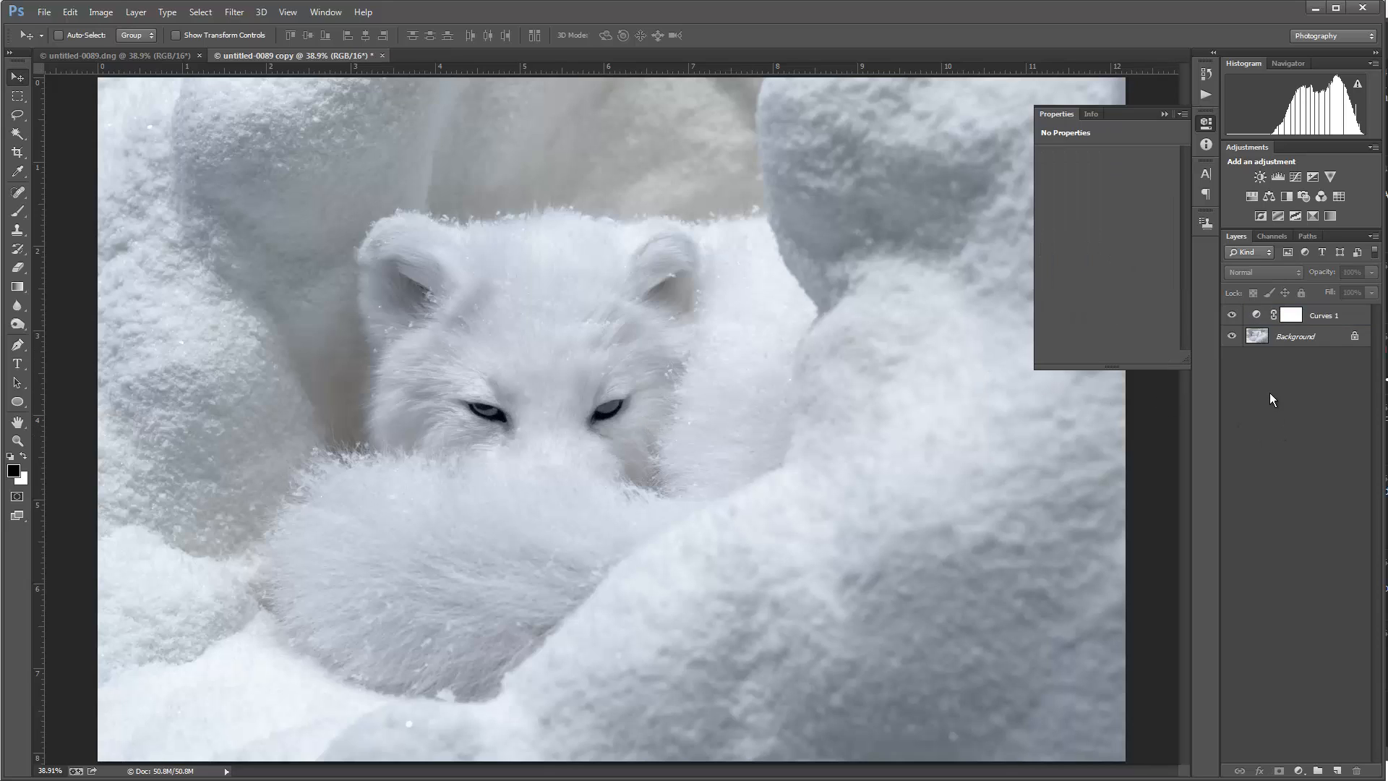
pyautogui.click(1161, 114)
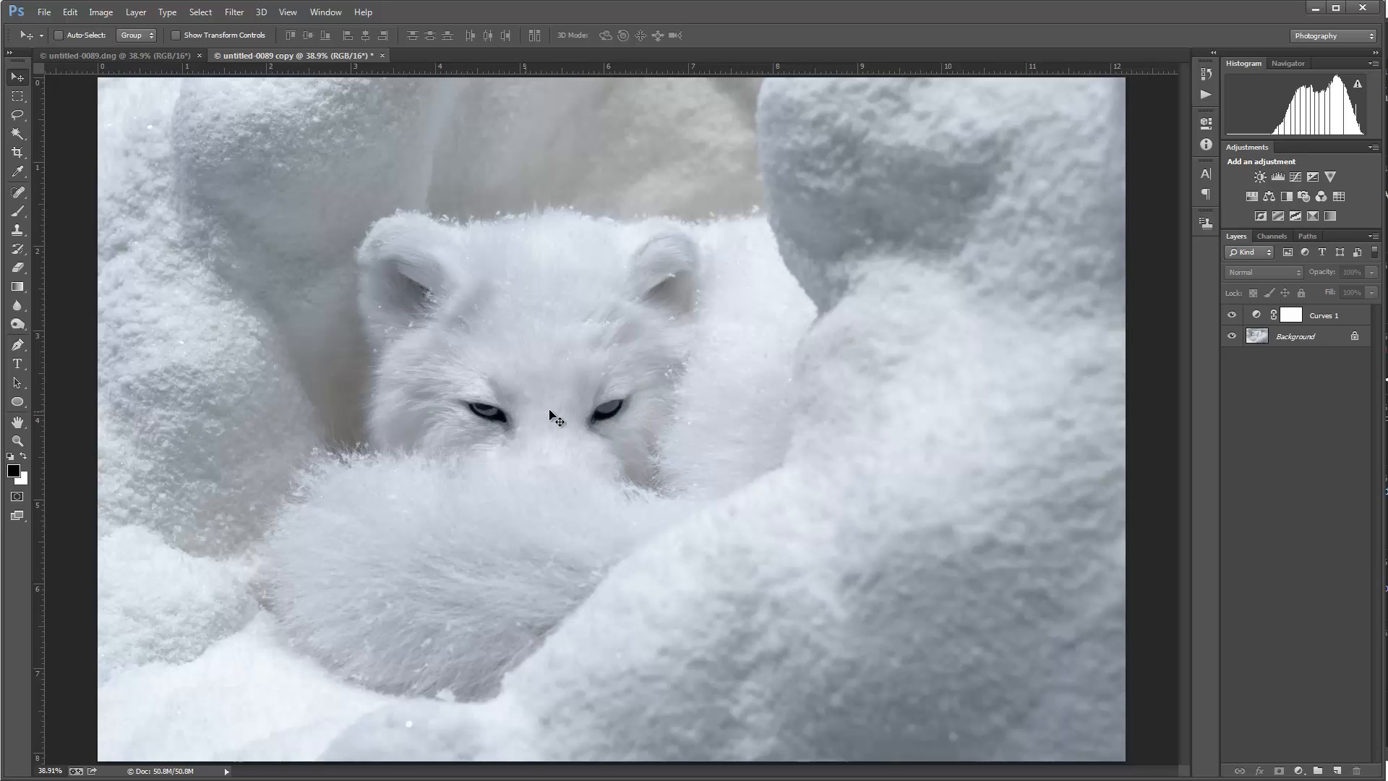
pyautogui.moveTo(626, 426)
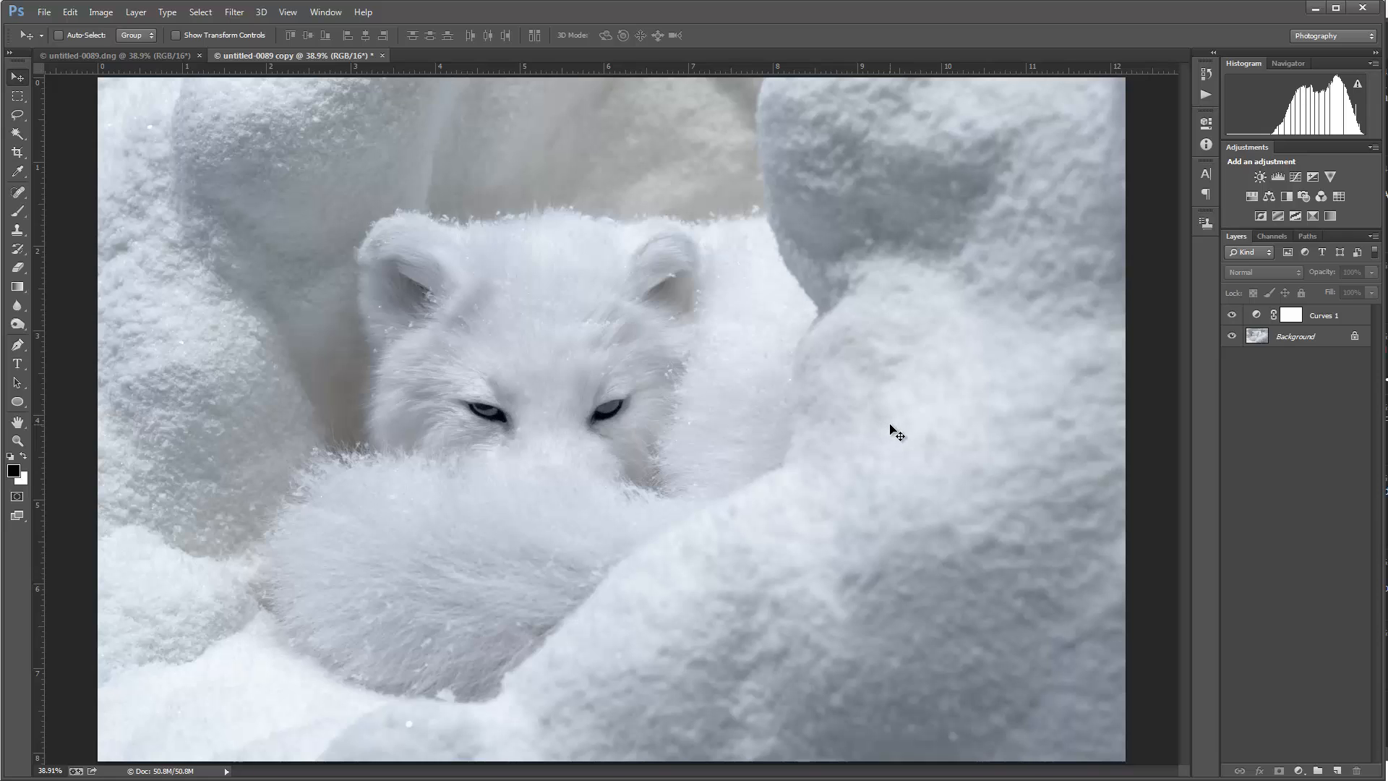
pyautogui.click(108, 55)
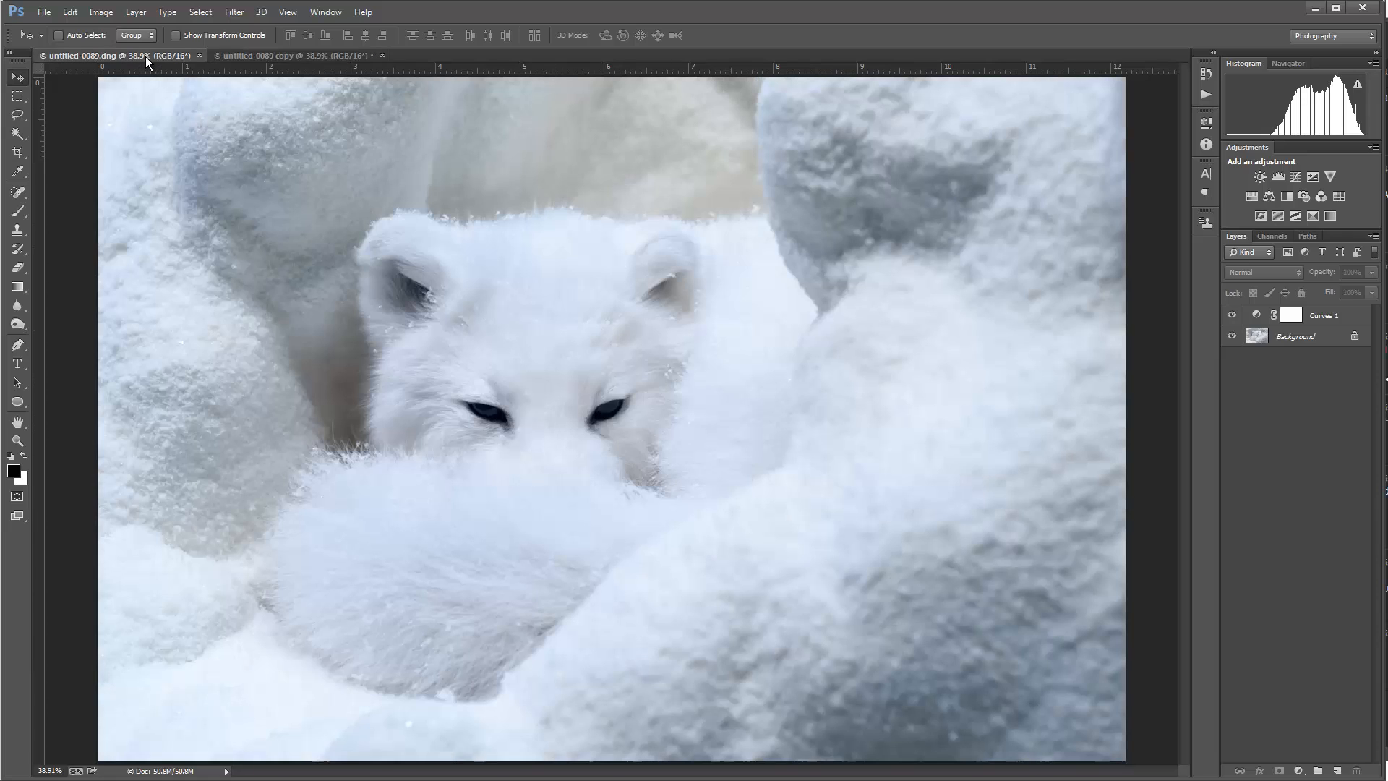